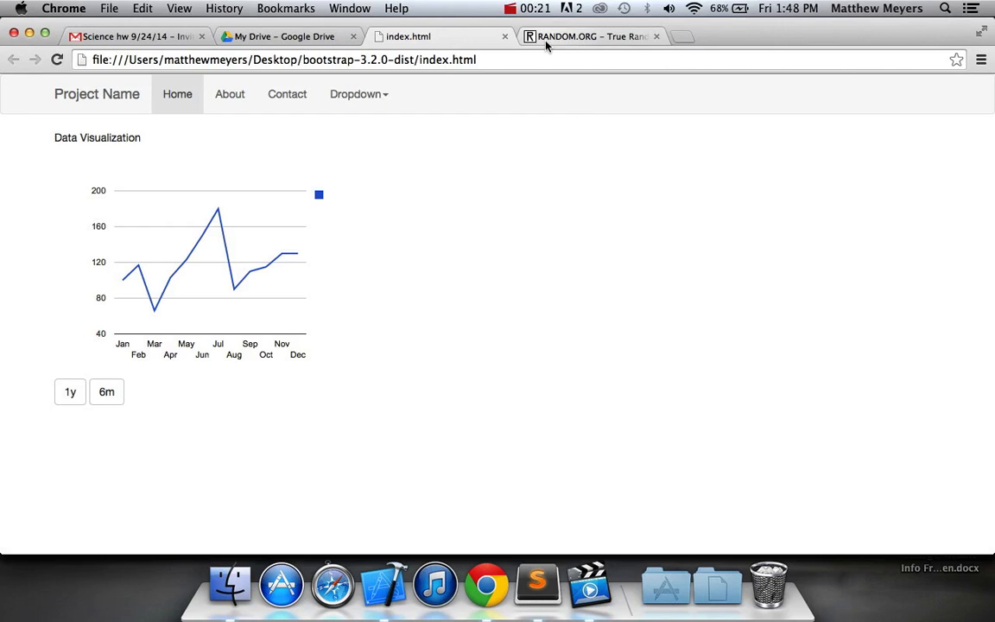
pyautogui.moveTo(591, 36)
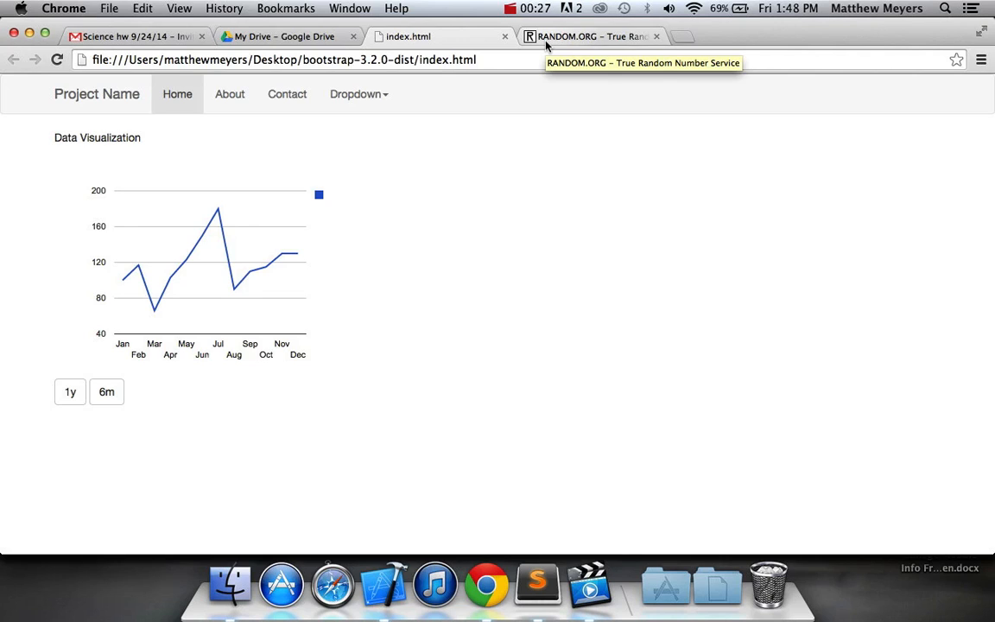
# Step: Switch the line chart to its 6m data in Chrome, then return to index.html in Sublime Text
pyautogui.press('cmd+tab')
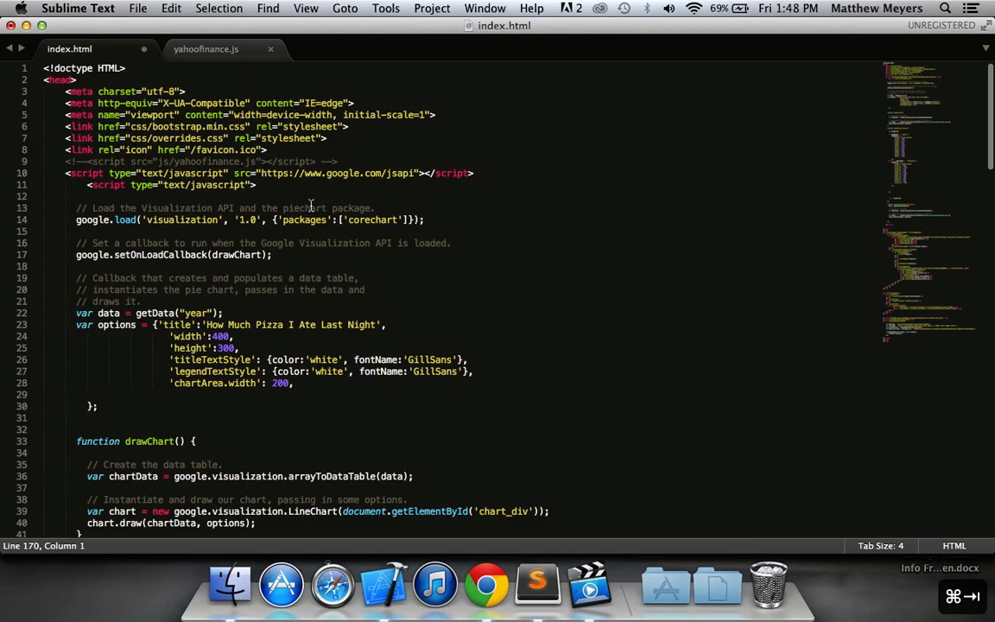
pyautogui.scroll(-3)
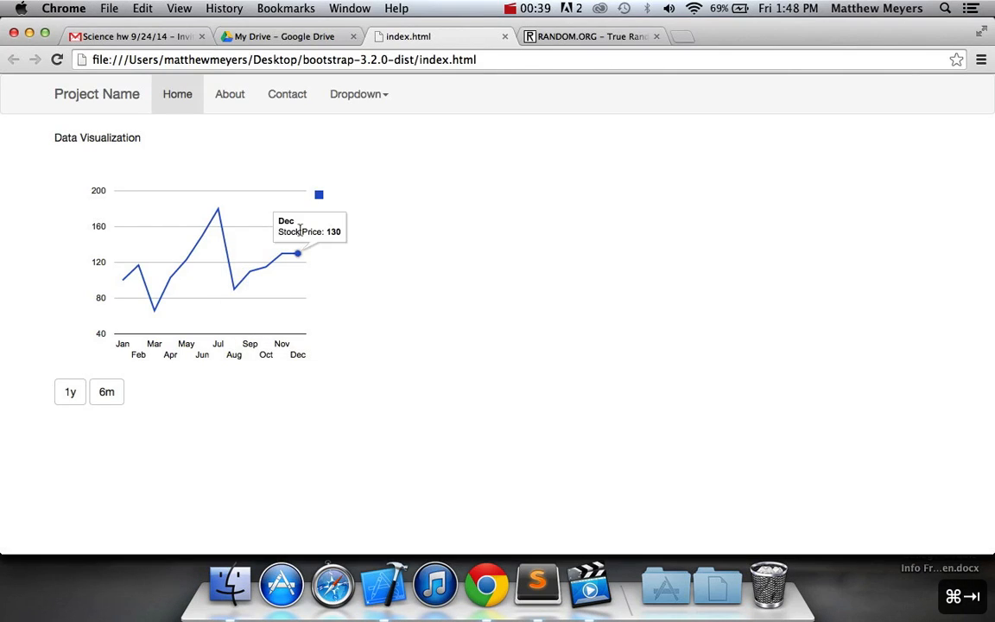
pyautogui.click(107, 390)
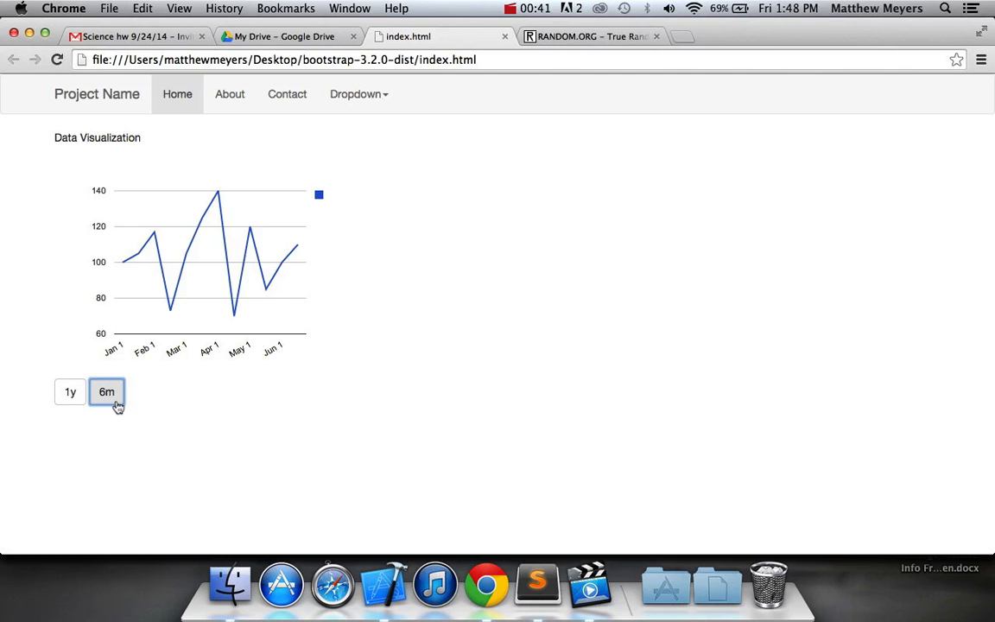
pyautogui.click(69, 390)
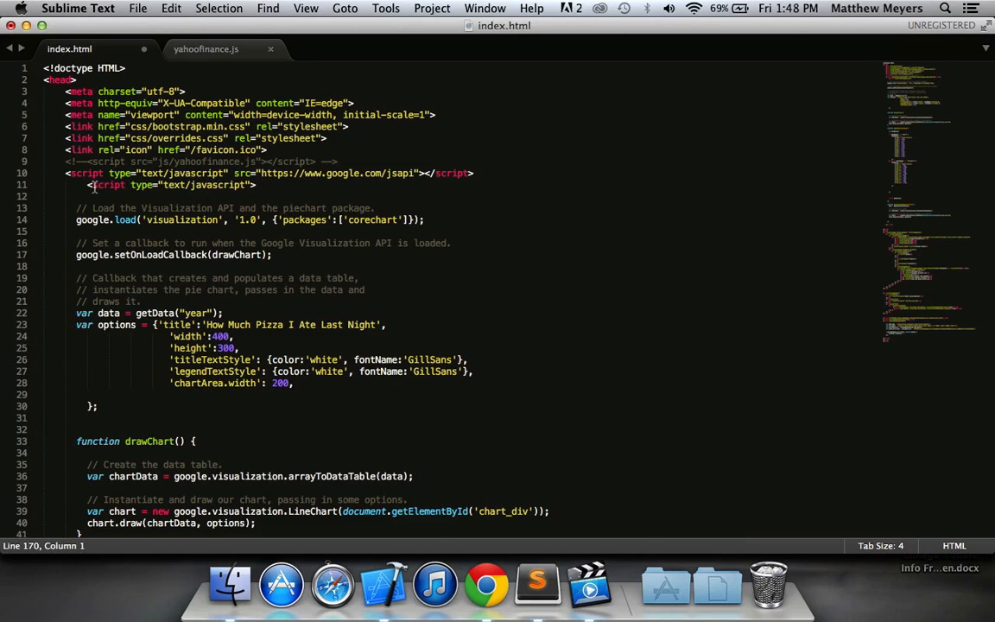
pyautogui.click(205, 48)
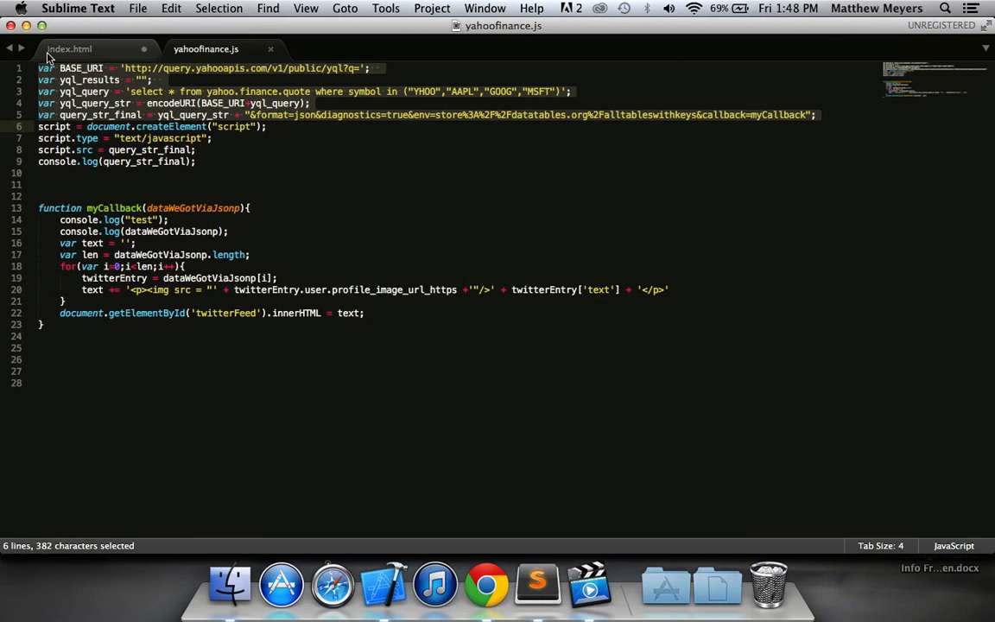
pyautogui.click(69, 48)
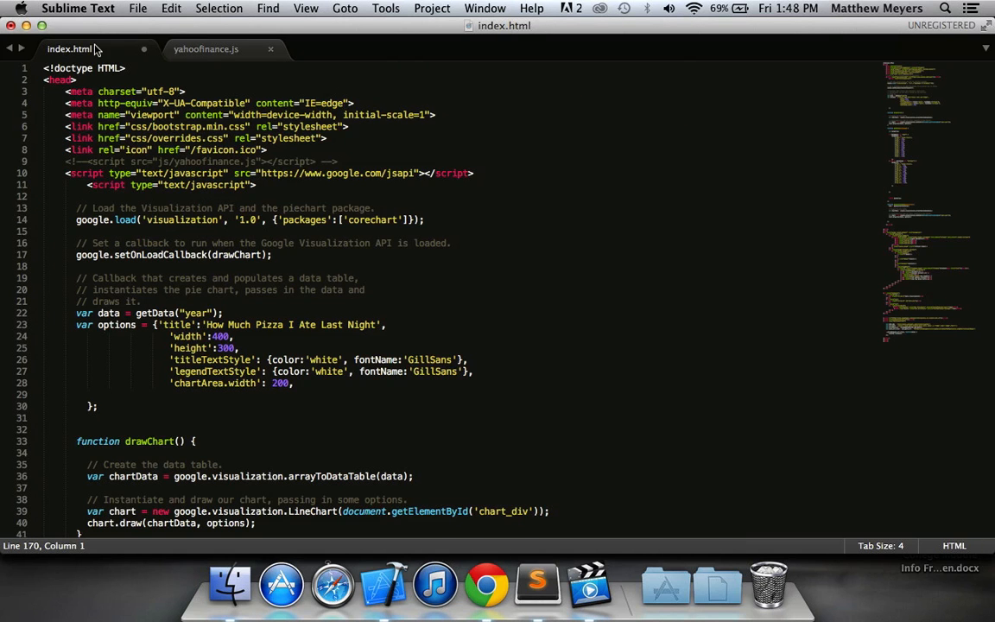
pyautogui.moveTo(136, 219)
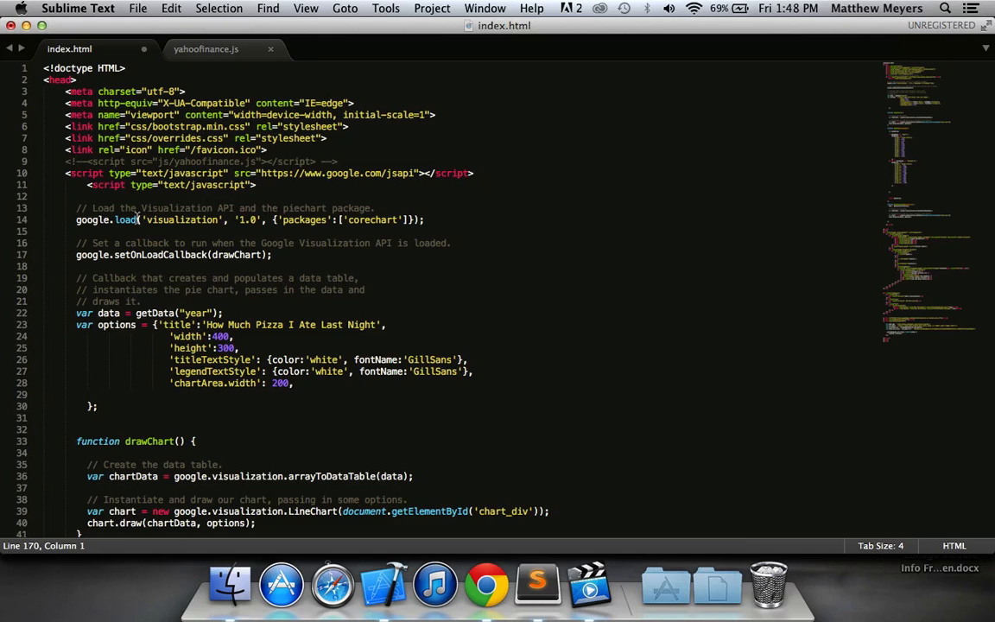
pyautogui.moveTo(171, 245)
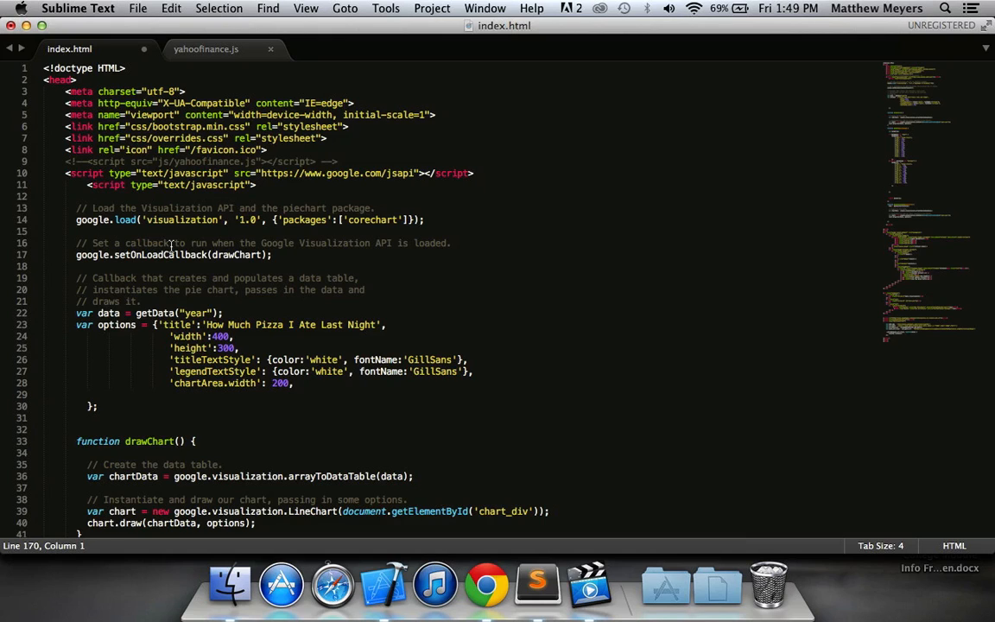
pyautogui.moveTo(219, 200)
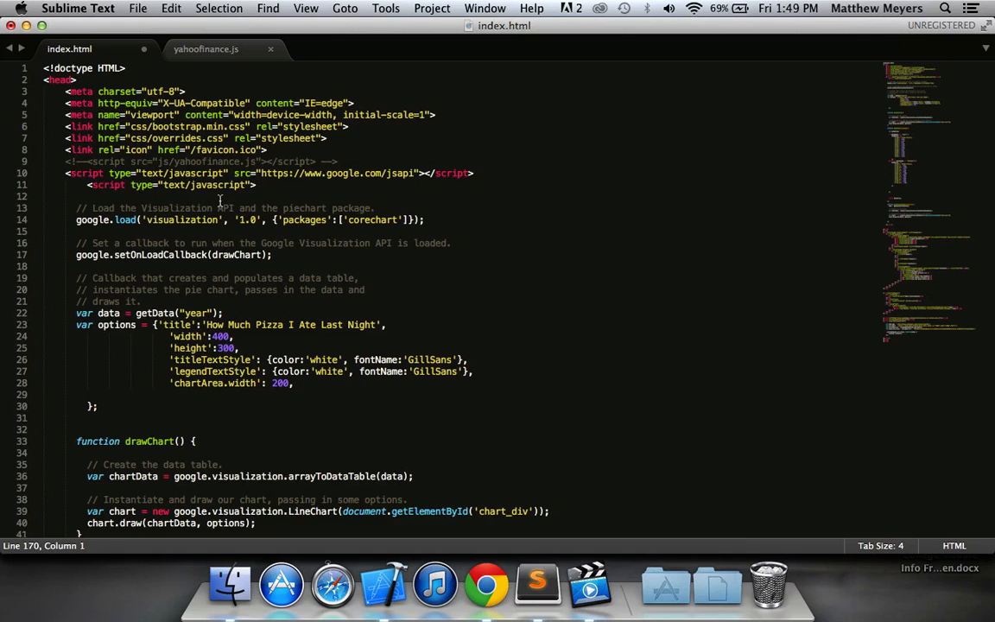
pyautogui.moveTo(207, 219)
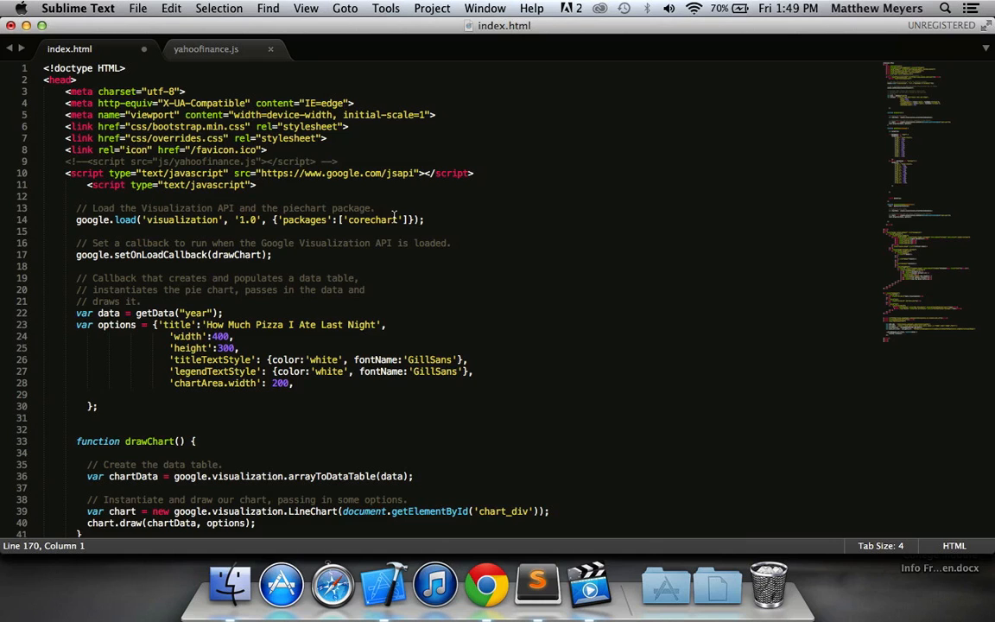
pyautogui.moveTo(225, 308)
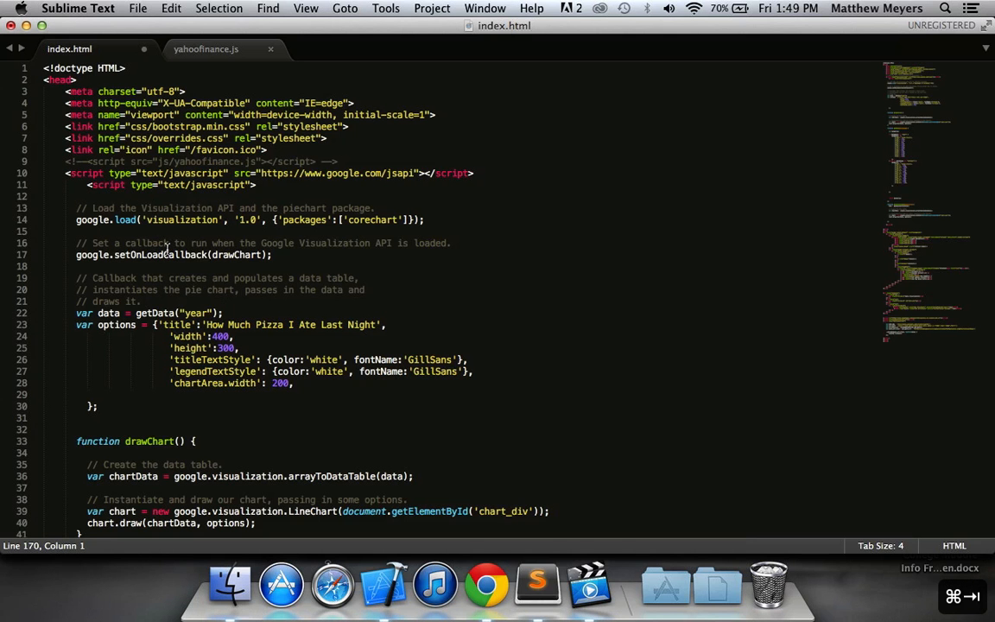
pyautogui.scroll(-3)
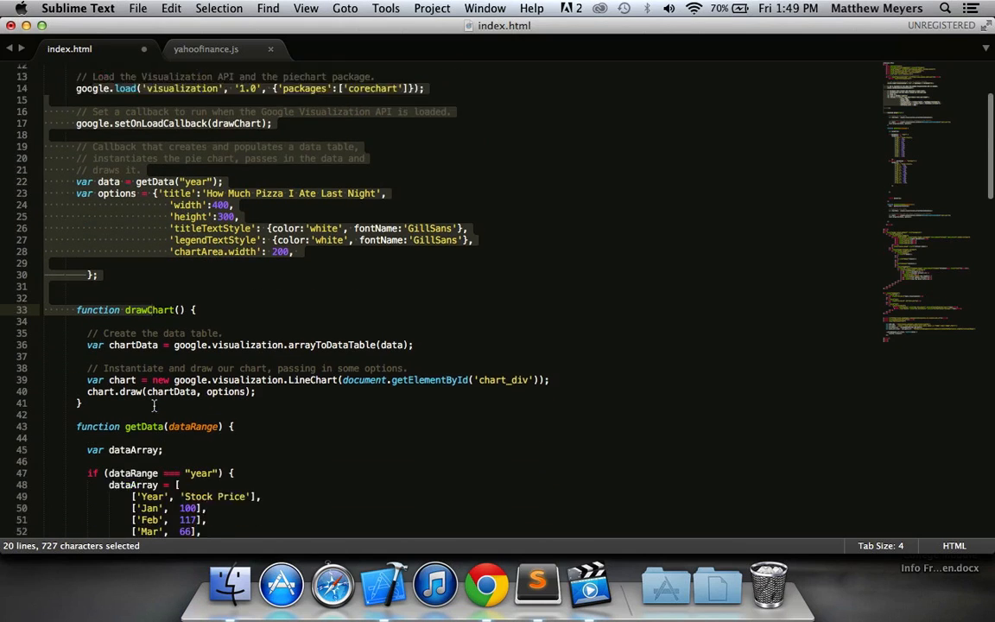
pyautogui.scroll(3)
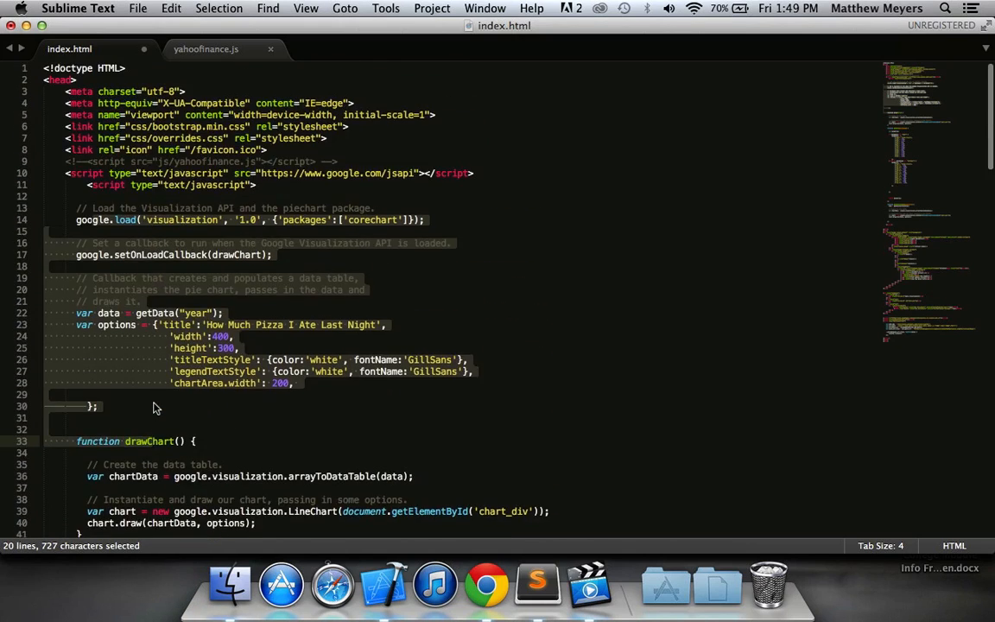
pyautogui.scroll(-3)
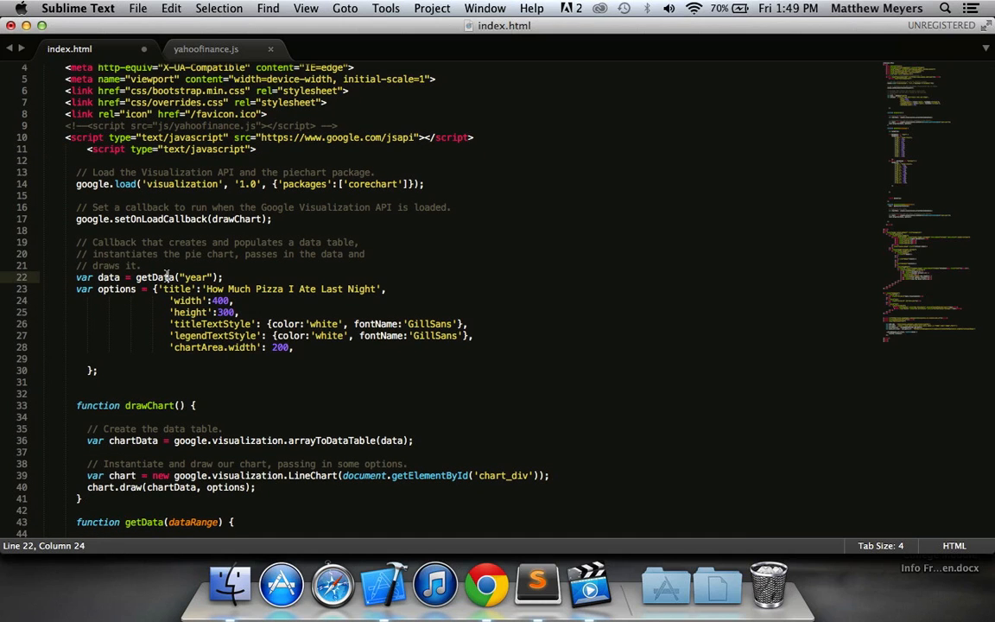
# Step: Scroll to the script at the end of index.html and review the BASE_URL and yql_query lines
pyautogui.scroll(-3)
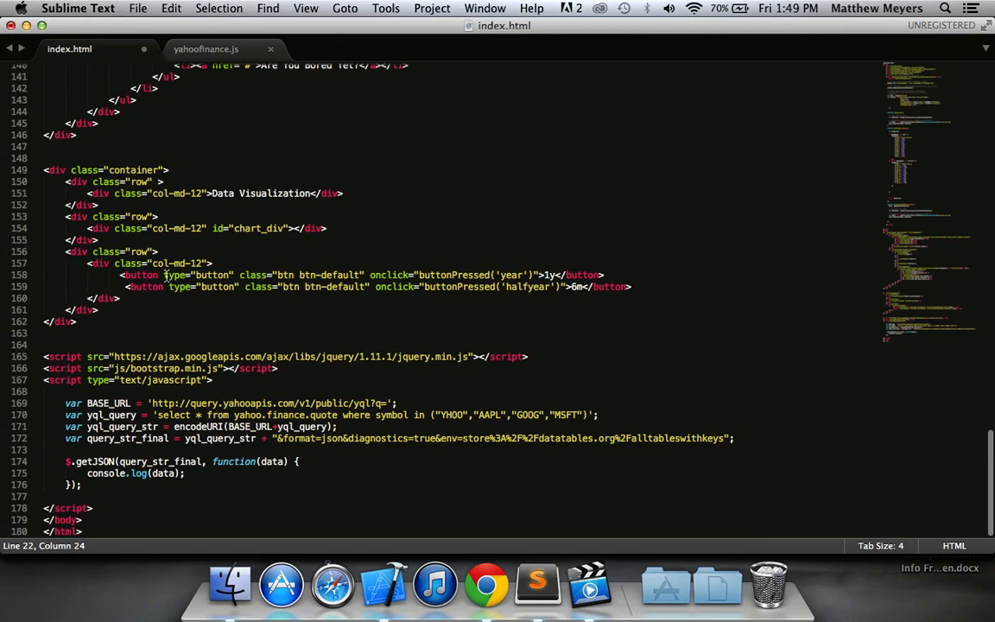
pyautogui.moveTo(344, 383)
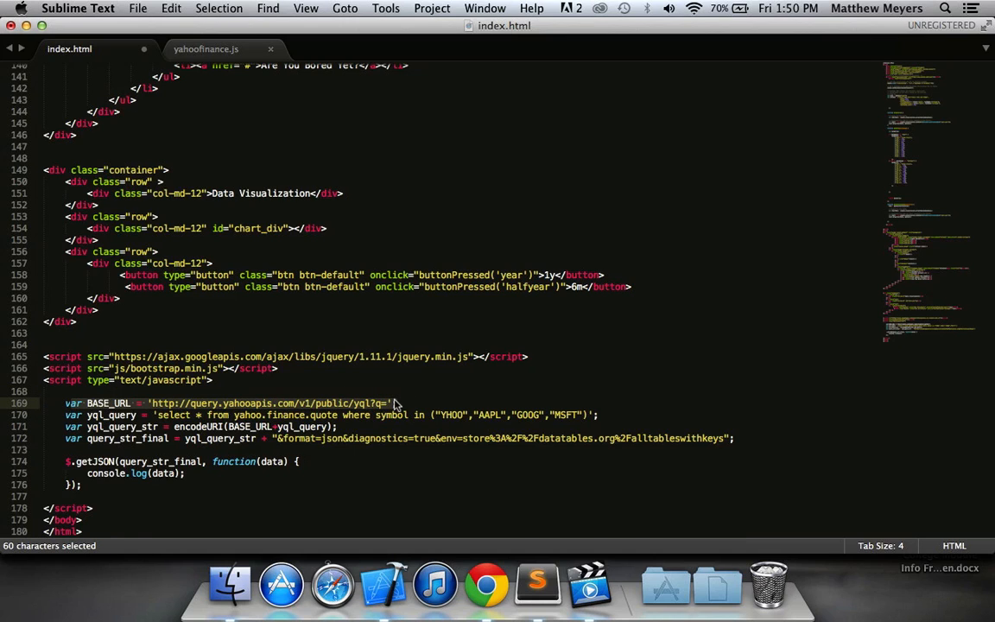
pyautogui.click(390, 403)
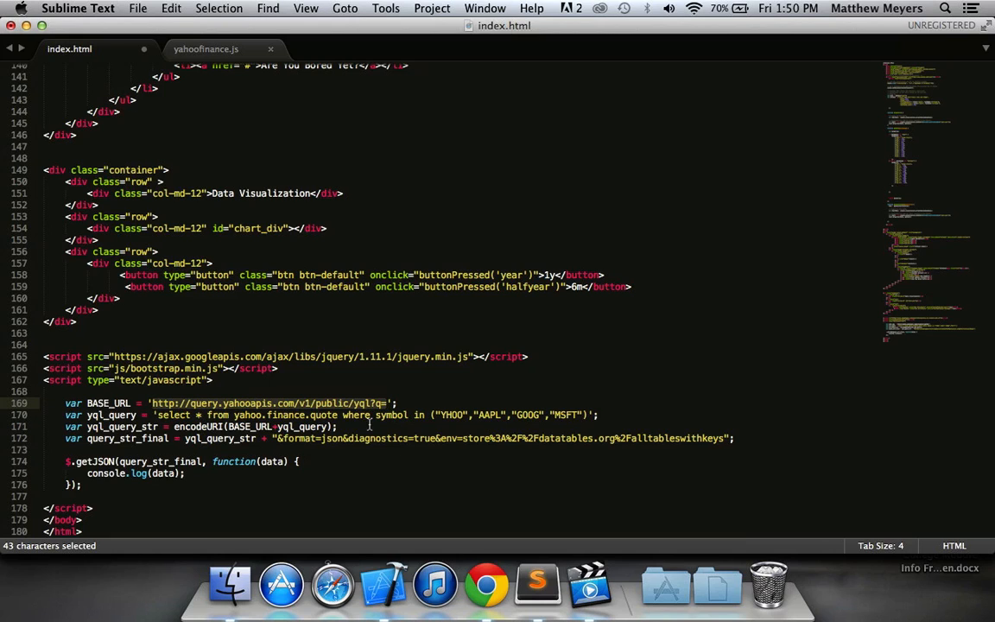
pyautogui.moveTo(242, 459)
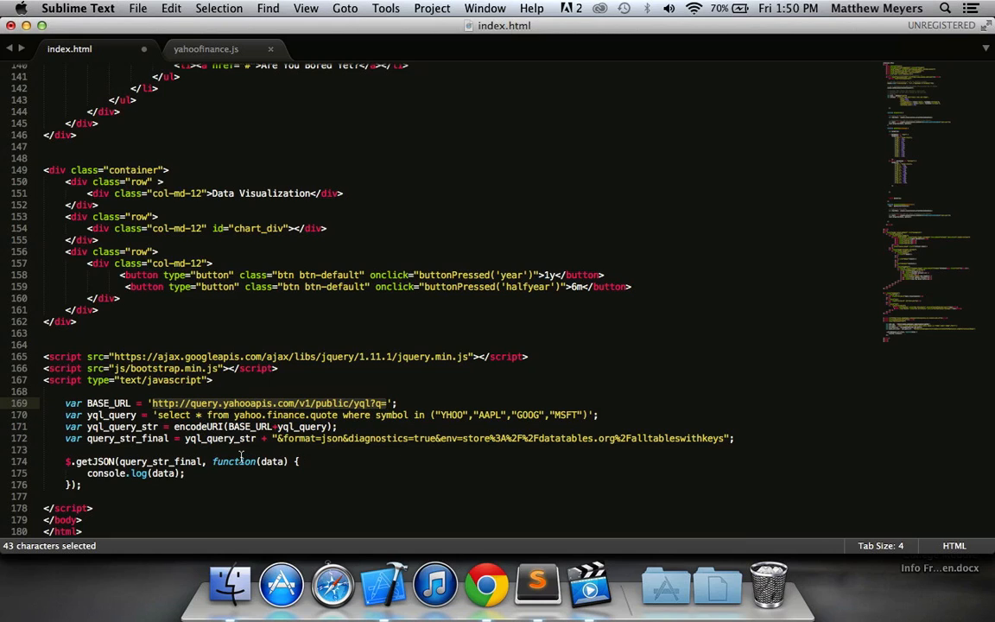
pyautogui.click(318, 414)
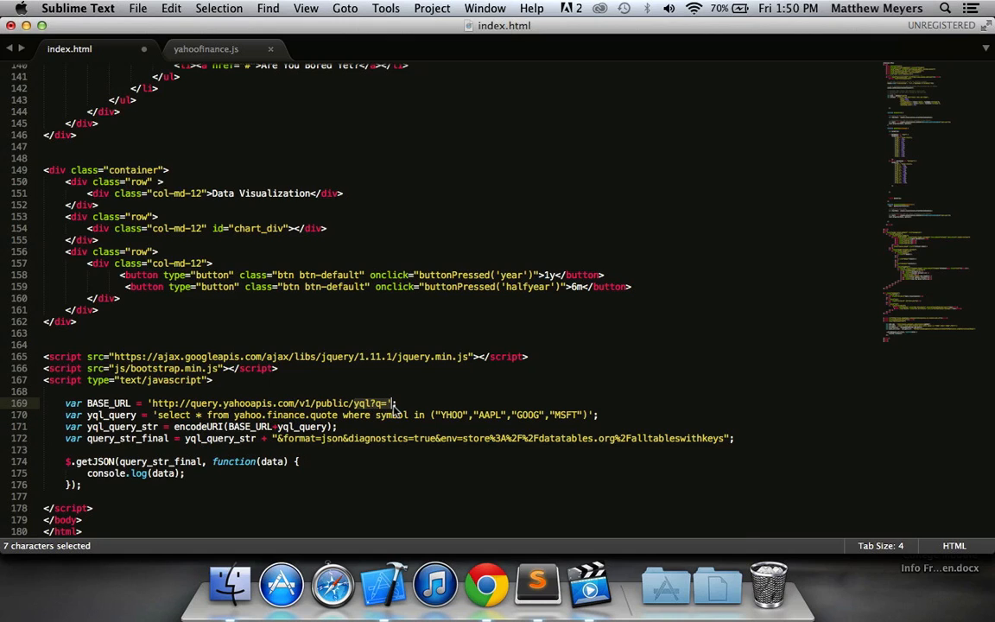
pyautogui.click(391, 403)
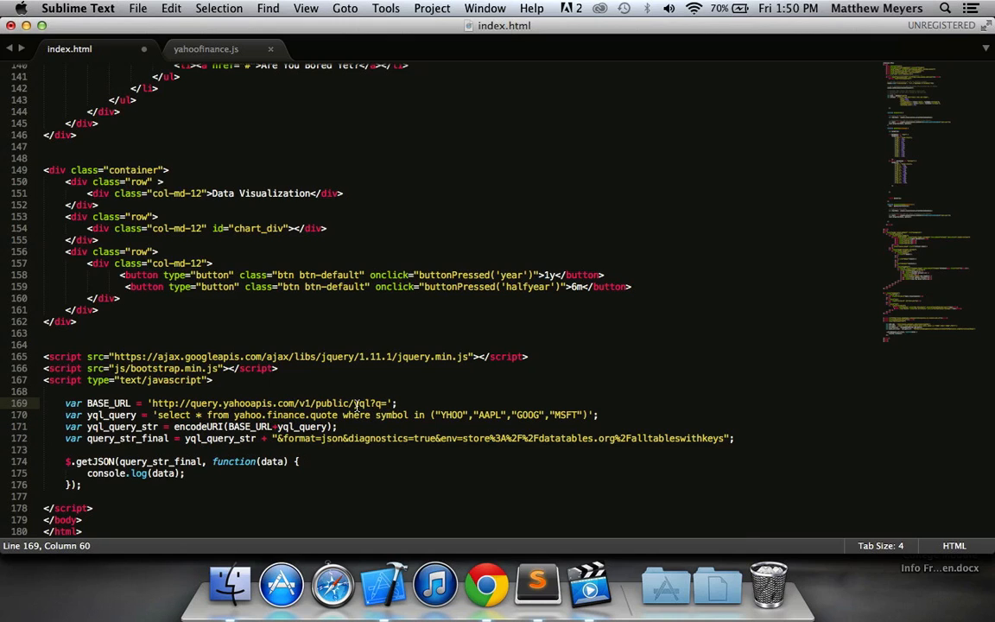
pyautogui.doubleClick(359, 405)
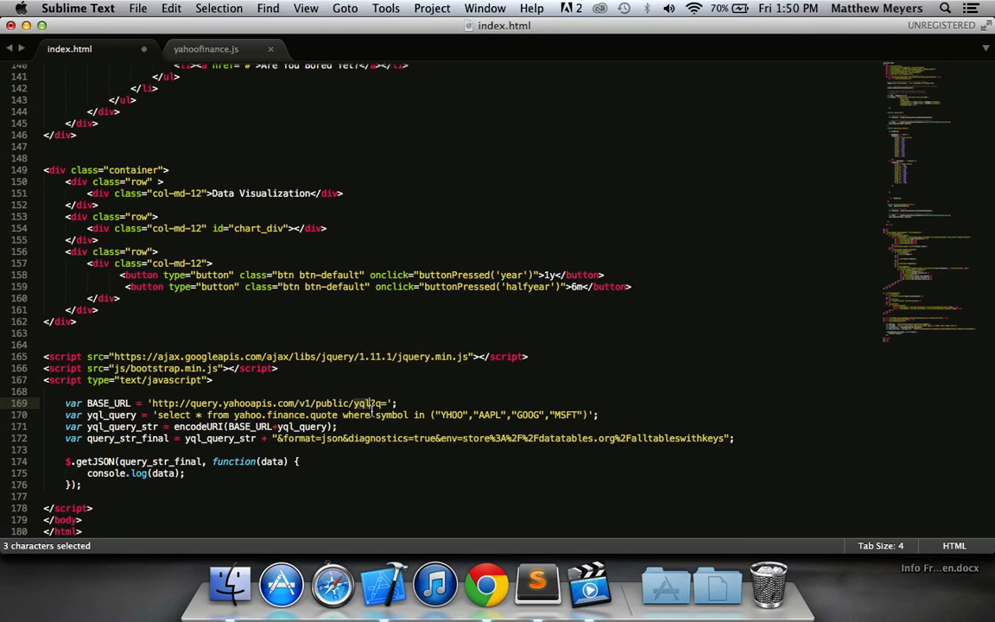
pyautogui.click(373, 404)
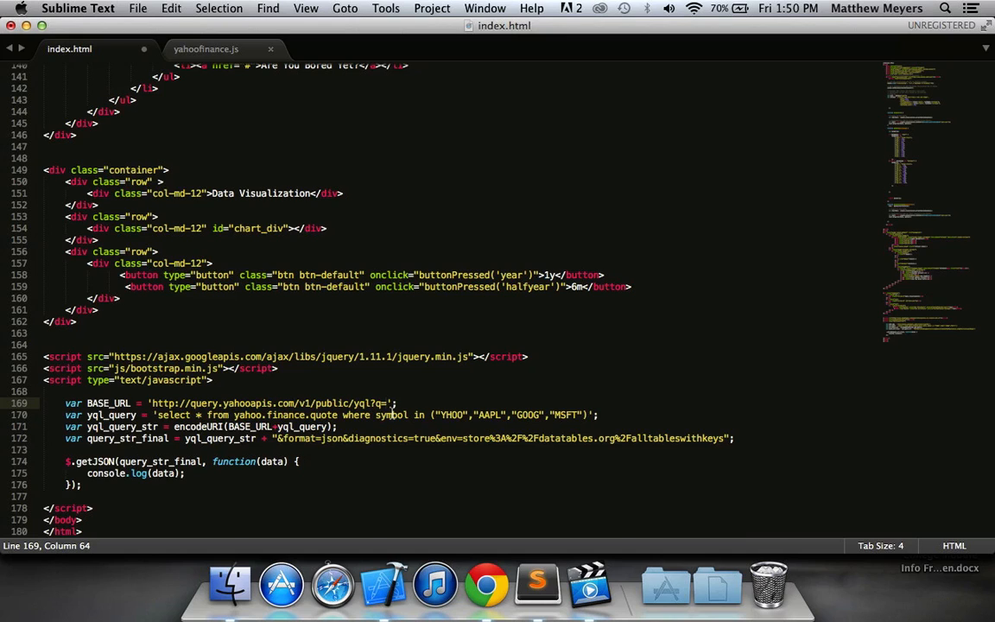
pyautogui.moveTo(72, 415)
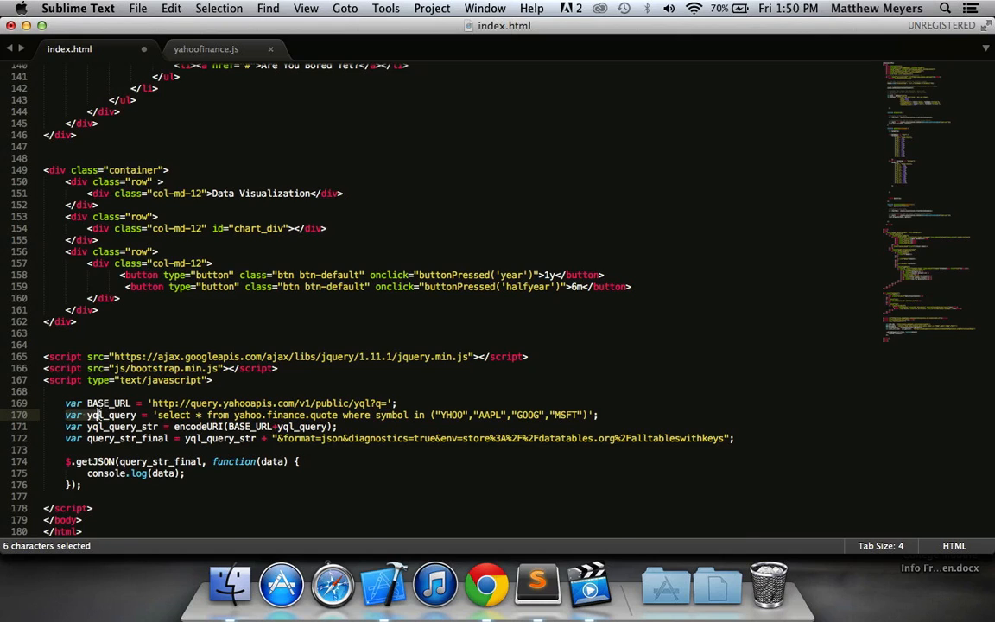
pyautogui.doubleClick(114, 414)
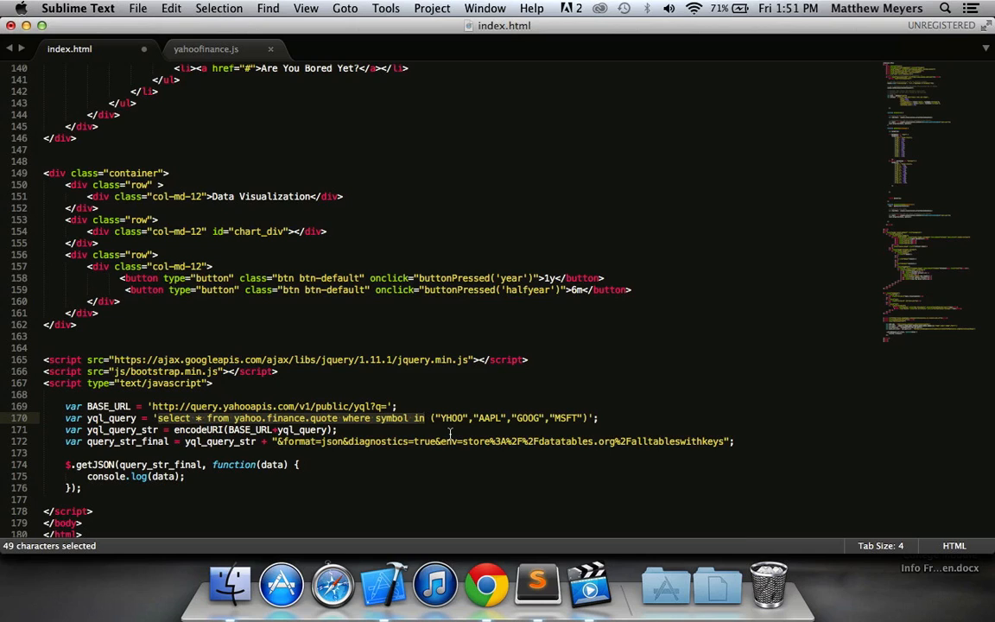
pyautogui.click(439, 418)
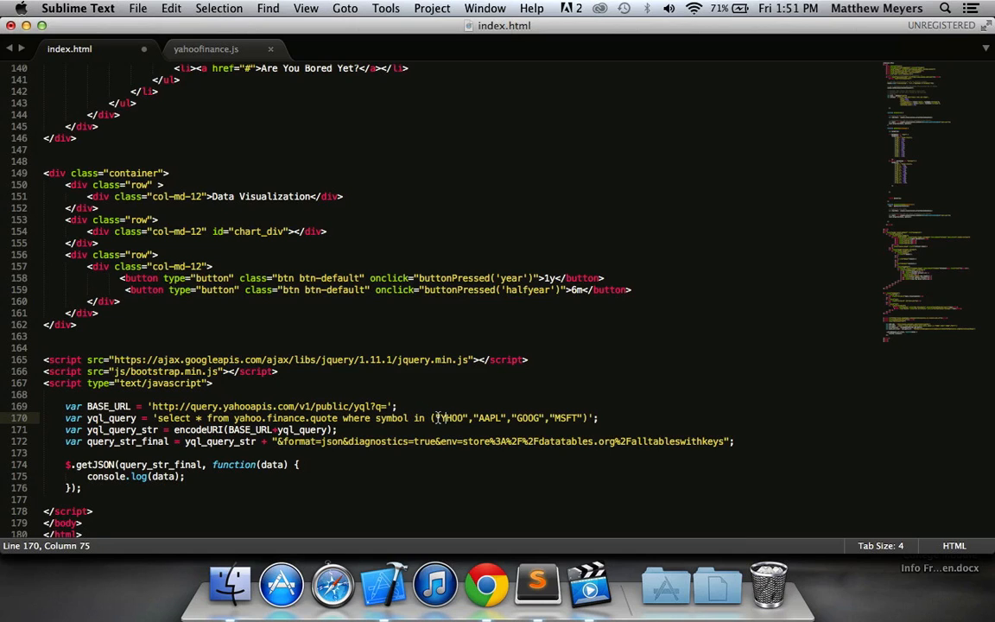
pyautogui.doubleClick(449, 416)
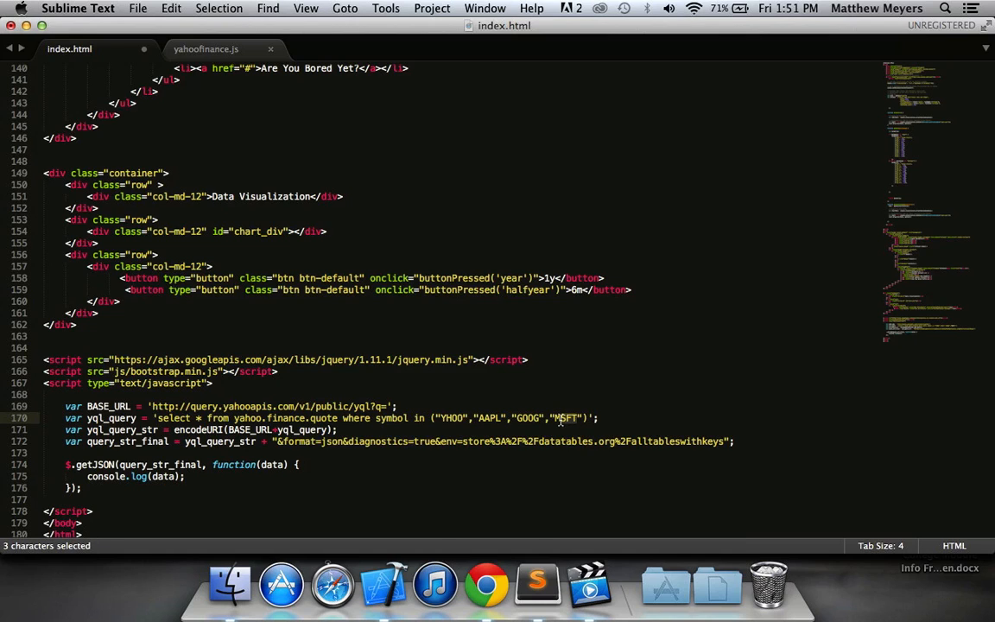
pyautogui.click(438, 418)
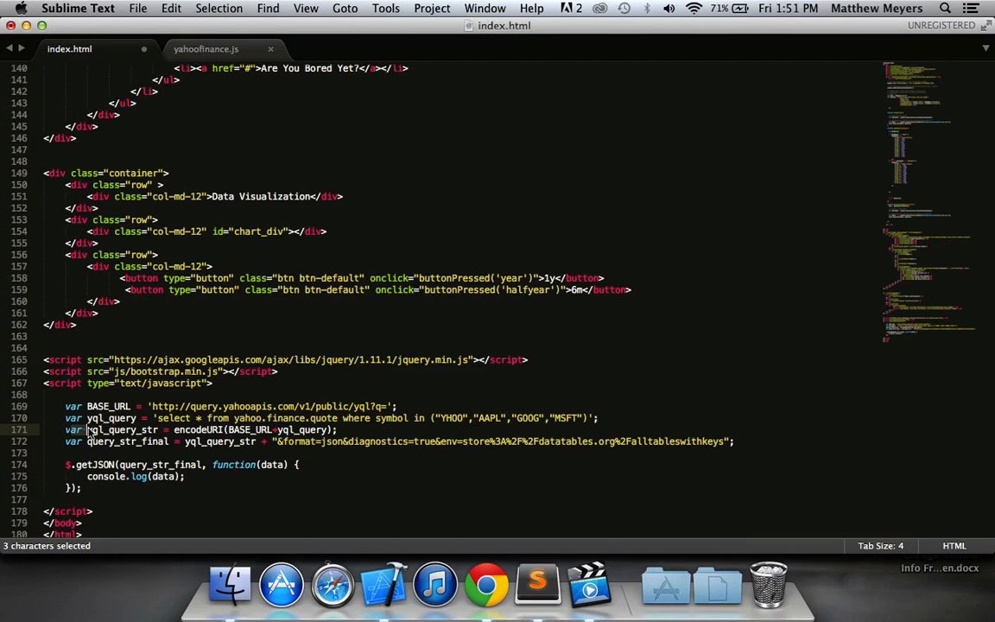
pyautogui.click(90, 417)
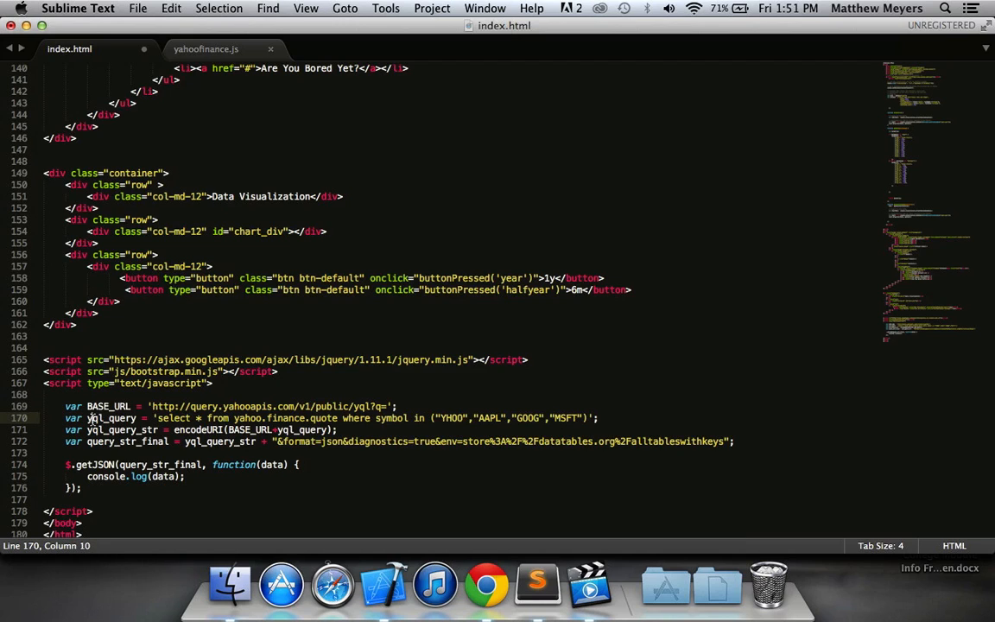
pyautogui.click(225, 428)
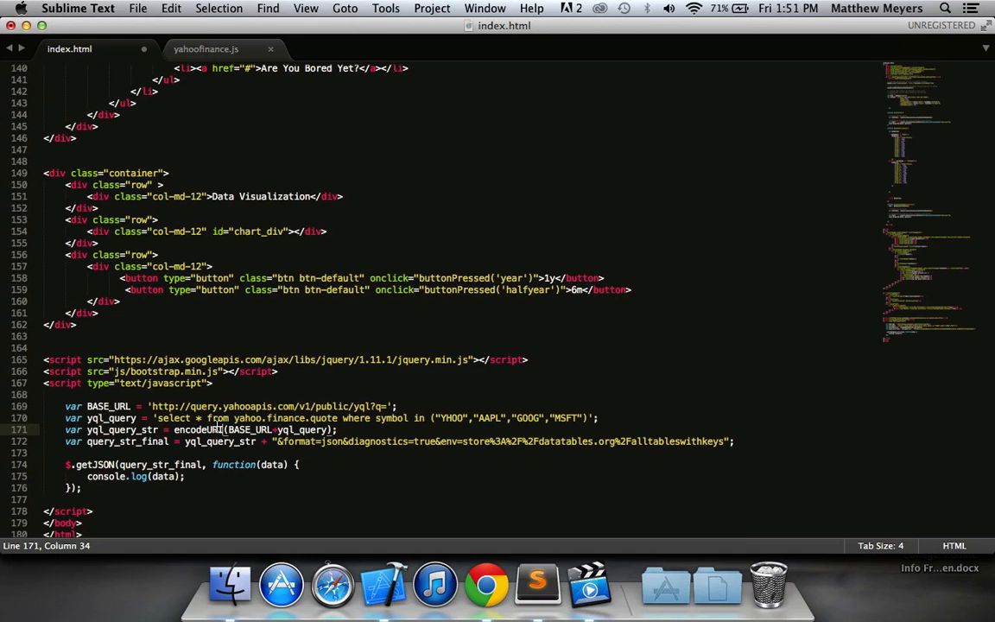
pyautogui.click(197, 417)
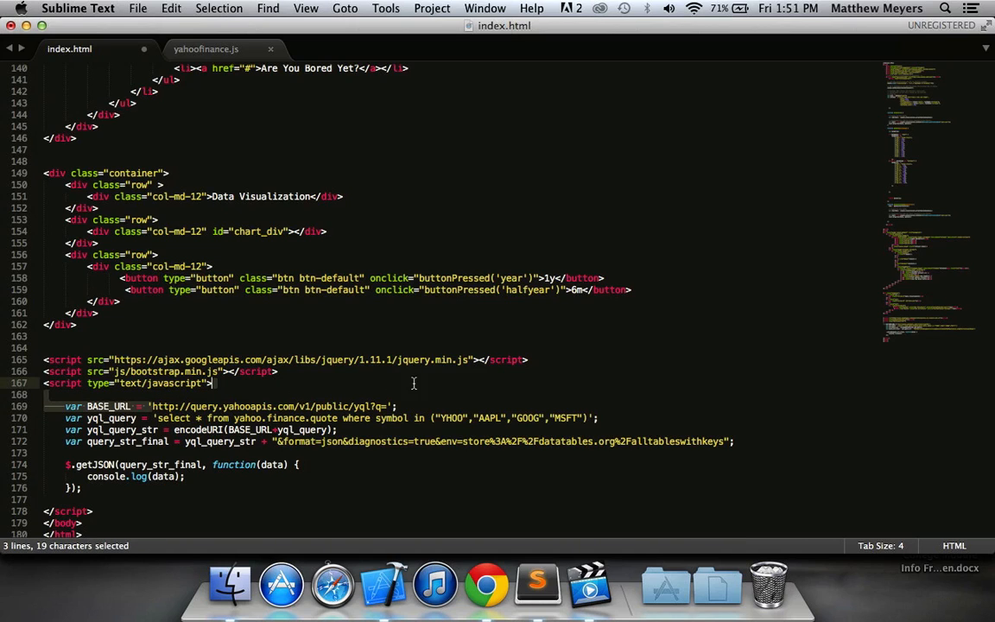
pyautogui.click(218, 428)
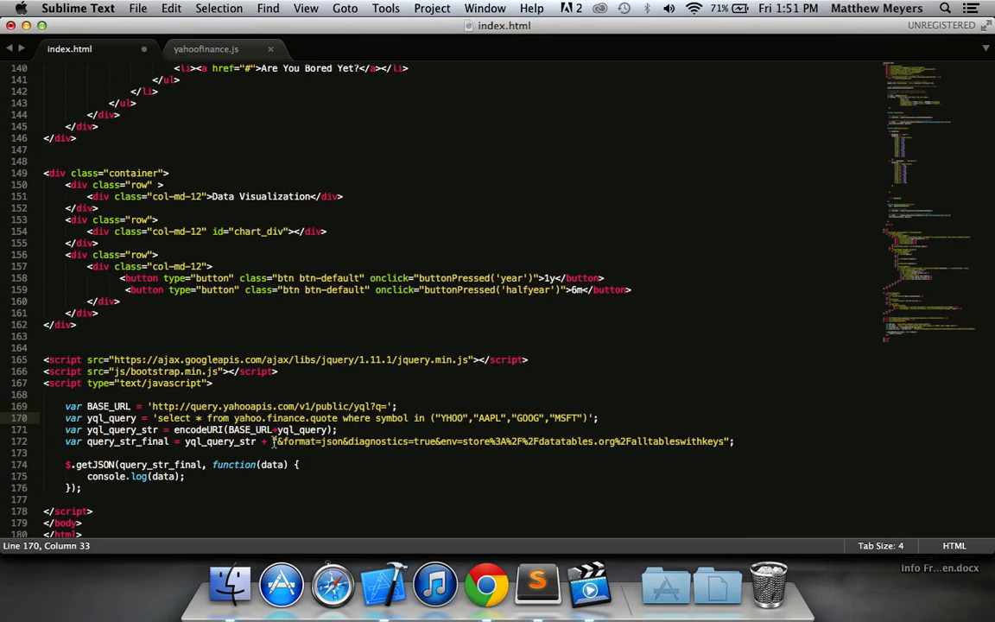
pyautogui.moveTo(275, 442); pyautogui.dragTo(729, 442)
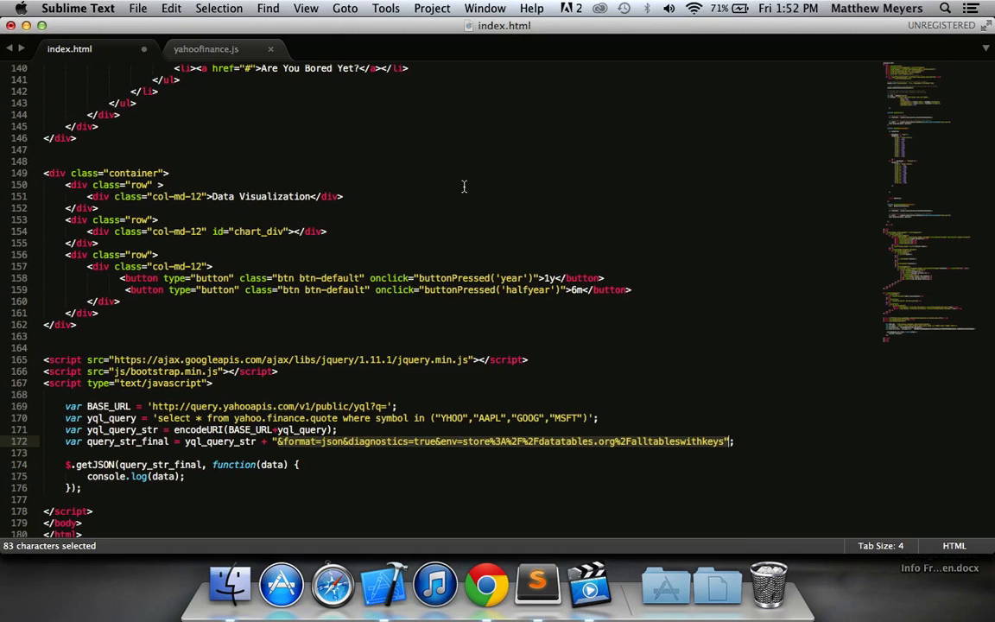
# Step: Search Chrome for a Yahoo Finance API explorer and open the YQL Console result
pyautogui.click(487, 583)
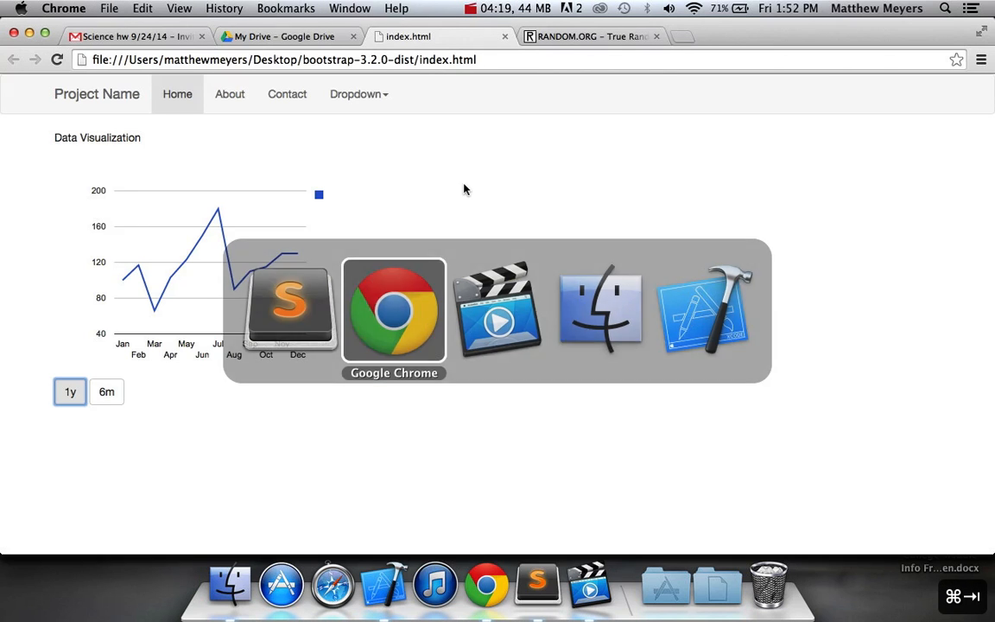
pyautogui.write('yahoo.com')
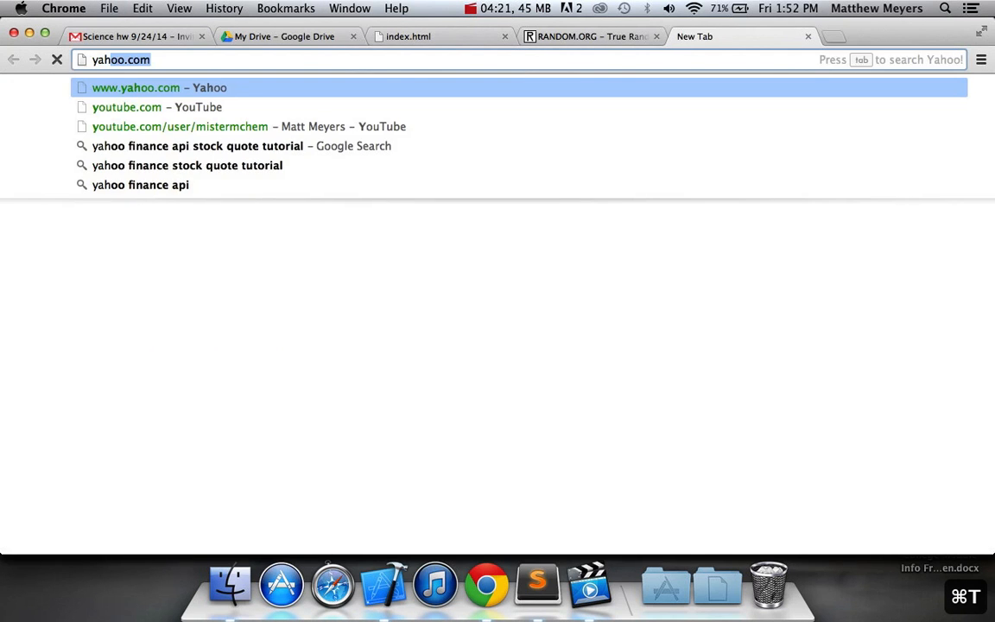
pyautogui.write('yahoo finance explor')
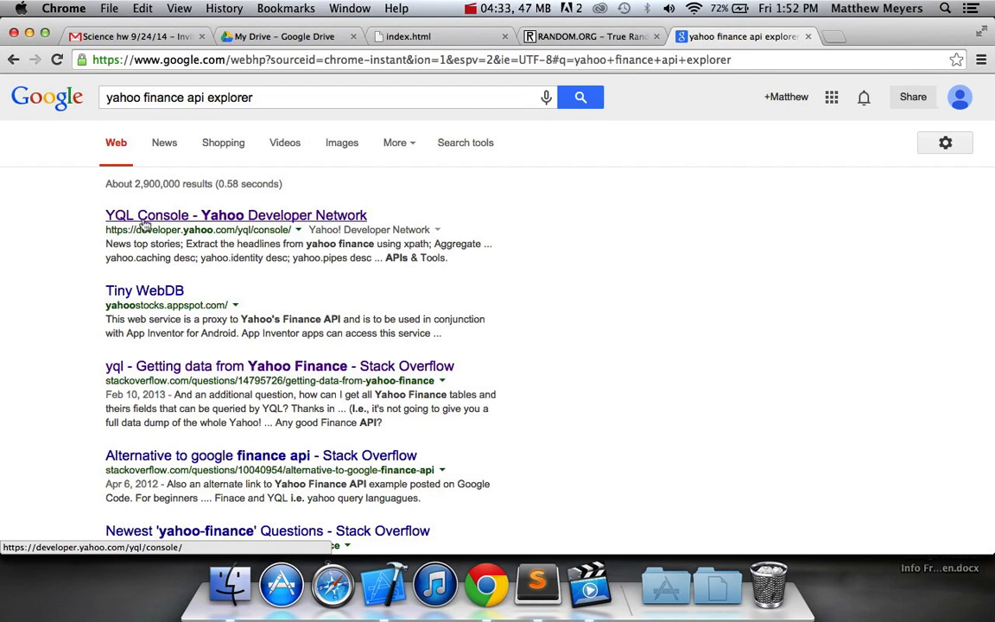
pyautogui.click(235, 215)
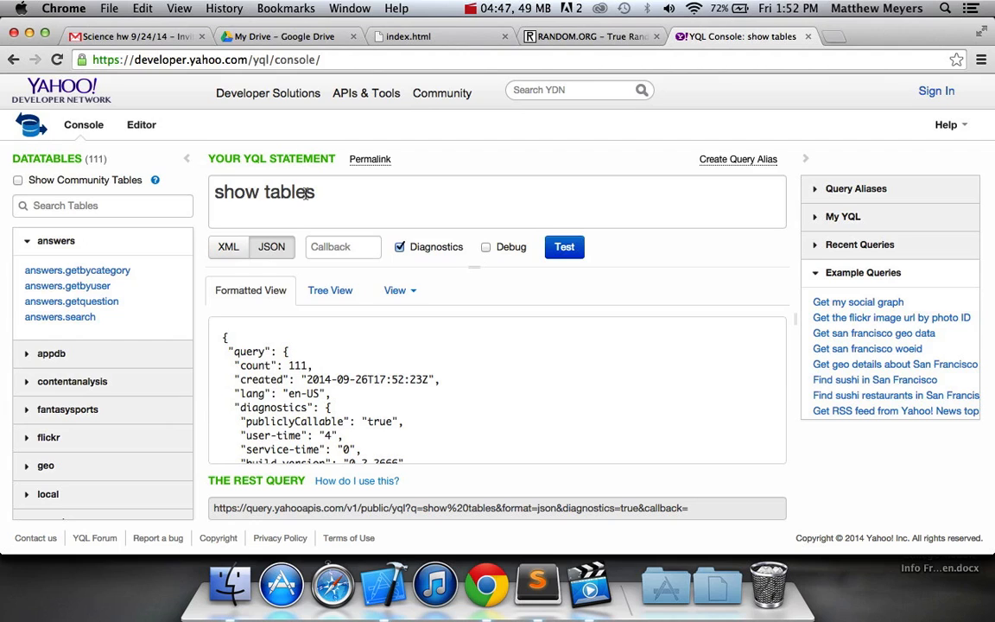
# Step: Test the yahoo.finance.quote query for YHOO, AAPL, GOOG and MSFT in the YQL statement field
pyautogui.scroll(-3)
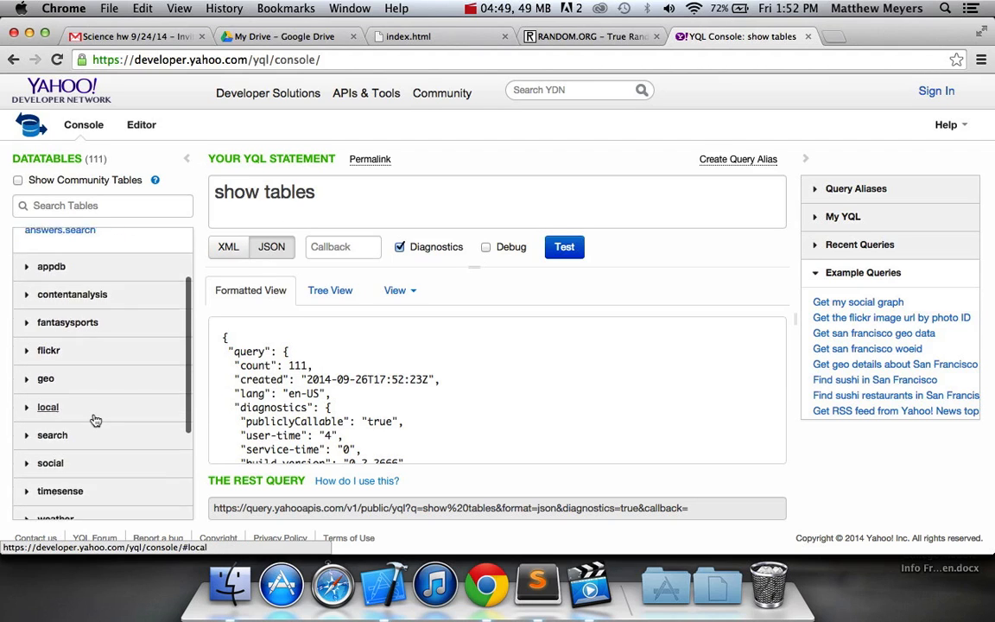
pyautogui.click(56, 240)
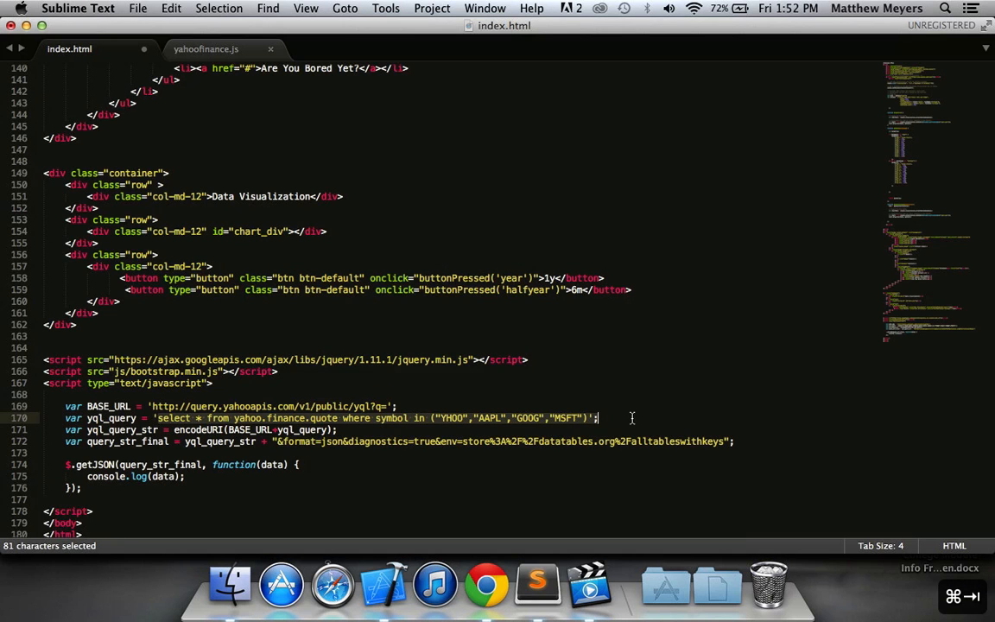
pyautogui.click(171, 7)
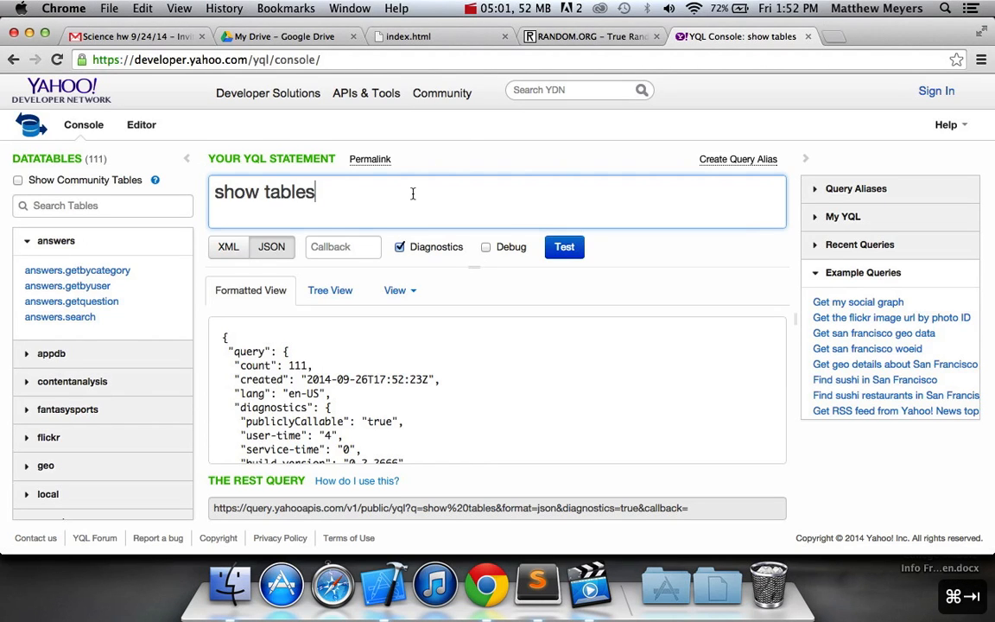
pyautogui.write('select * from yahoo.finance.quote where symbol in ("YHOO","AAPL","GOOG","MSFT")')
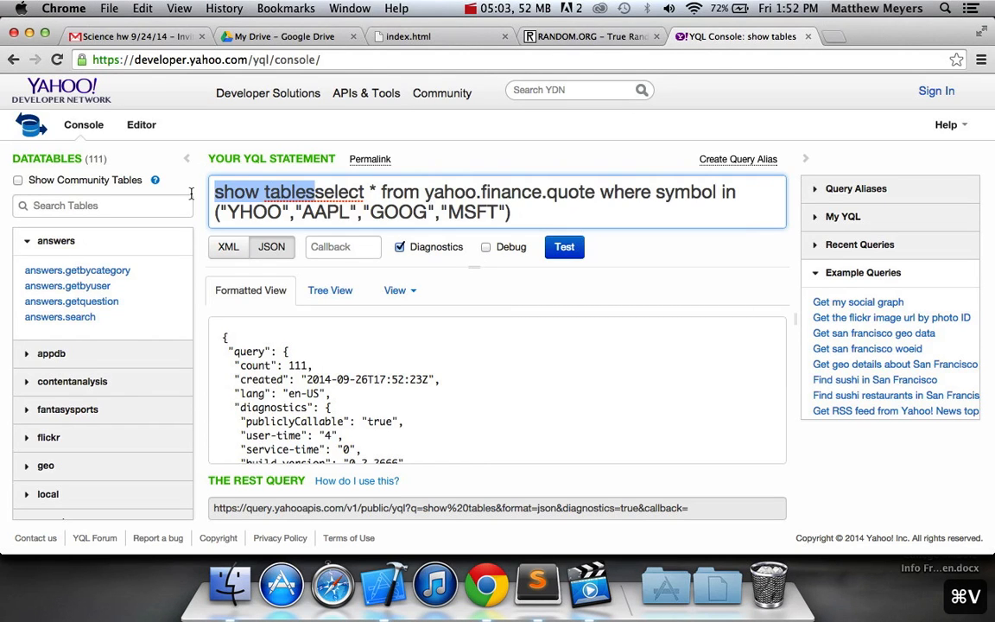
pyautogui.click(563, 245)
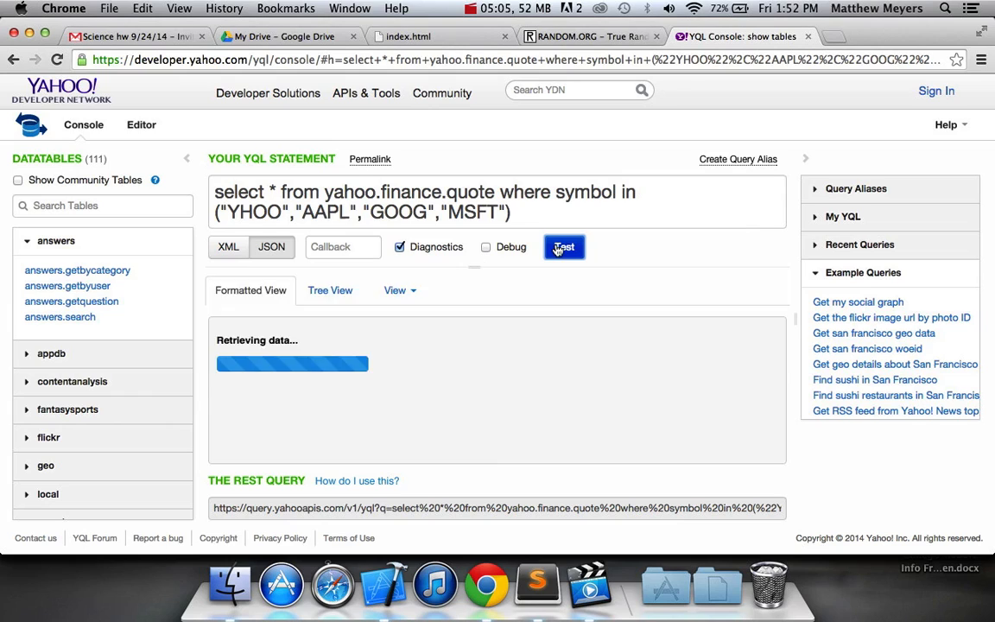
# Step: Search the tables for 'fin' and 'quote', then switch back to the code
pyautogui.click(563, 245)
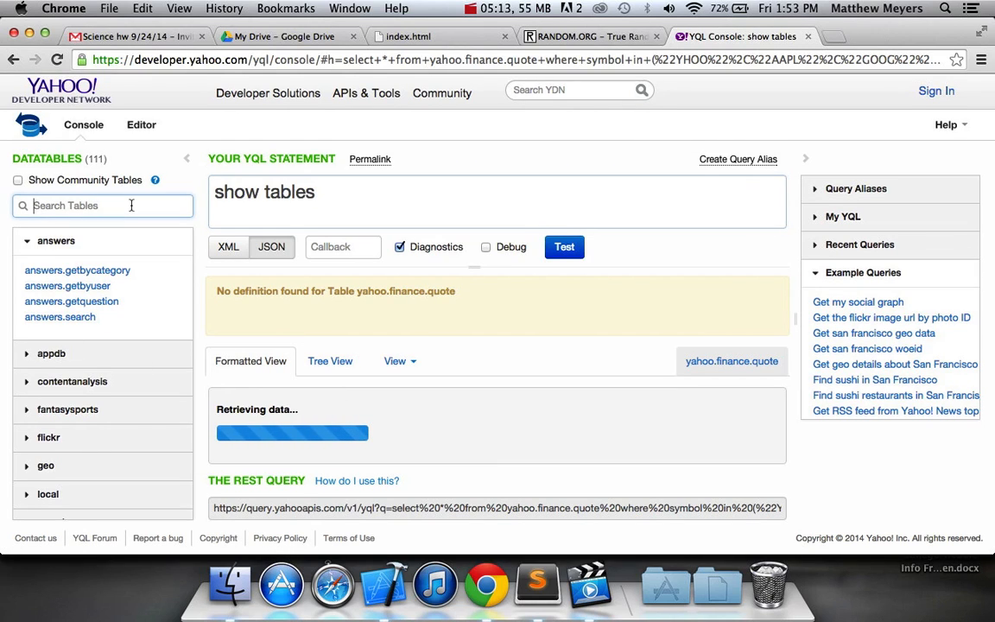
pyautogui.write('fin')
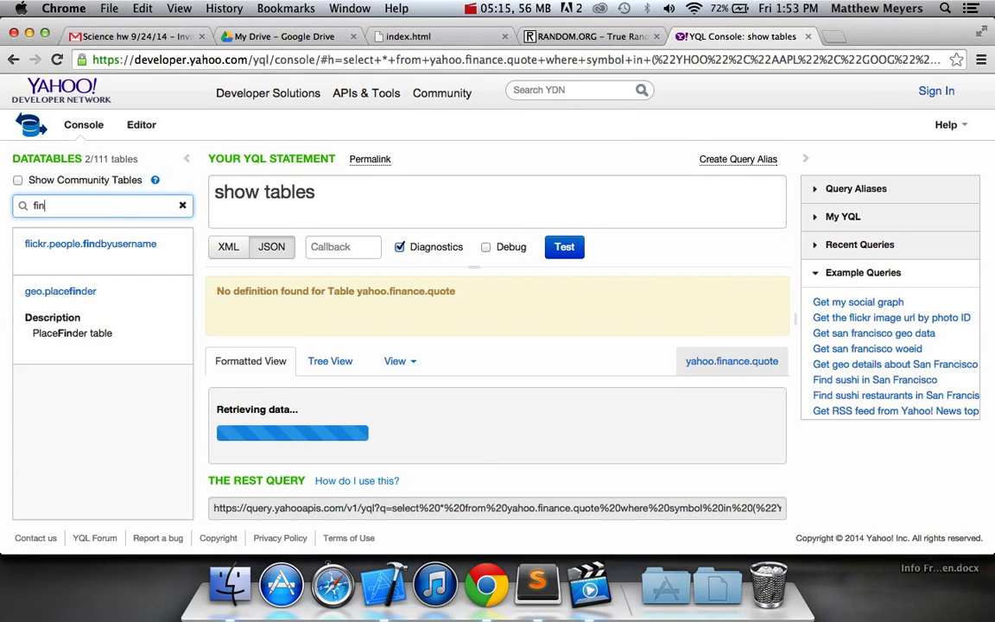
pyautogui.write('quote')
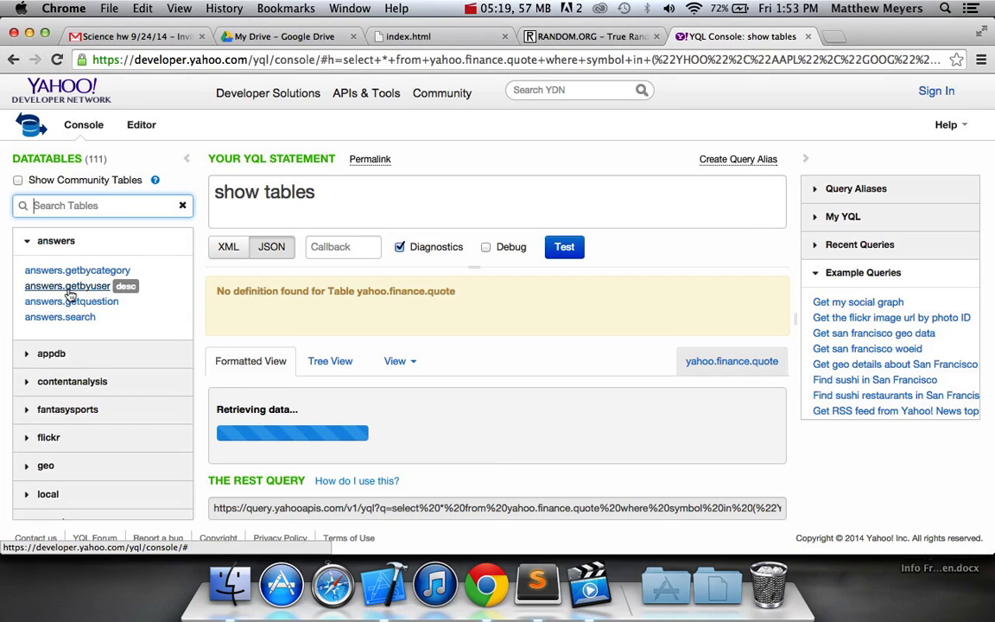
pyautogui.click(472, 7)
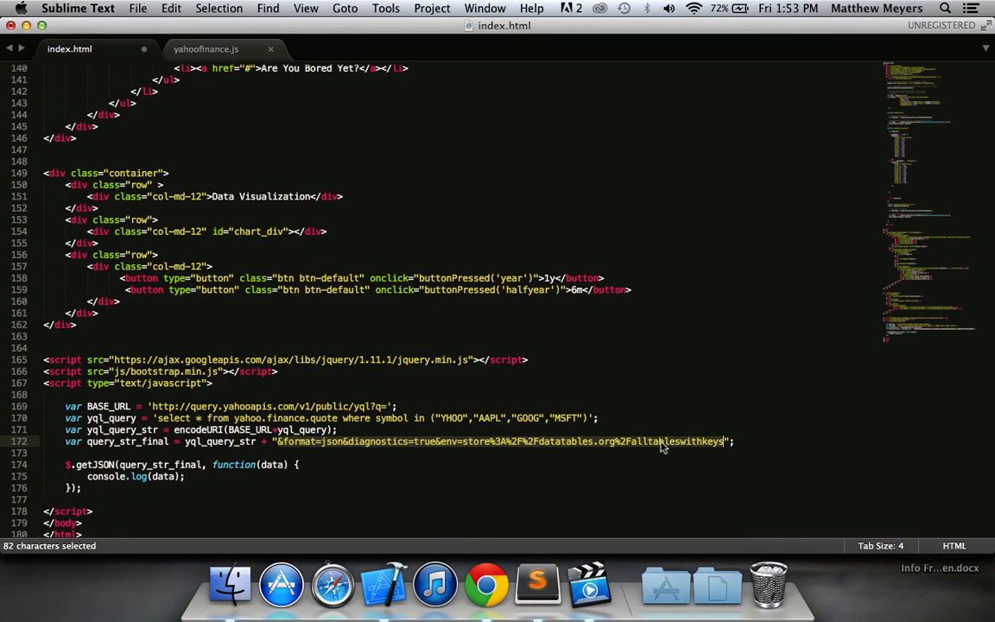
pyautogui.press('cmd+tab')
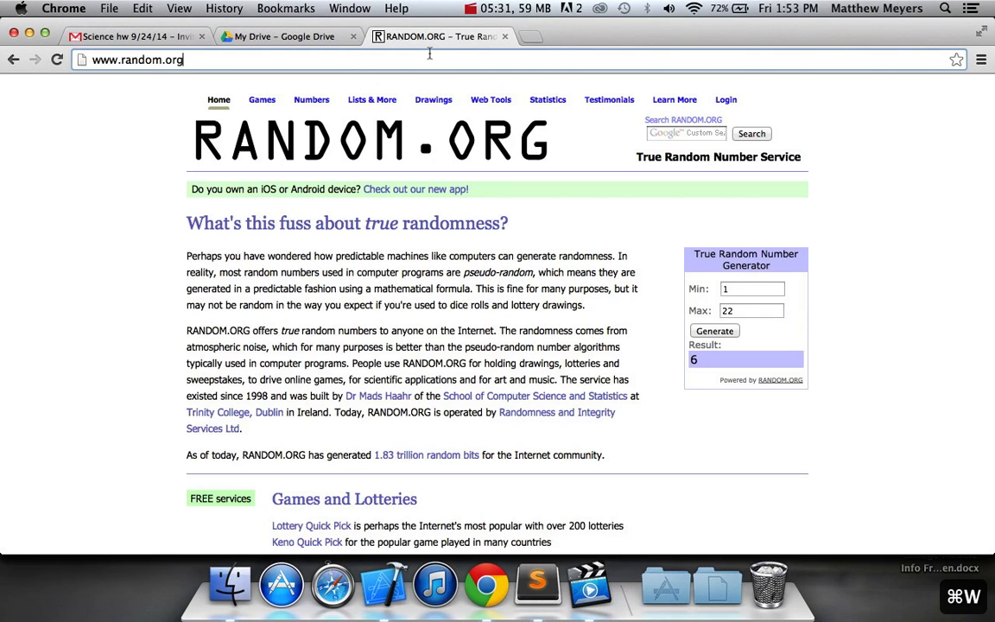
# Step: Search 'yahoo finance api stock quote tutorial' and open the Stack Overflow question on Yahoo Finance data
pyautogui.click(136, 59)
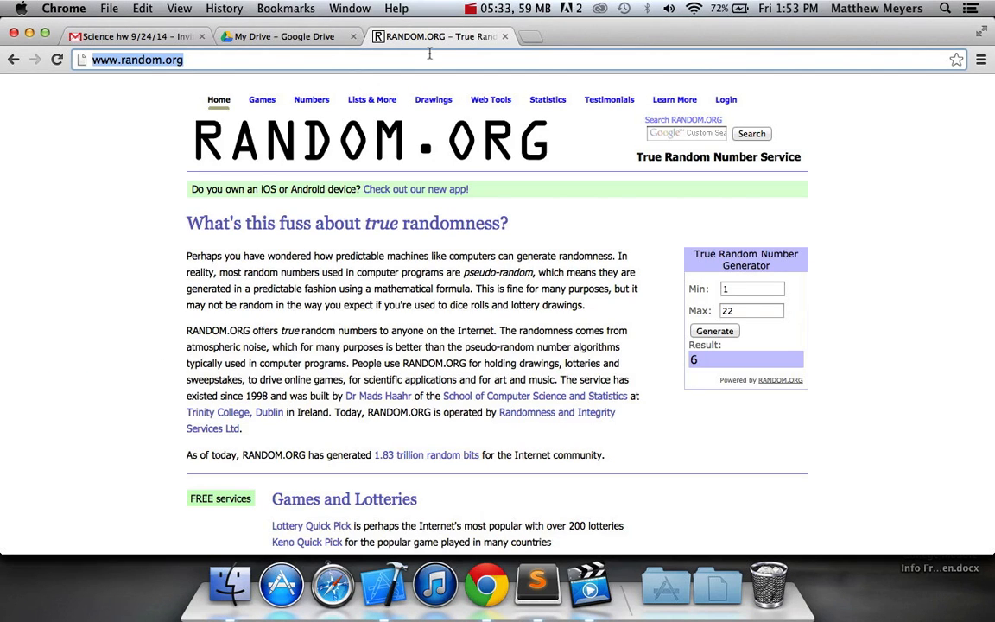
pyautogui.write('yahoo finance api stock quote tutorial')
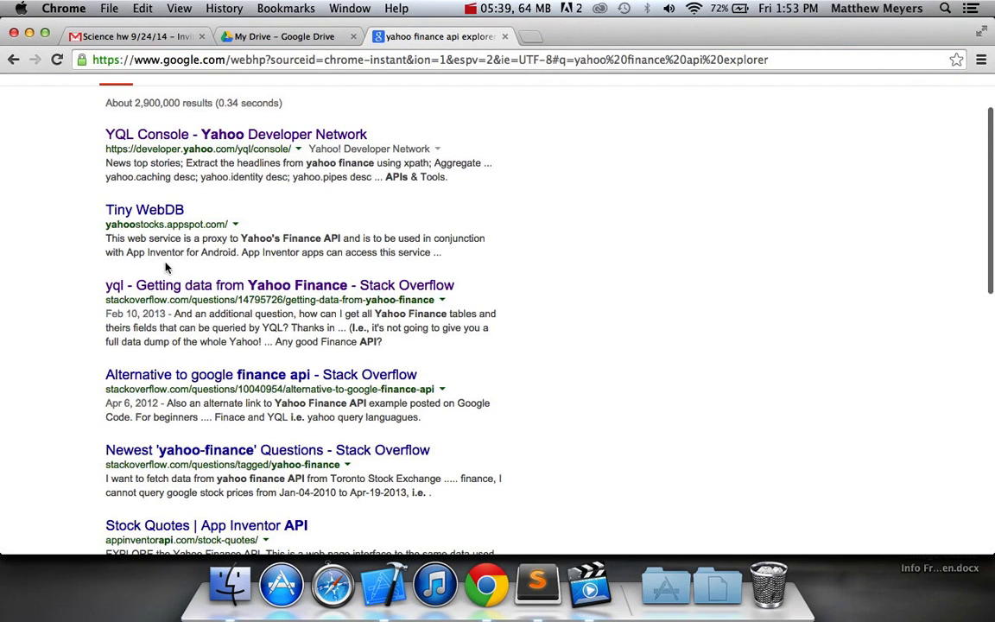
pyautogui.moveTo(218, 289)
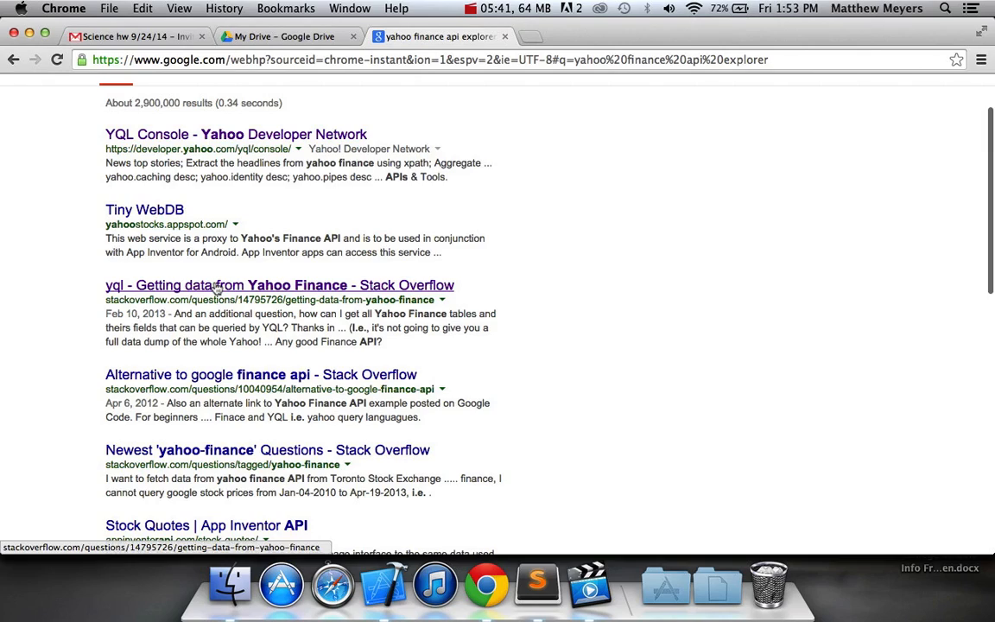
pyautogui.click(280, 285)
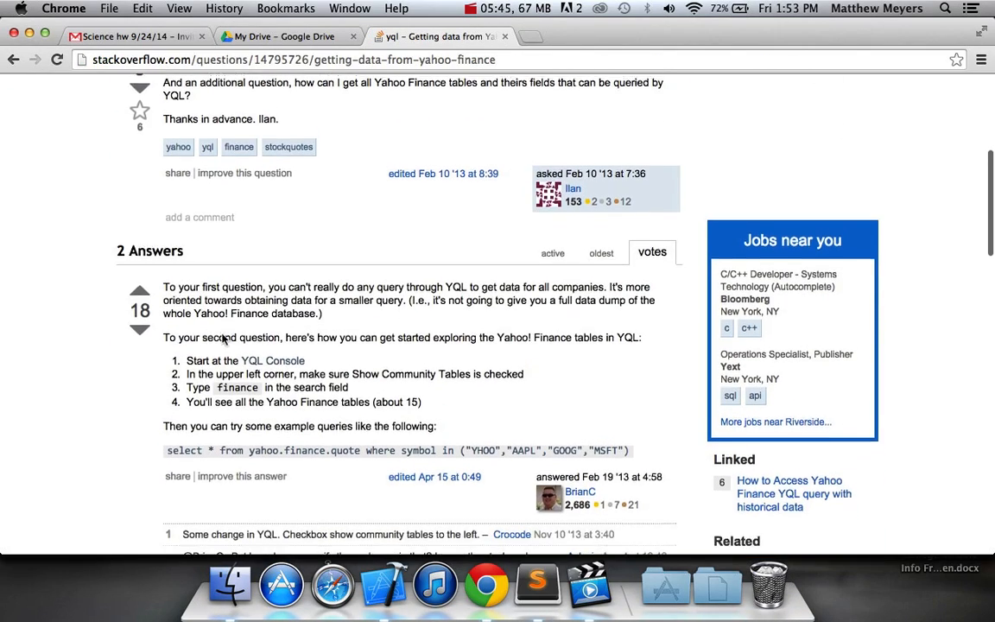
# Step: Scroll down the Stack Overflow page to the answer with its example quote query
pyautogui.scroll(-3)
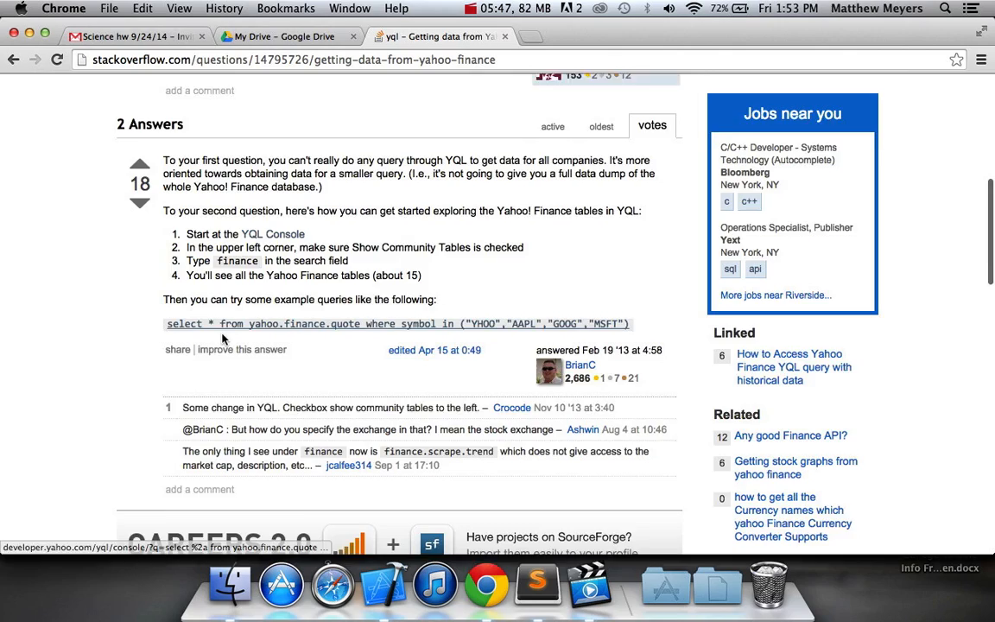
pyautogui.scroll(-3)
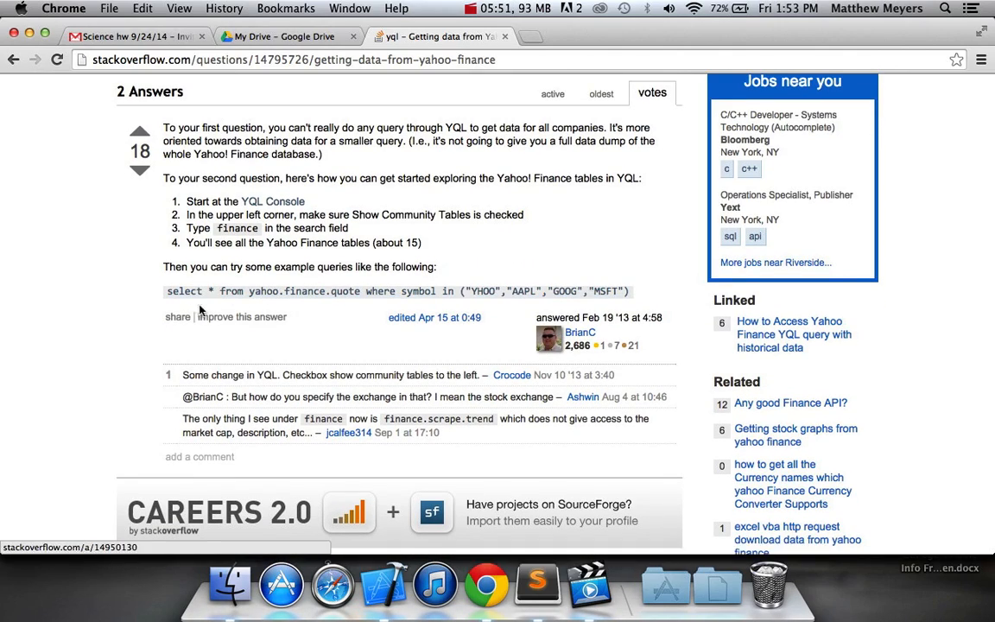
pyautogui.scroll(-3)
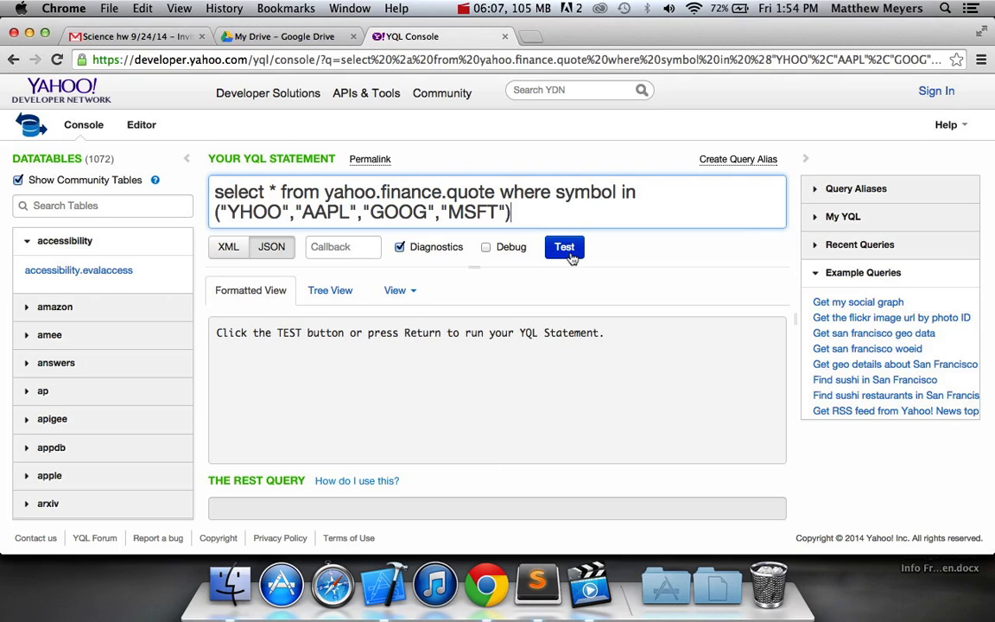
pyautogui.click(563, 247)
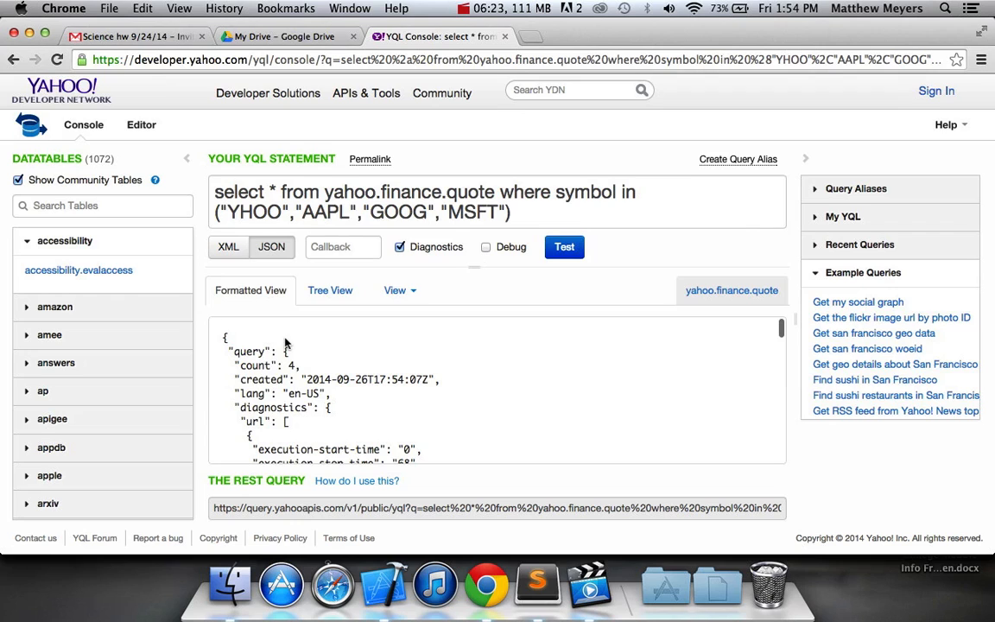
pyautogui.moveTo(262, 483)
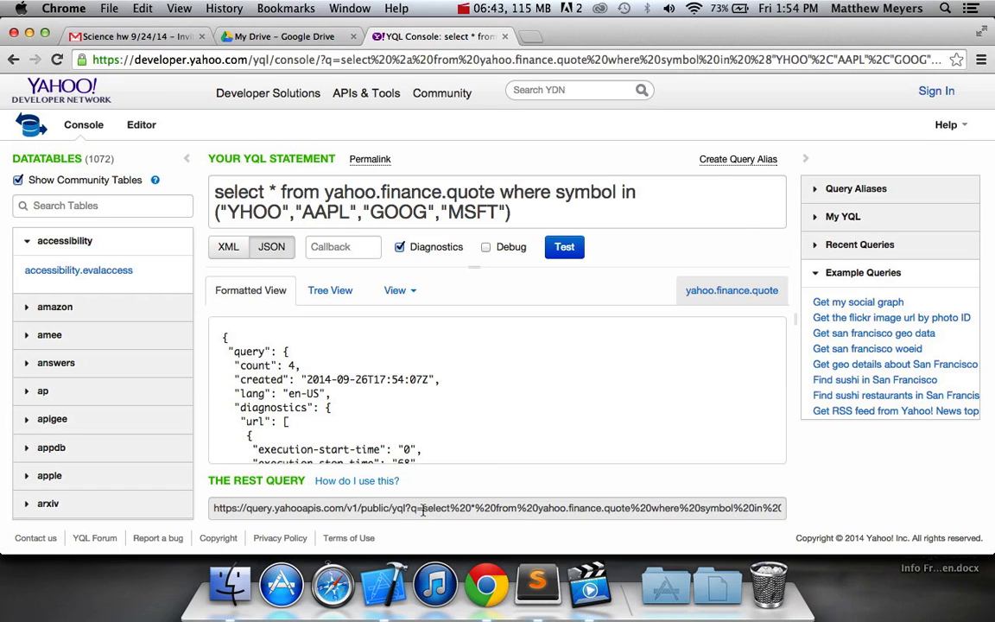
pyautogui.press('cmd+tab')
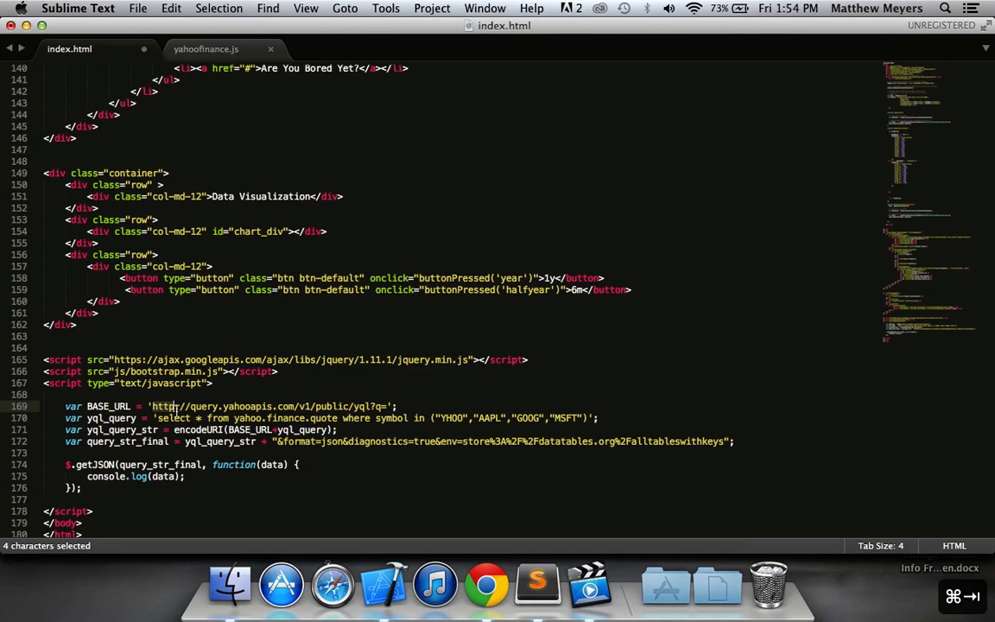
# Step: Review the REST query URL in the YQL Console against the query-building code in Sublime Text
pyautogui.press('cmd+tab')
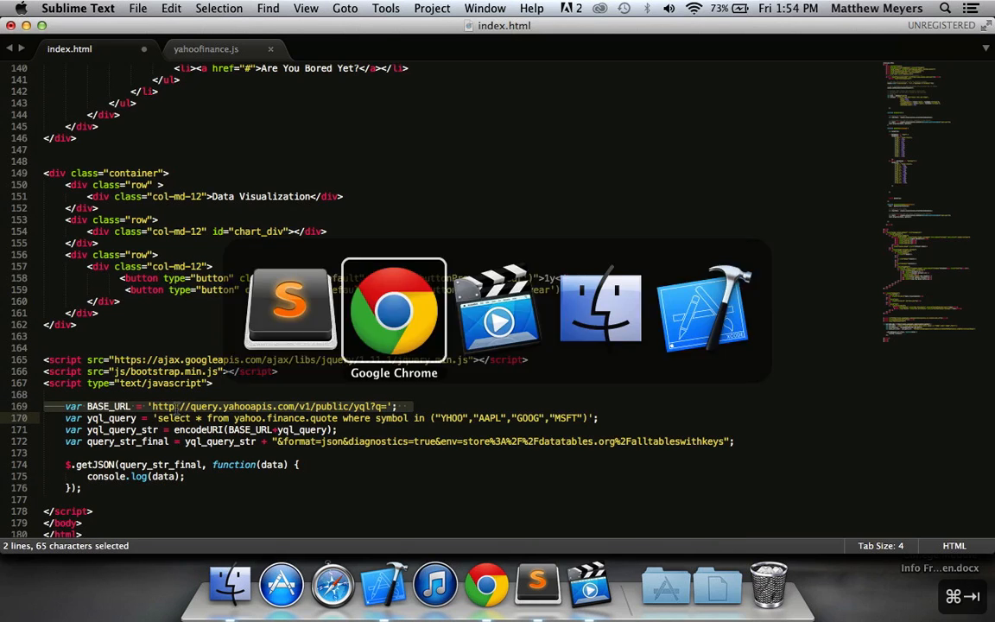
pyautogui.click(394, 308)
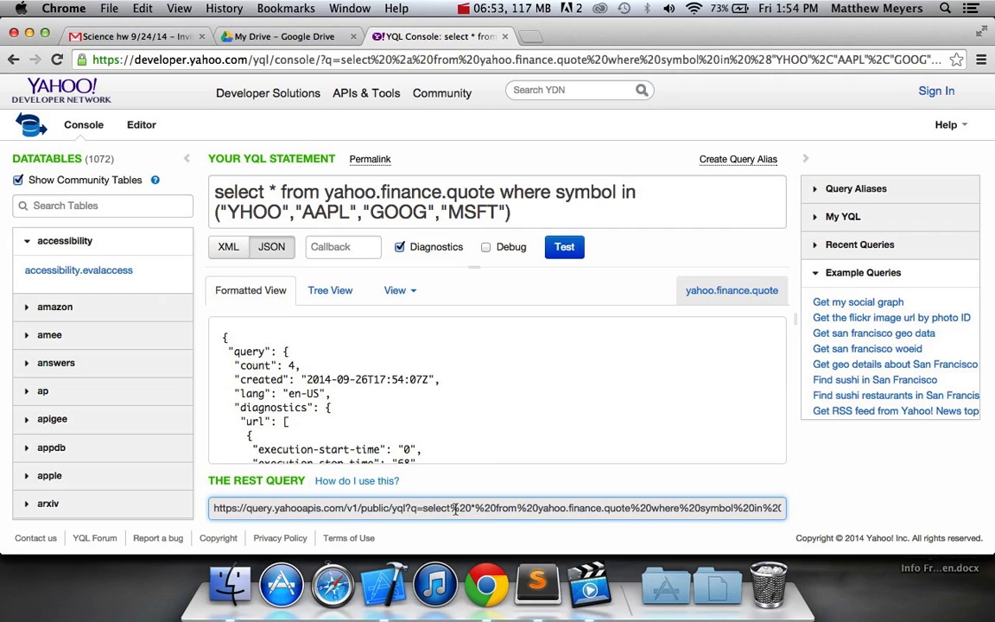
pyautogui.doubleClick(442, 508)
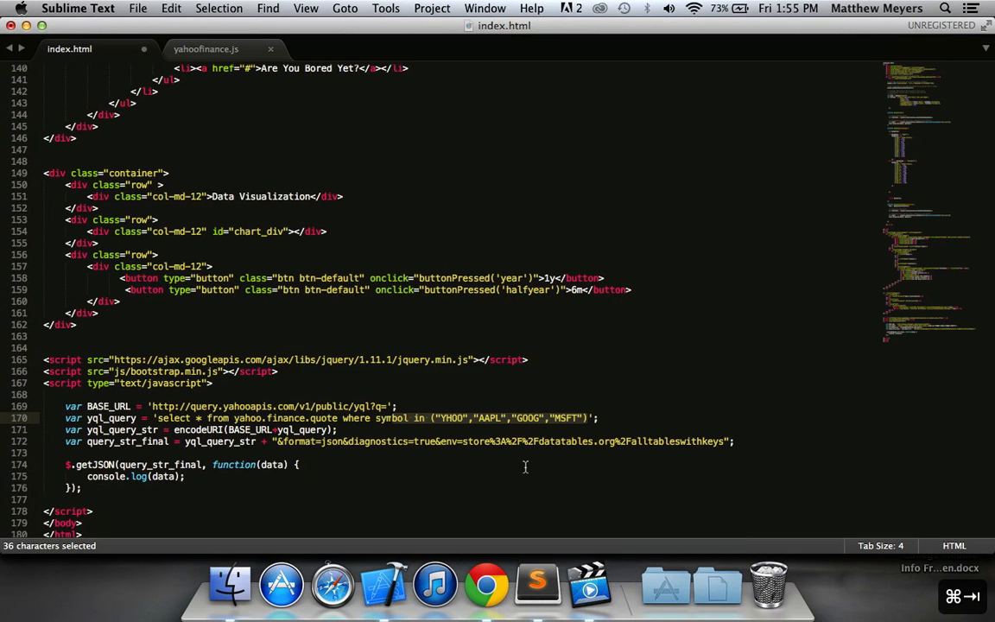
pyautogui.moveTo(591, 483)
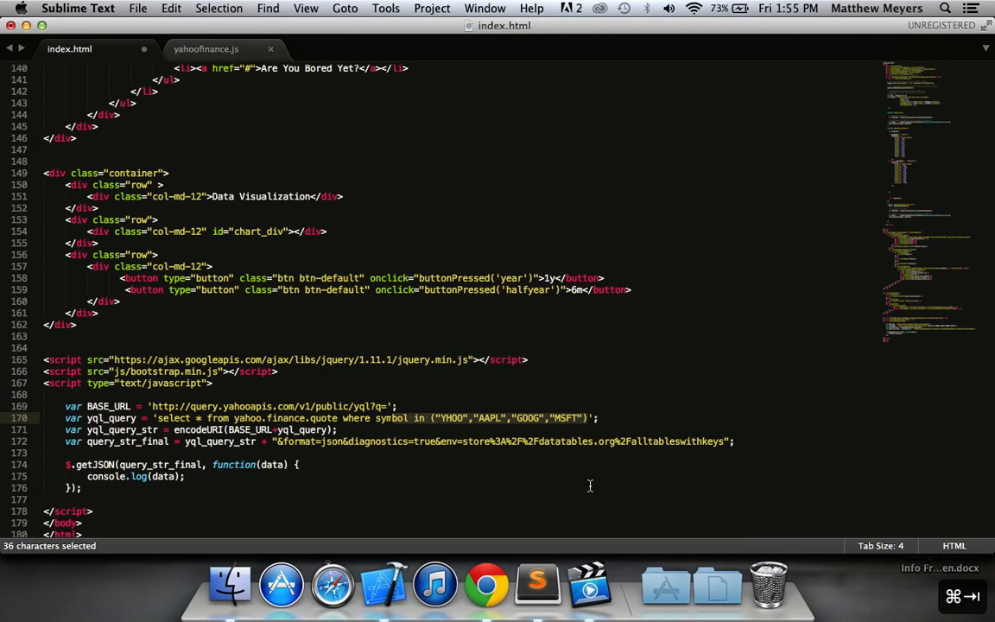
pyautogui.click(485, 585)
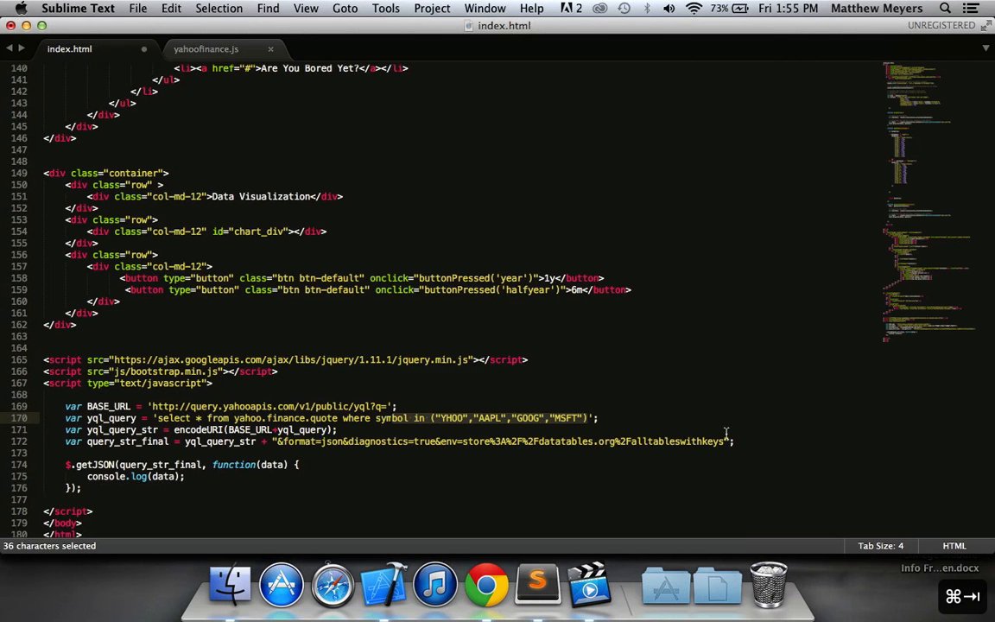
# Step: Try adding '&callback=' to the format string on line 172, undo it, and return to the REST query
pyautogui.moveTo(345, 418); pyautogui.dragTo(729, 442)
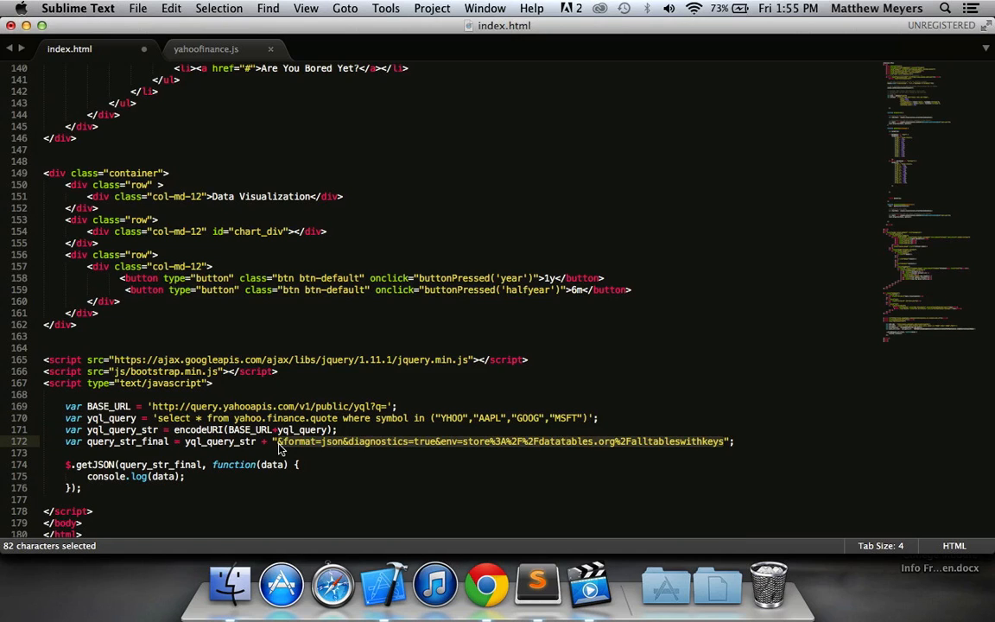
pyautogui.write('&callback=')
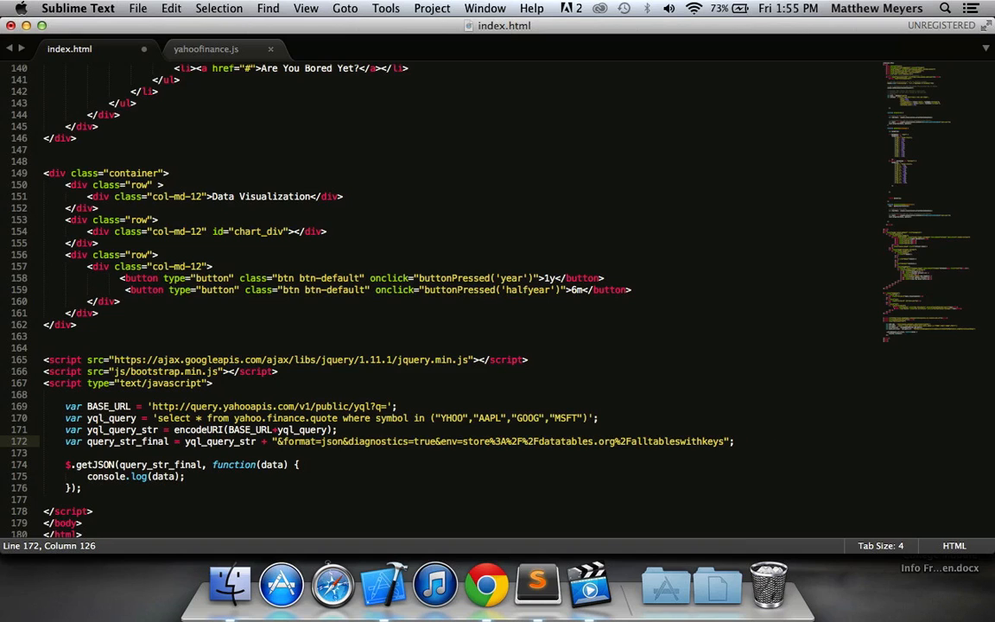
pyautogui.write('&callba')
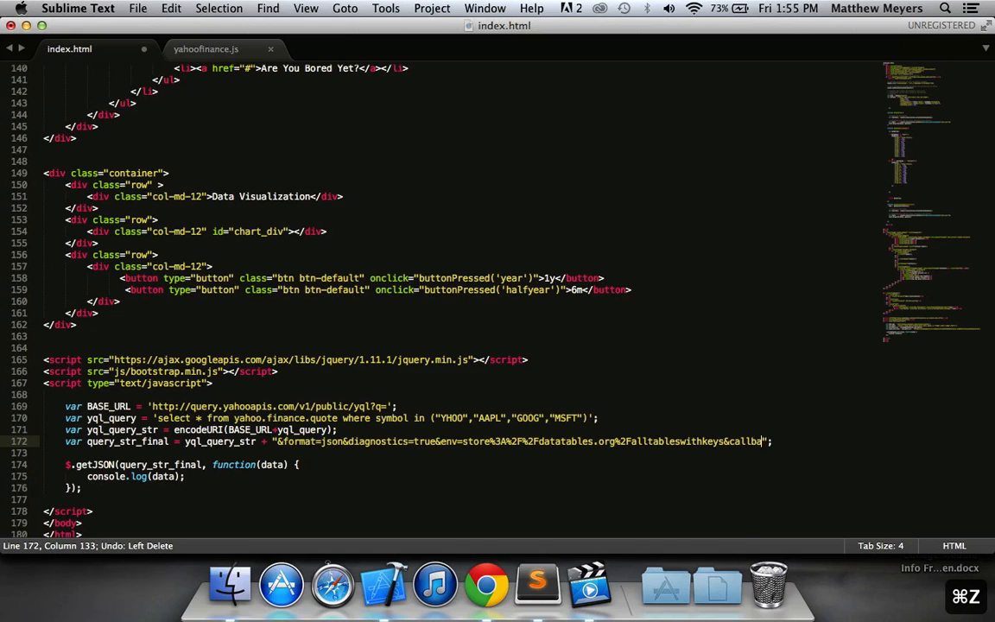
pyautogui.press('backspace')
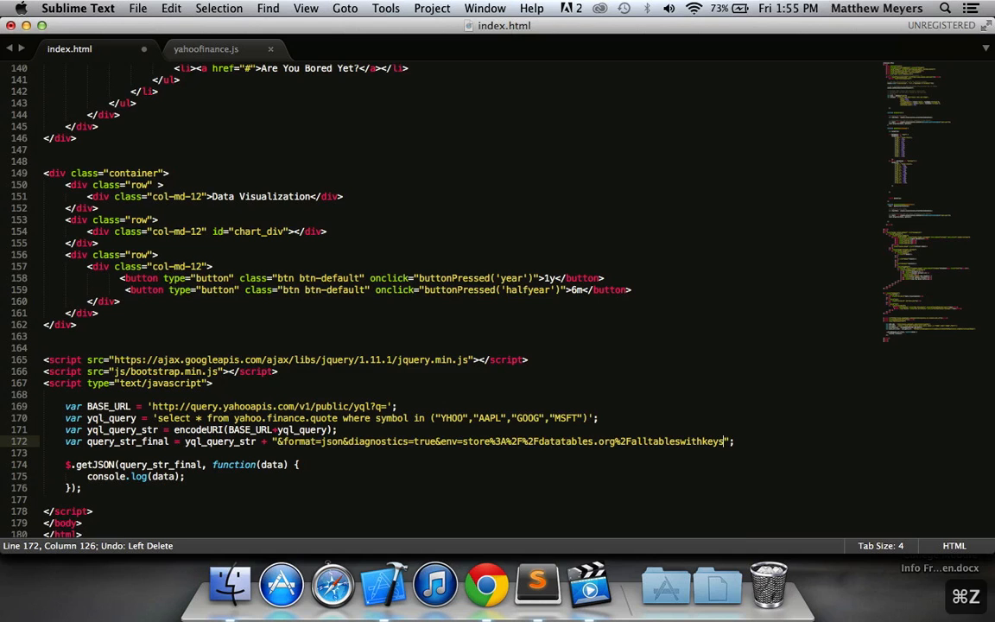
pyautogui.click(102, 442)
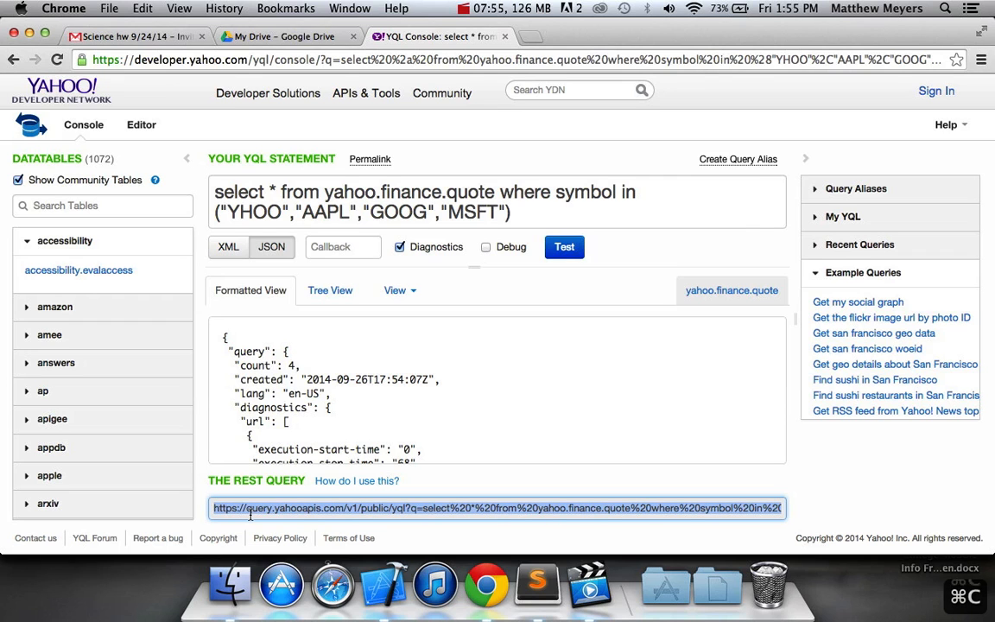
# Step: Load the REST query URL in its own Chrome tab to see the raw JSON, then return to Sublime Text
pyautogui.click(497, 507)
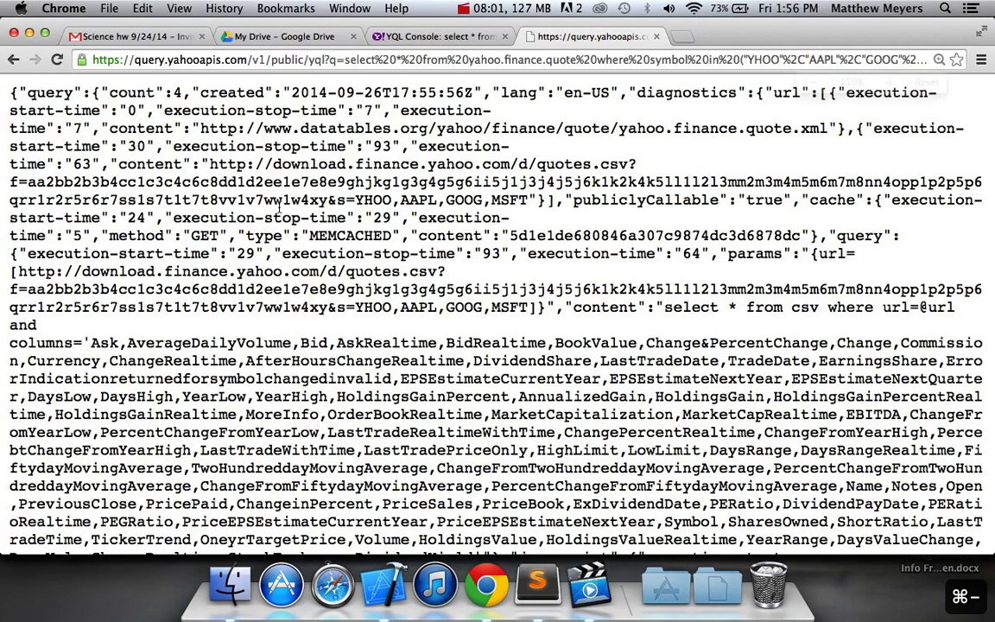
pyautogui.click(519, 58)
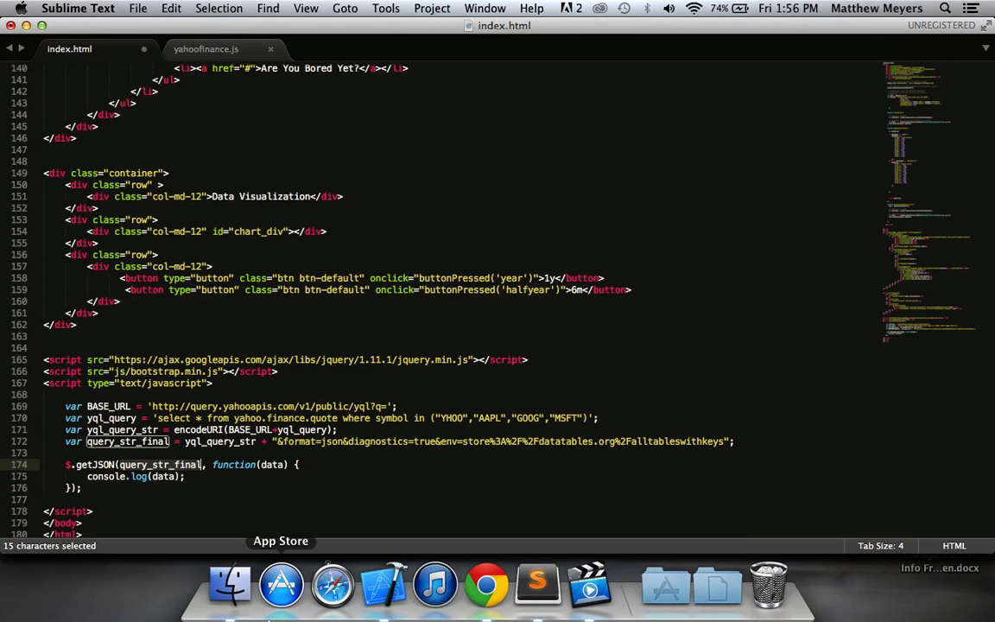
# Step: Save index.html with its getJSON call and bring up a Finder window
pyautogui.click(210, 465)
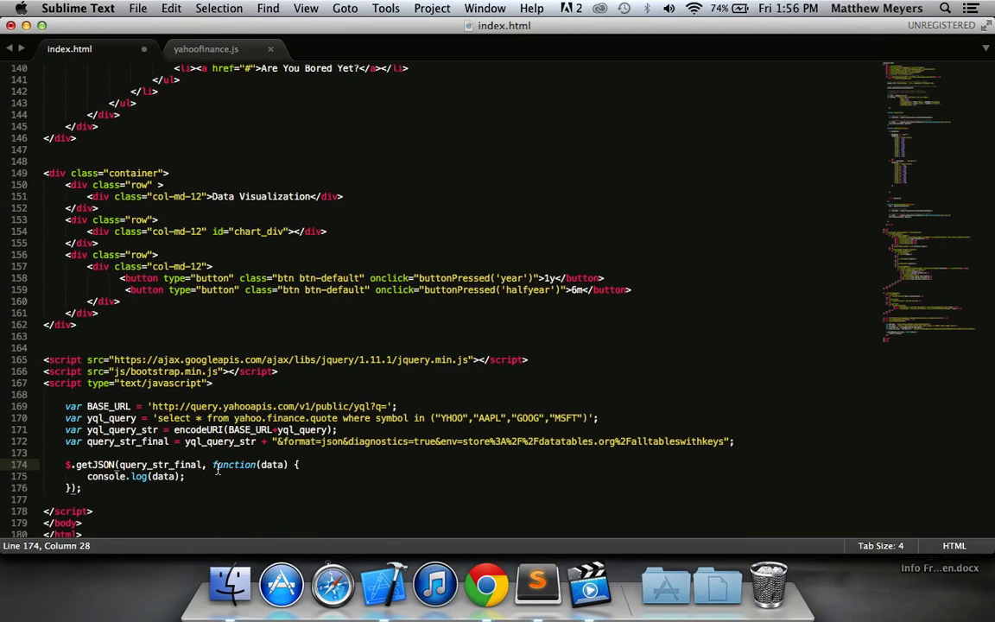
pyautogui.moveTo(212, 464); pyautogui.dragTo(290, 464)
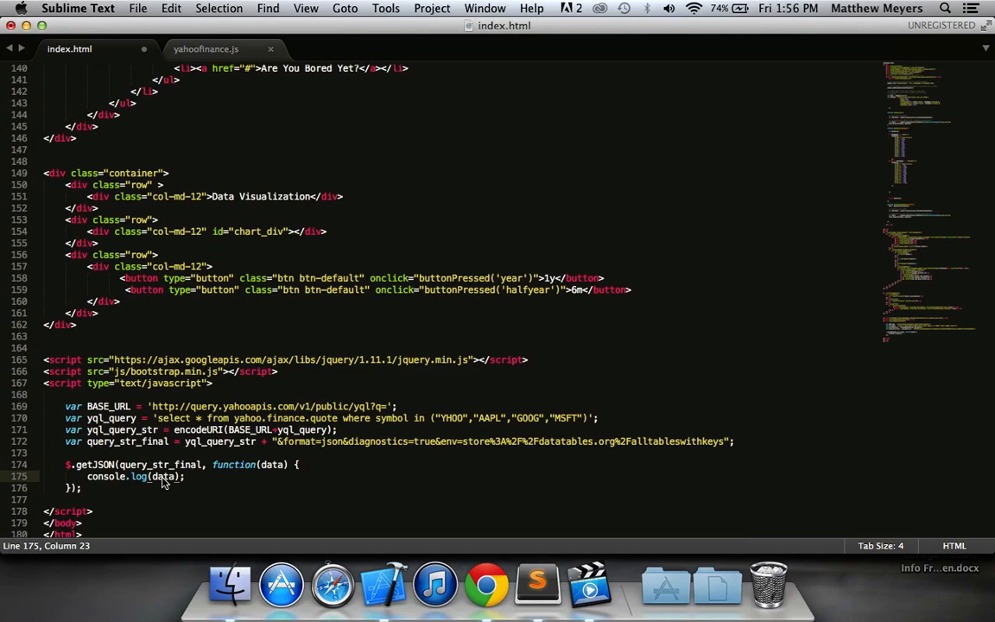
pyautogui.press('cmd+s')
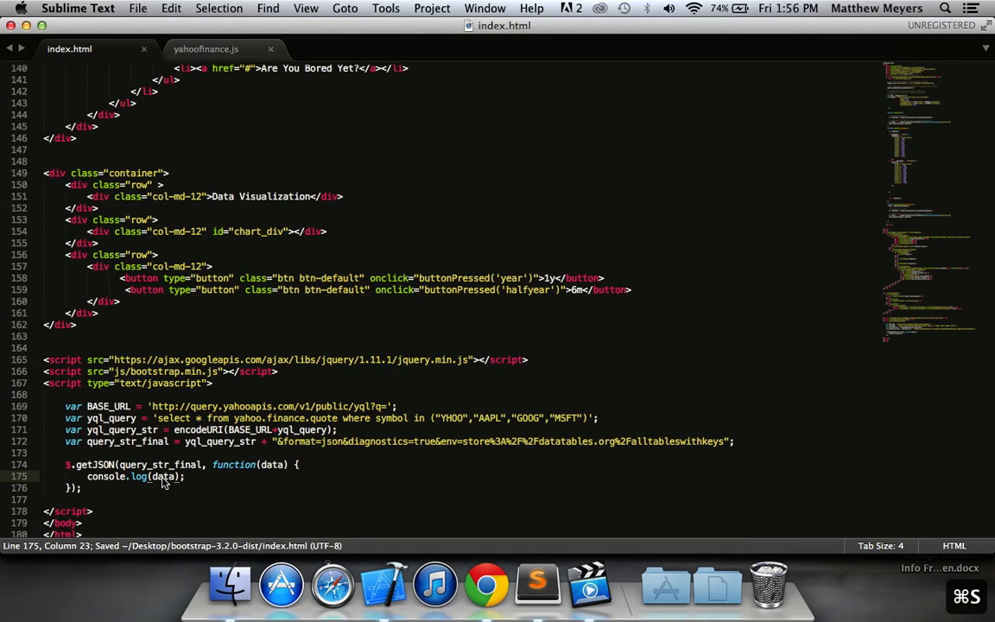
pyautogui.click(486, 585)
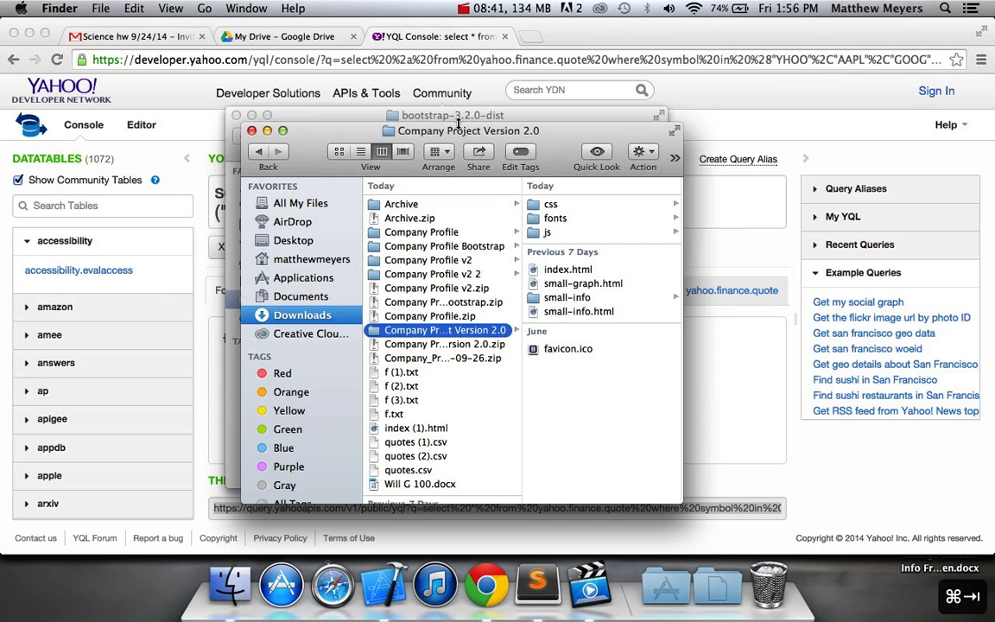
# Step: Open the Desktop's bootstrap-3.2.0-dist index.html in Google Chrome via Open With
pyautogui.click(293, 240)
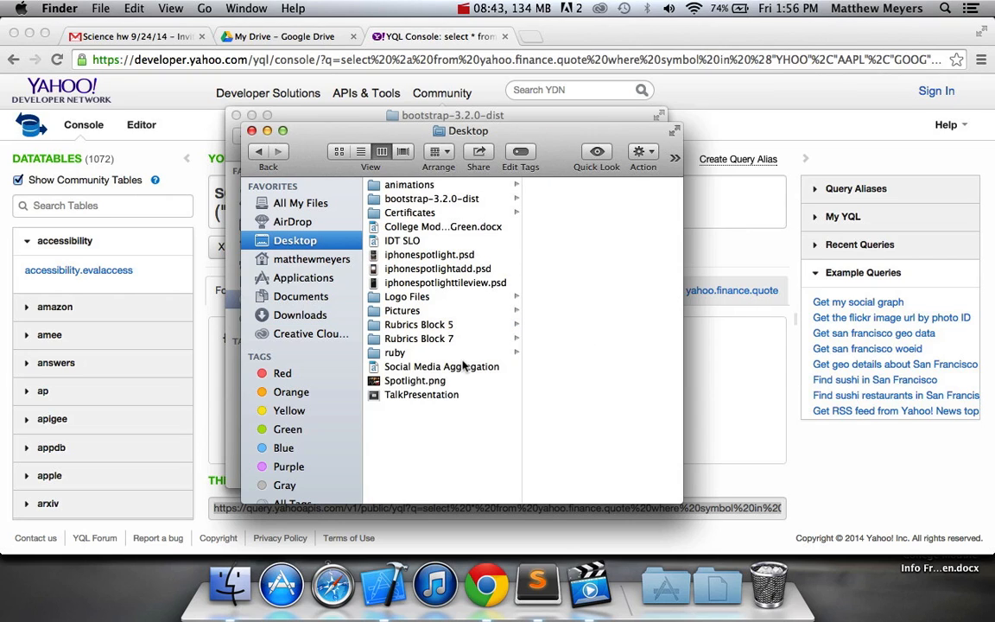
pyautogui.click(431, 198)
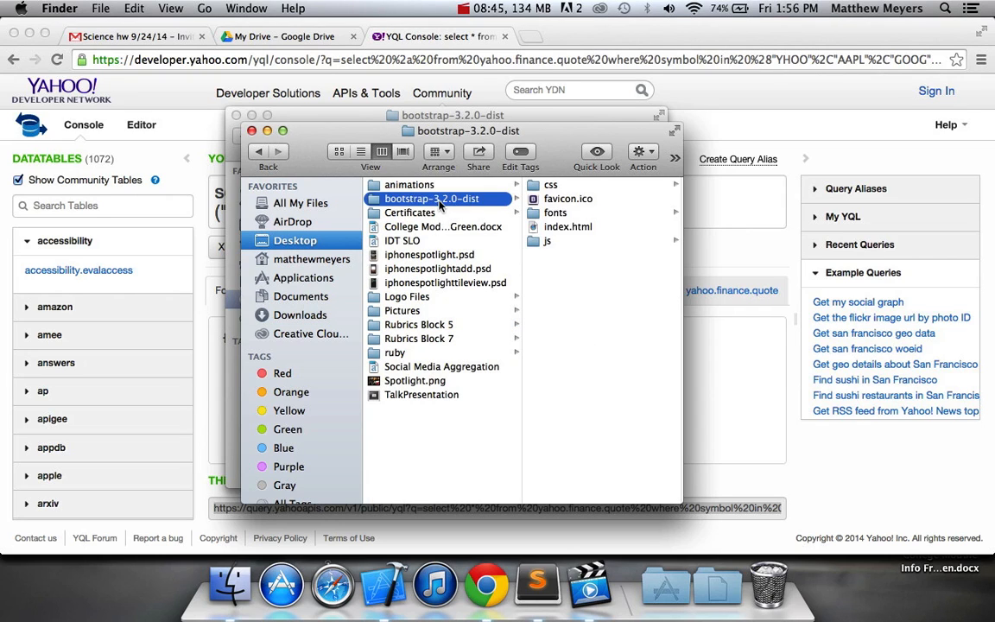
pyautogui.rightClick(568, 226)
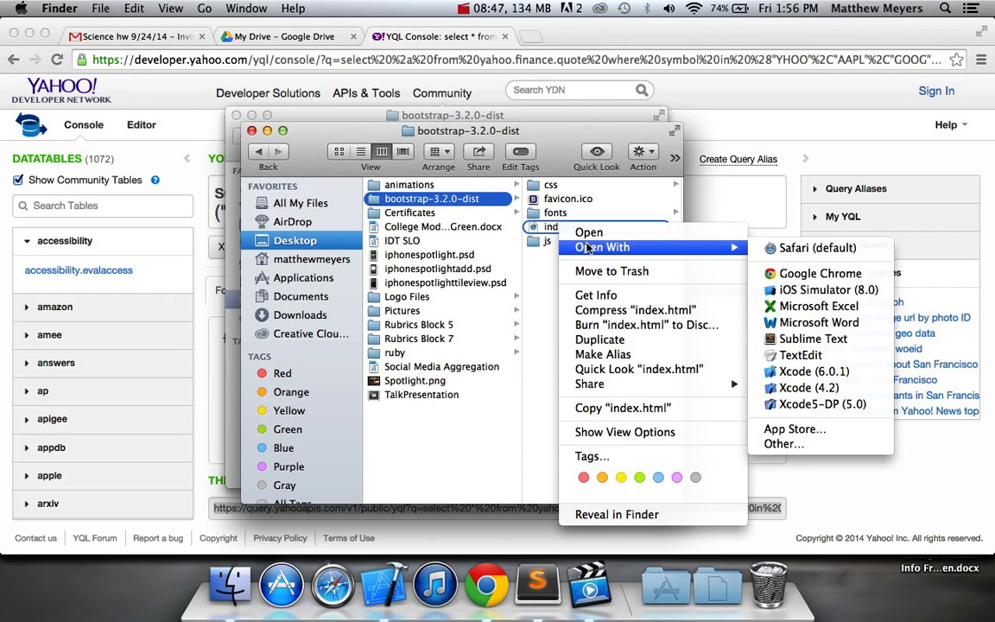
pyautogui.click(818, 273)
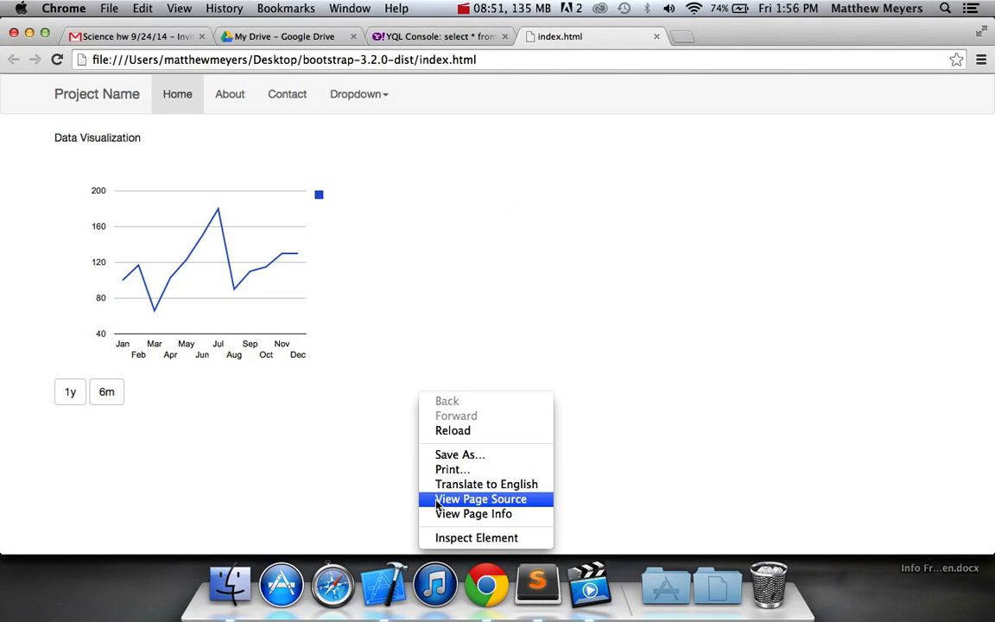
# Step: In DevTools Console, expand the logged Object down through query and results to the quote array
pyautogui.click(477, 537)
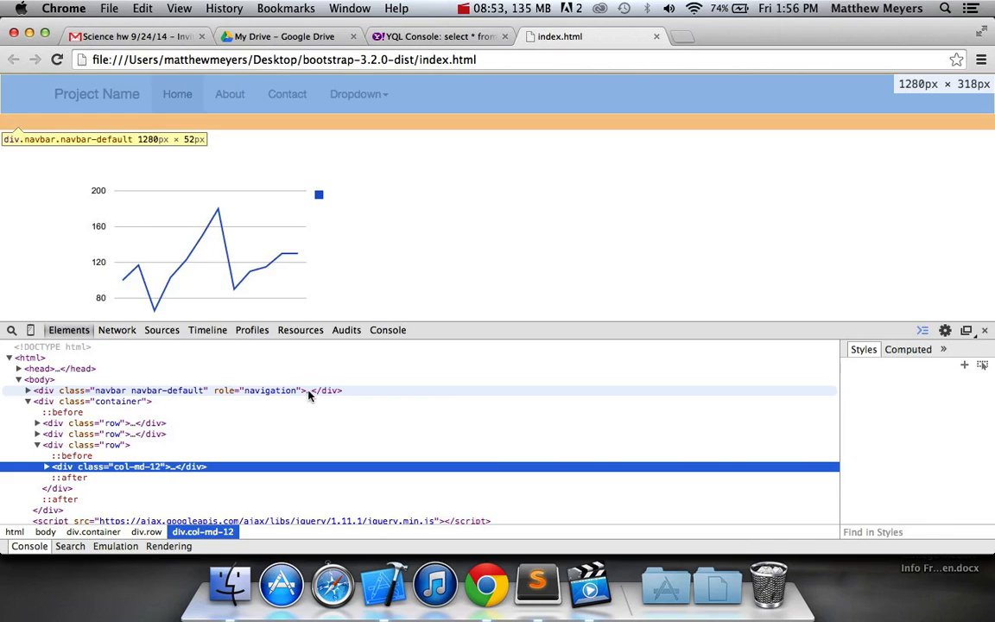
pyautogui.click(387, 330)
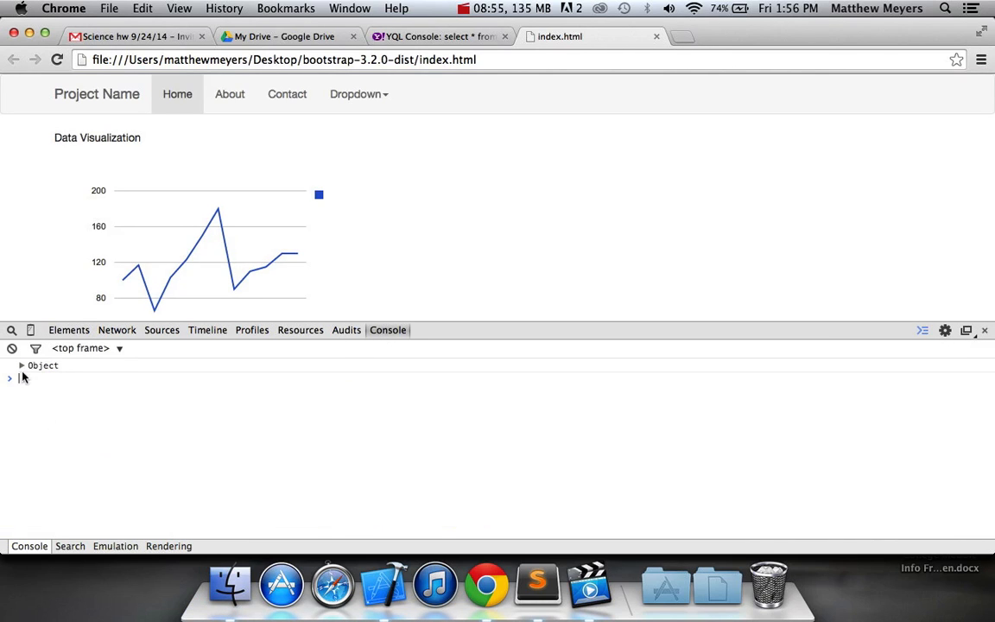
pyautogui.click(21, 365)
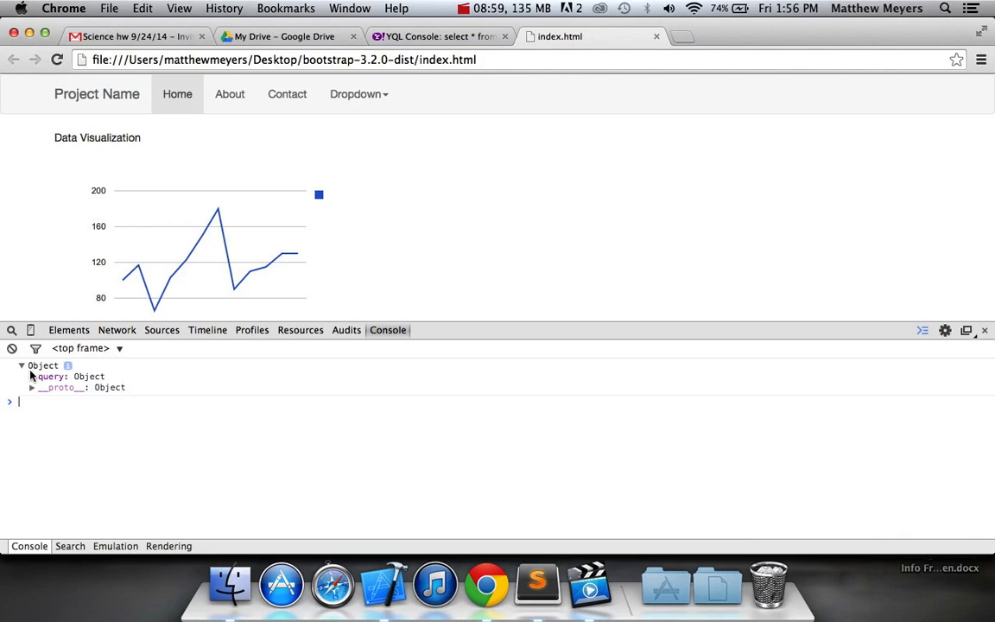
pyautogui.click(32, 377)
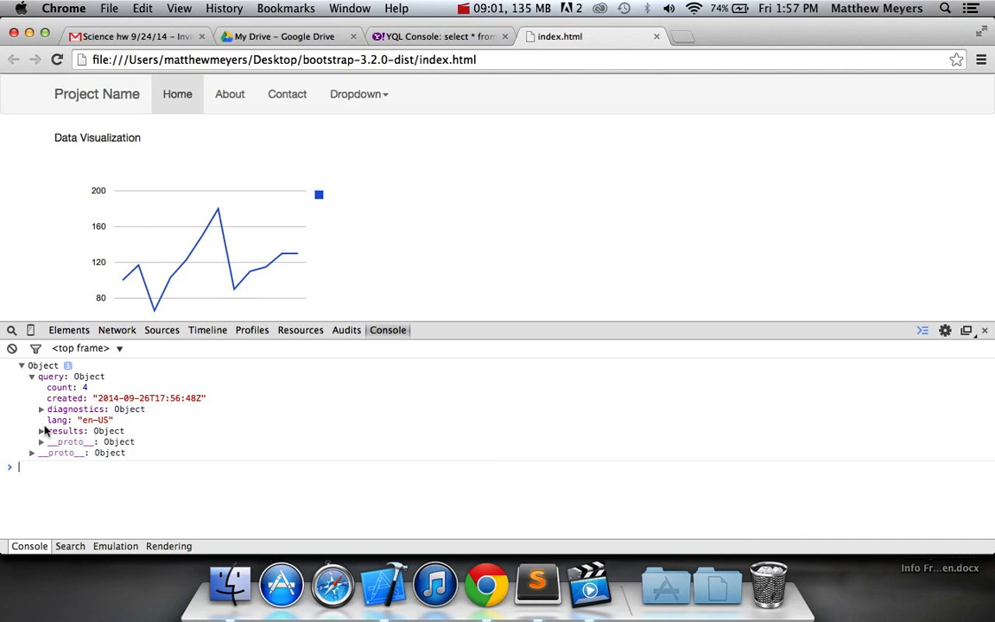
pyautogui.click(42, 430)
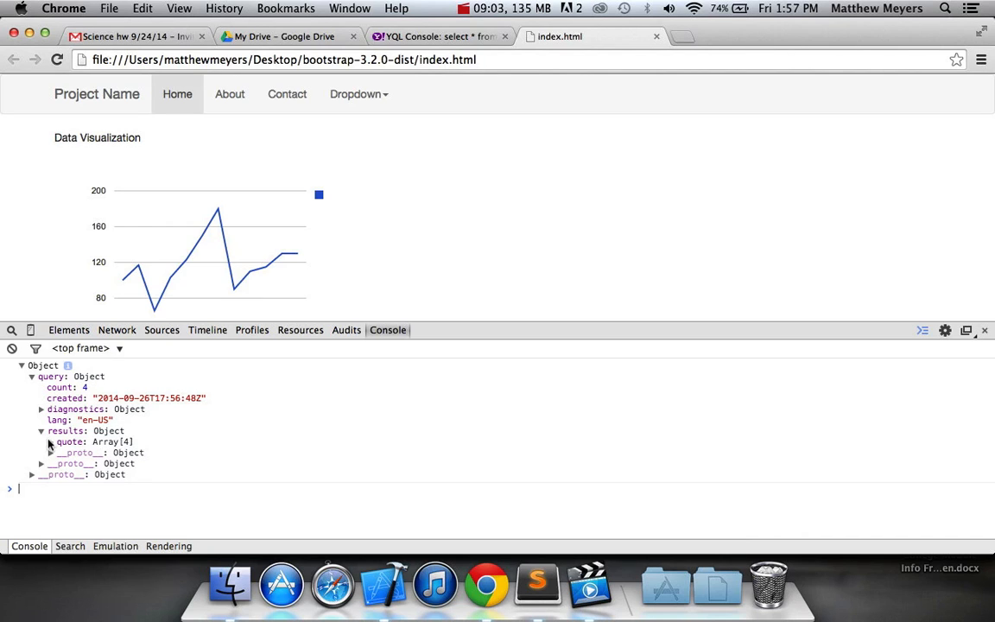
pyautogui.click(51, 442)
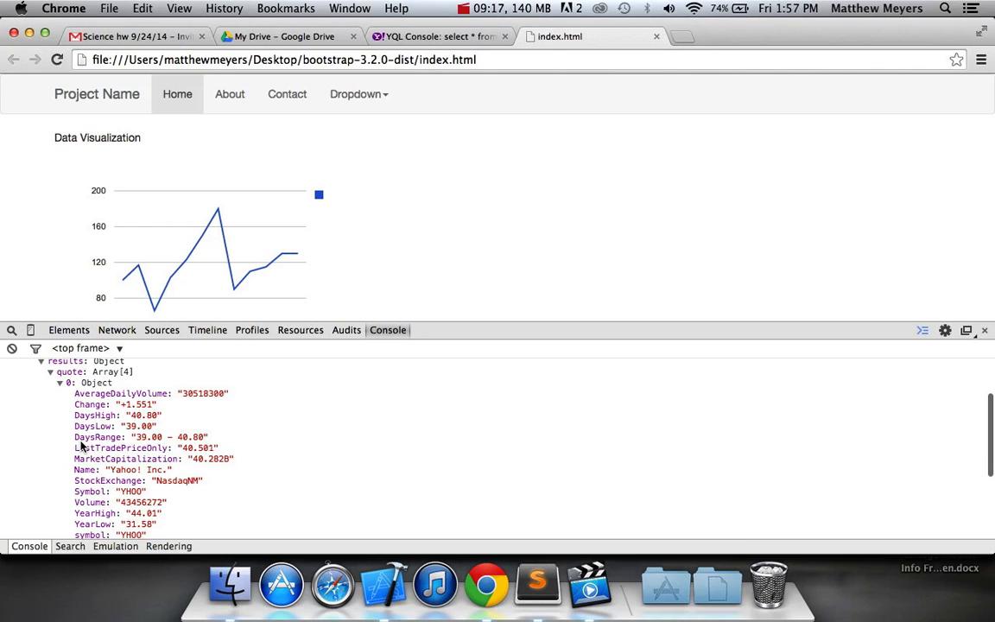
# Step: Expand the first quote to show its fields including Change +1.551, then return to the code editor
pyautogui.click(20, 366)
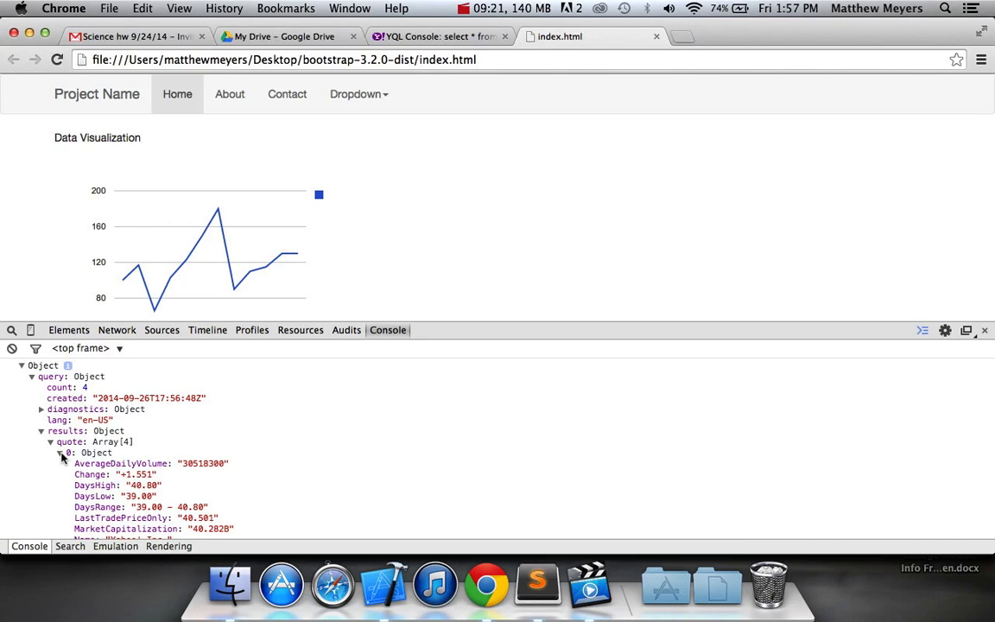
pyautogui.click(59, 453)
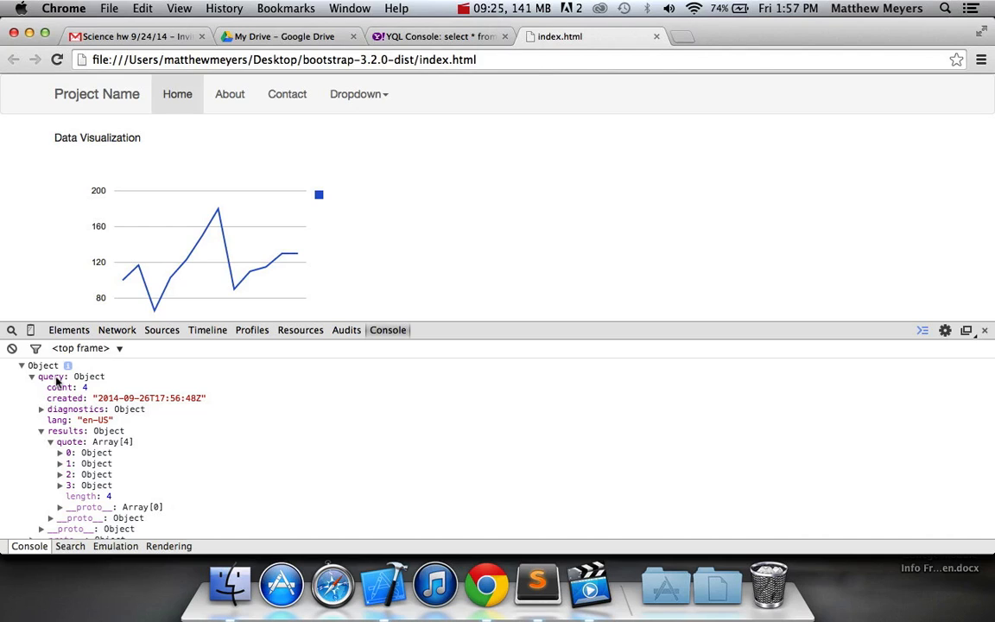
pyautogui.moveTo(55, 386)
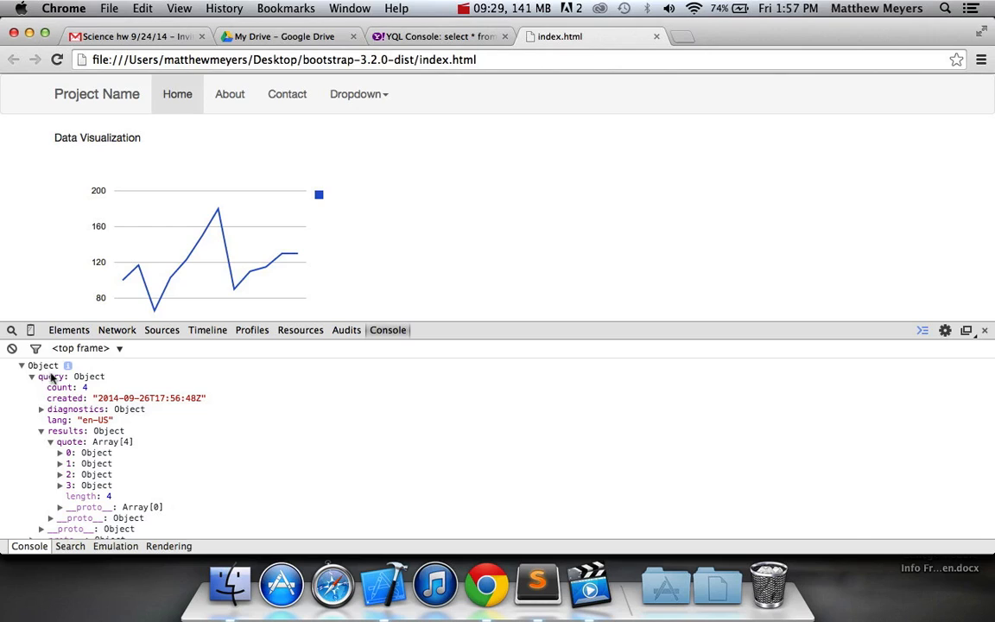
pyautogui.moveTo(51, 383)
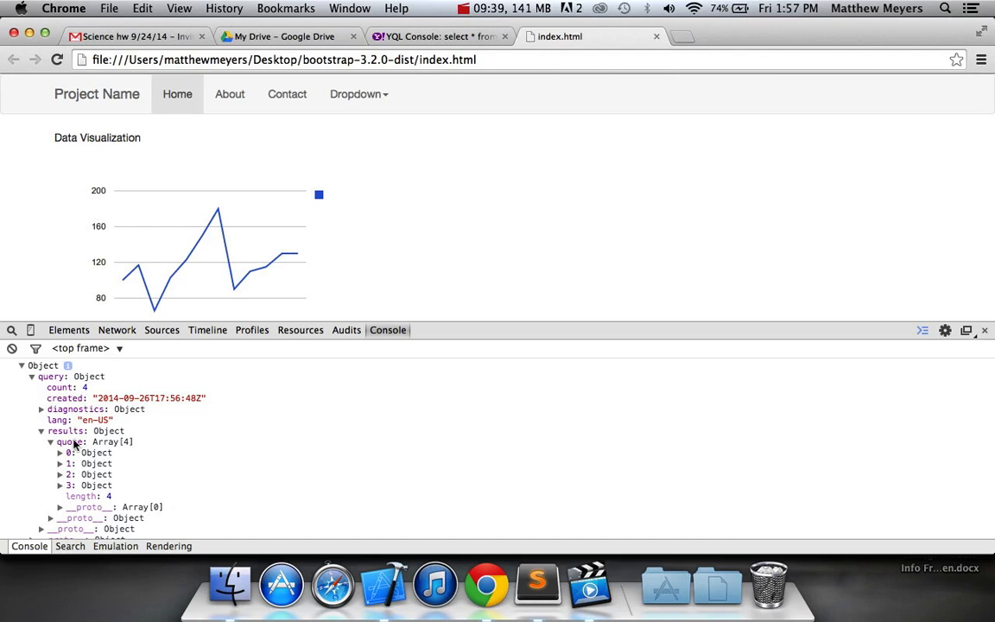
pyautogui.moveTo(95, 473)
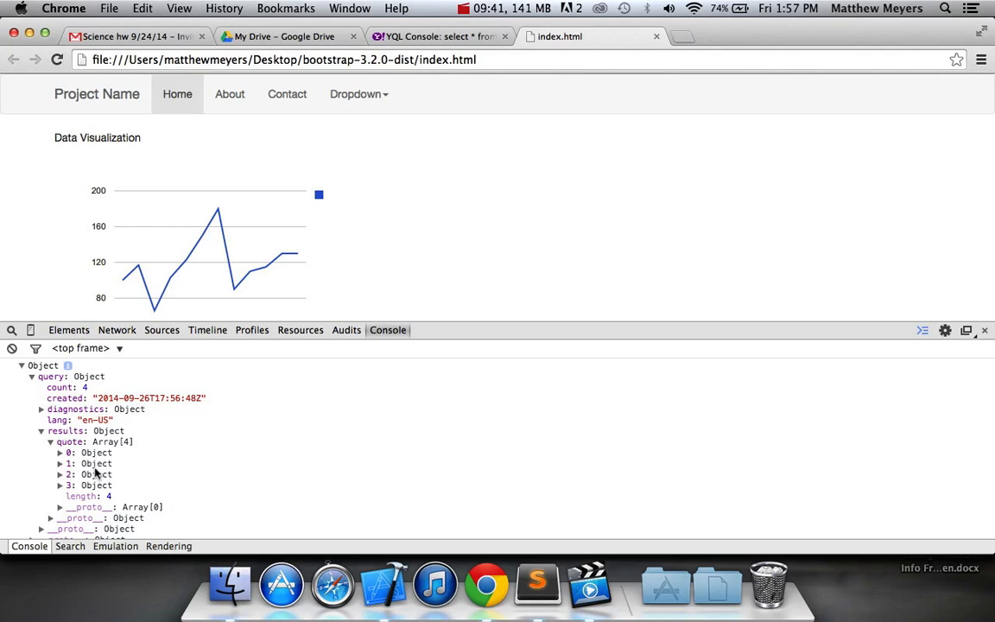
pyautogui.moveTo(135, 411)
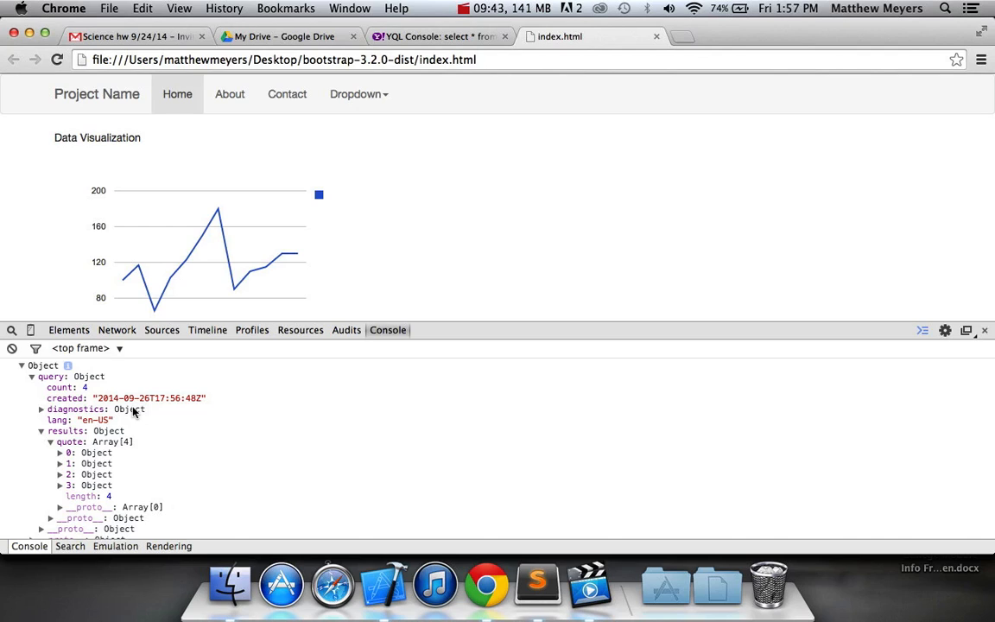
pyautogui.moveTo(138, 409)
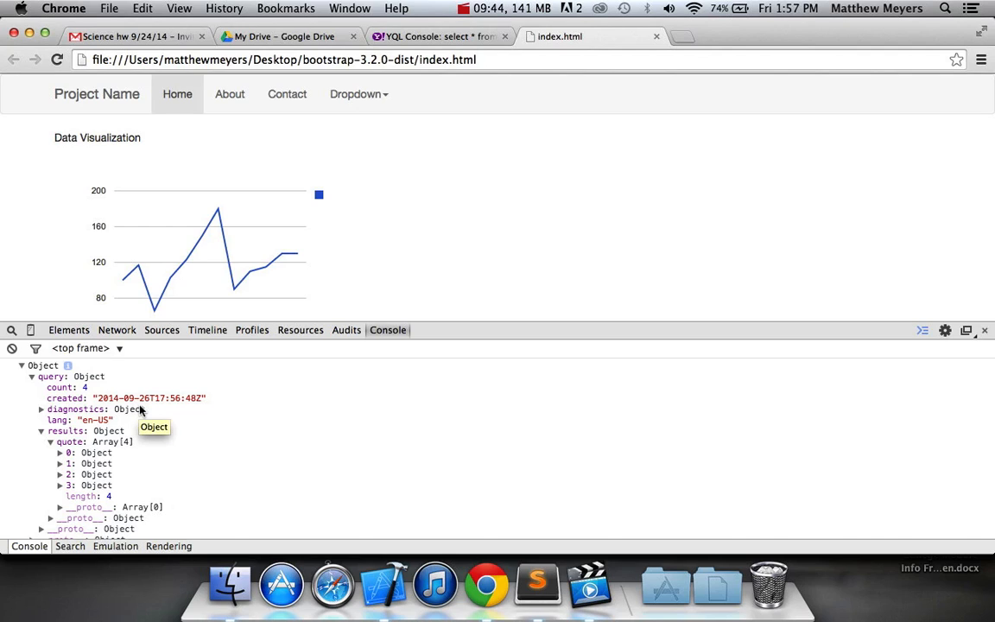
pyautogui.moveTo(61, 458)
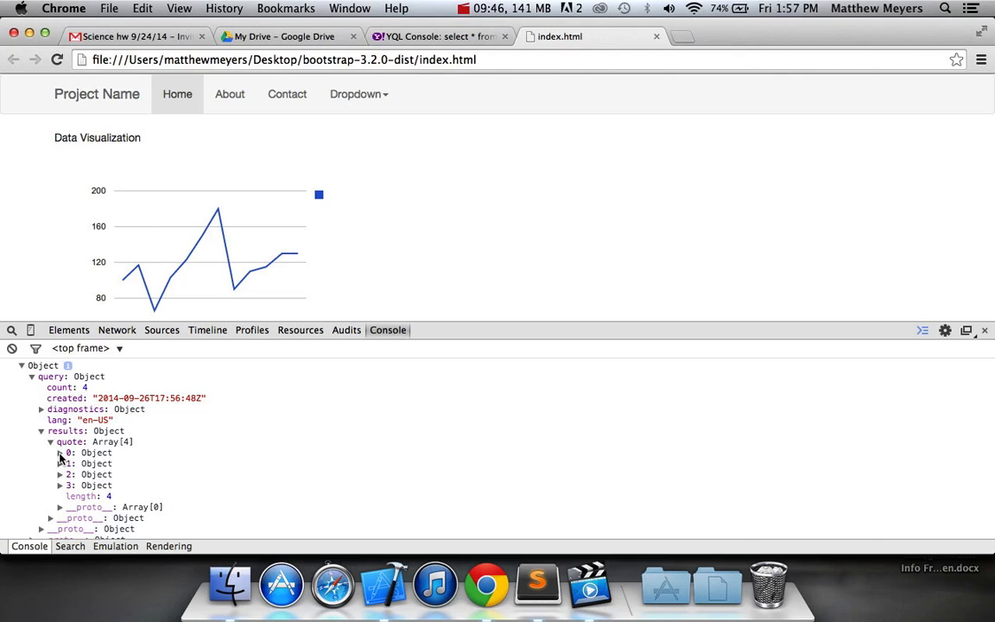
pyautogui.click(59, 452)
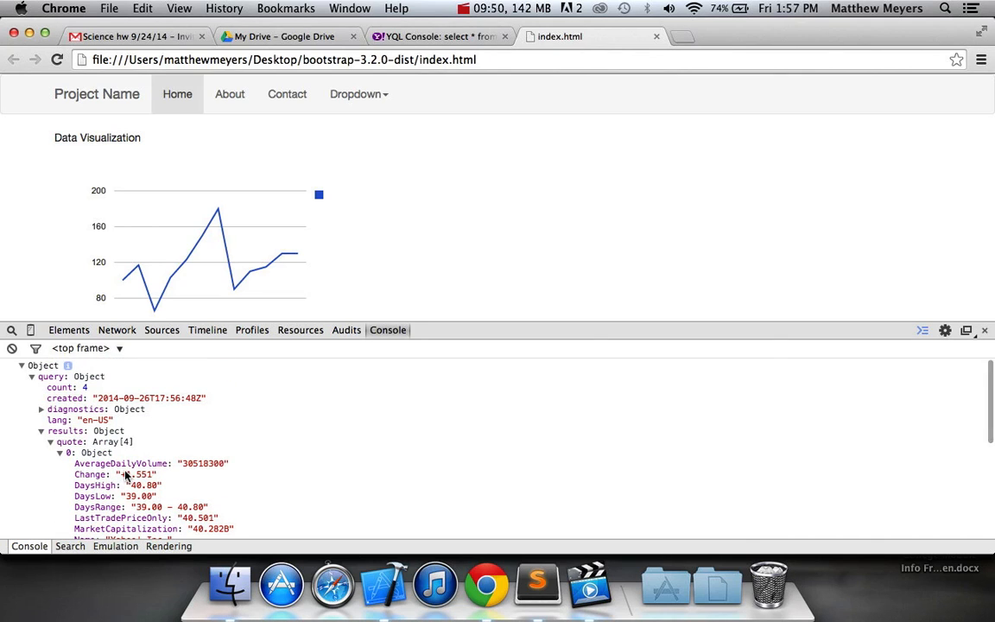
pyautogui.press('cmd+tab')
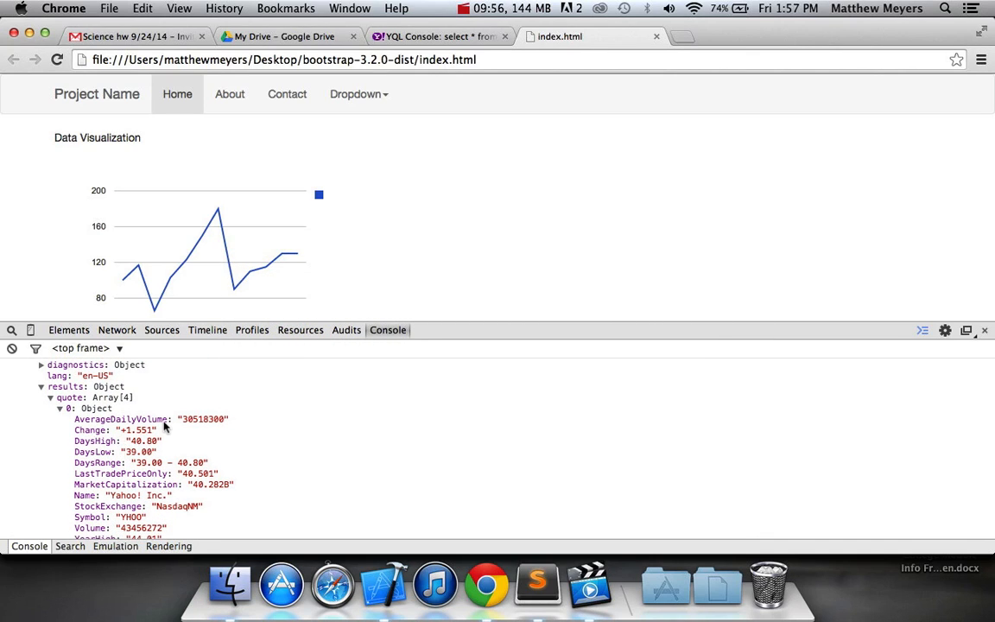
pyautogui.press('cmd+tab')
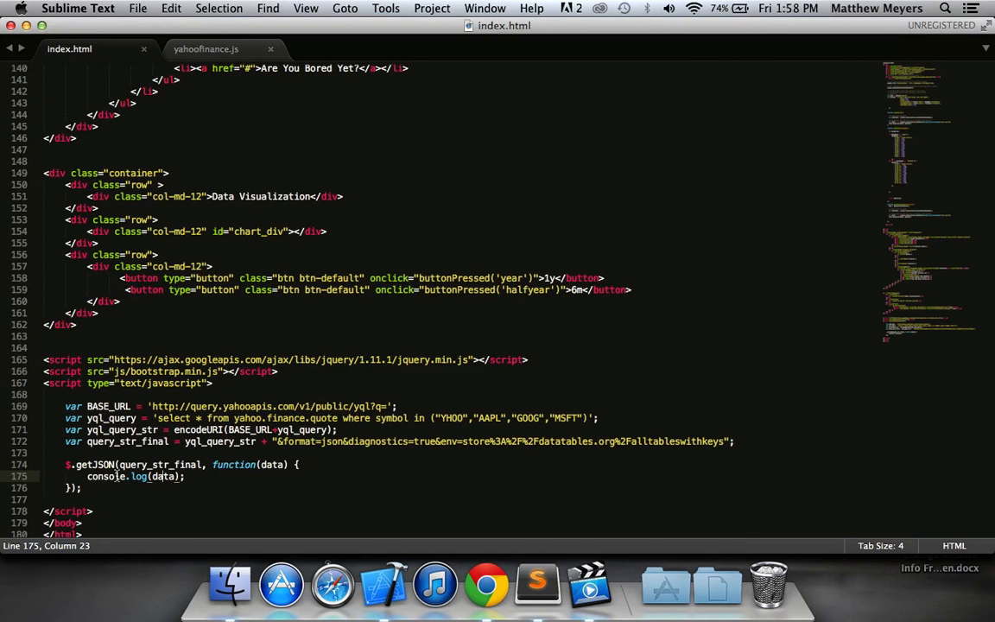
# Step: Add a new <div class="row"> below the button row inside the container
pyautogui.press('cmd+tab')
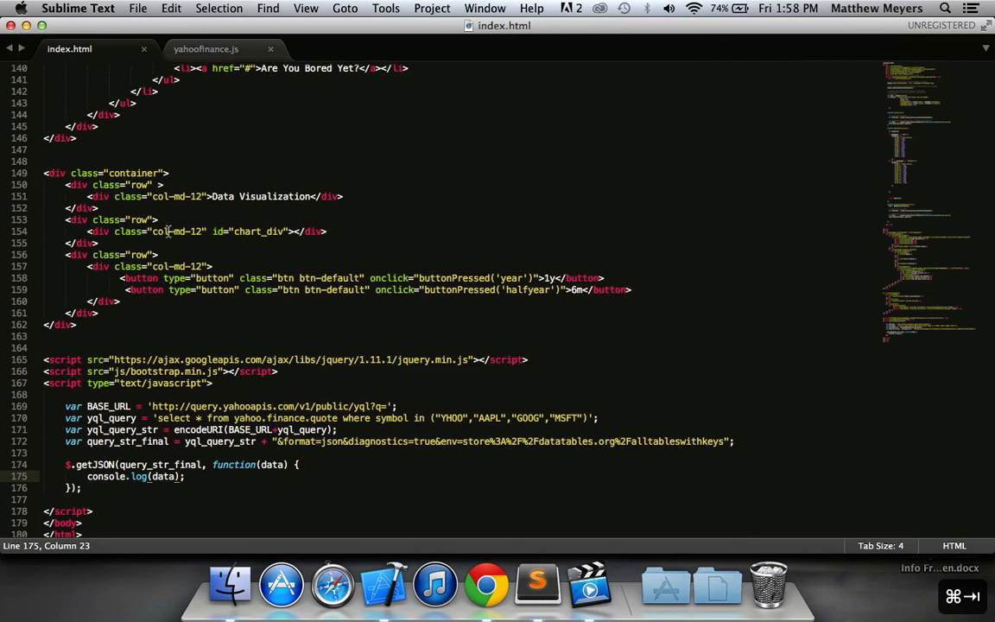
pyautogui.moveTo(353, 201)
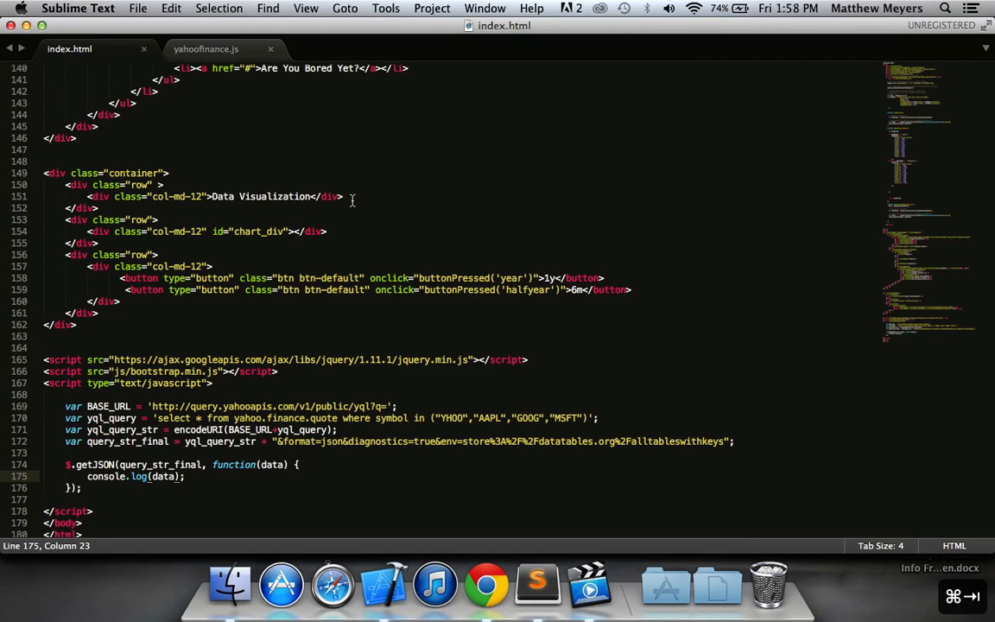
pyautogui.click(316, 197)
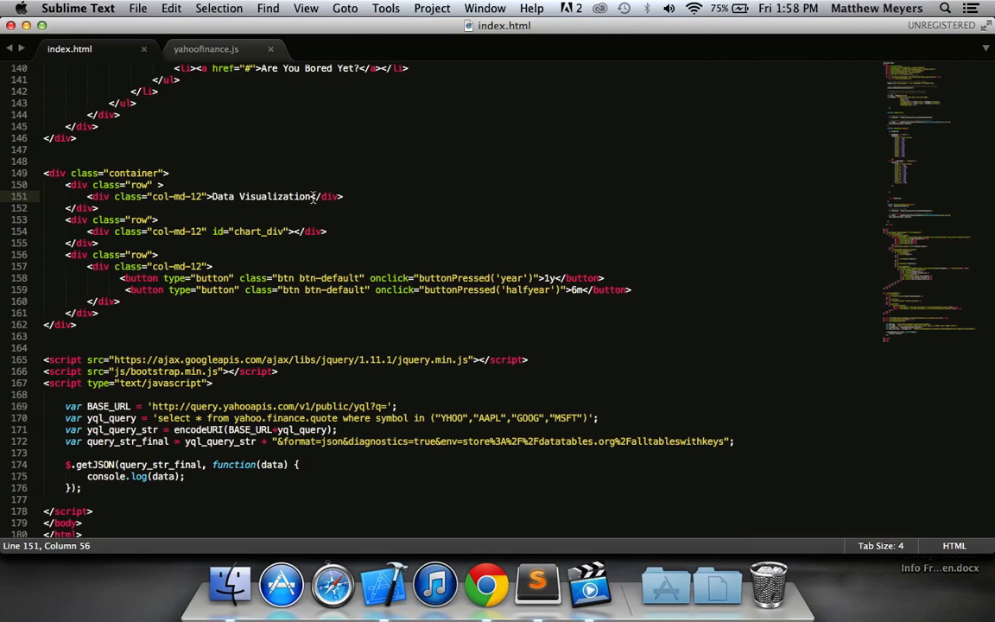
pyautogui.moveTo(133, 310)
pyautogui.write('<Div')
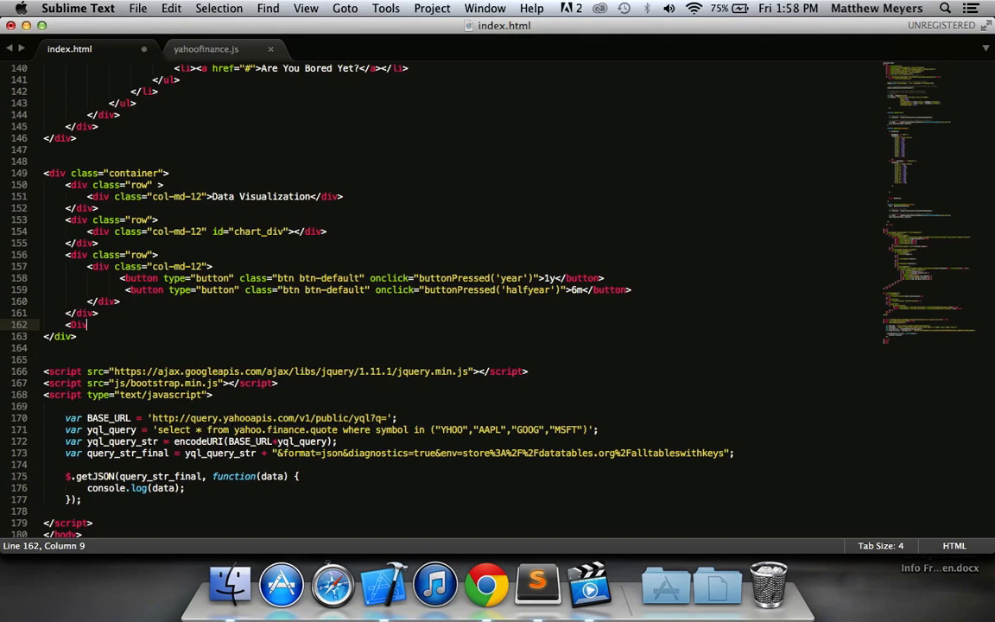
pyautogui.write('class=""')
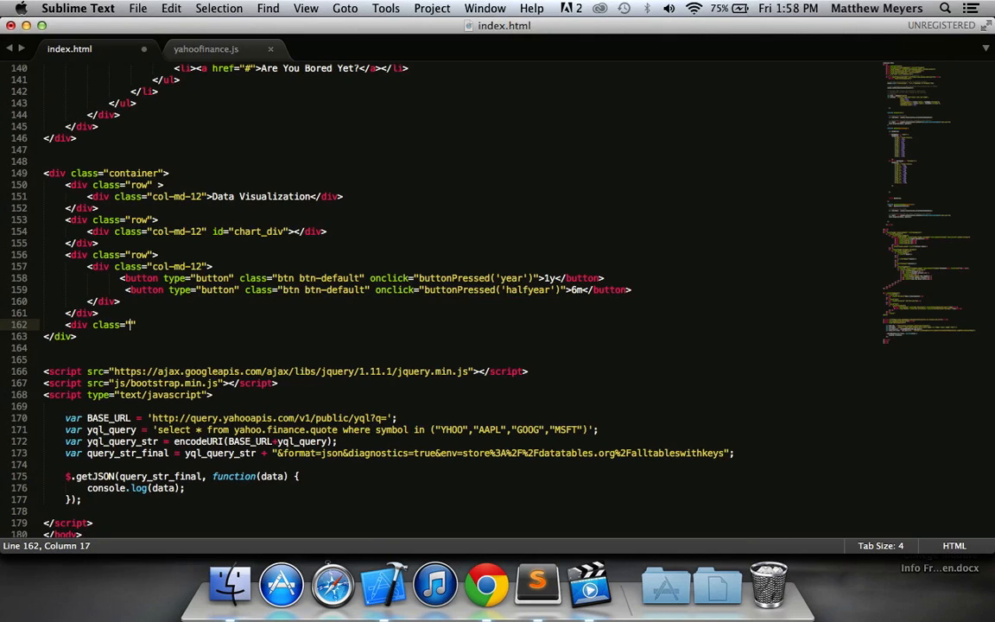
pyautogui.write('rq')
pyautogui.write('</div>')
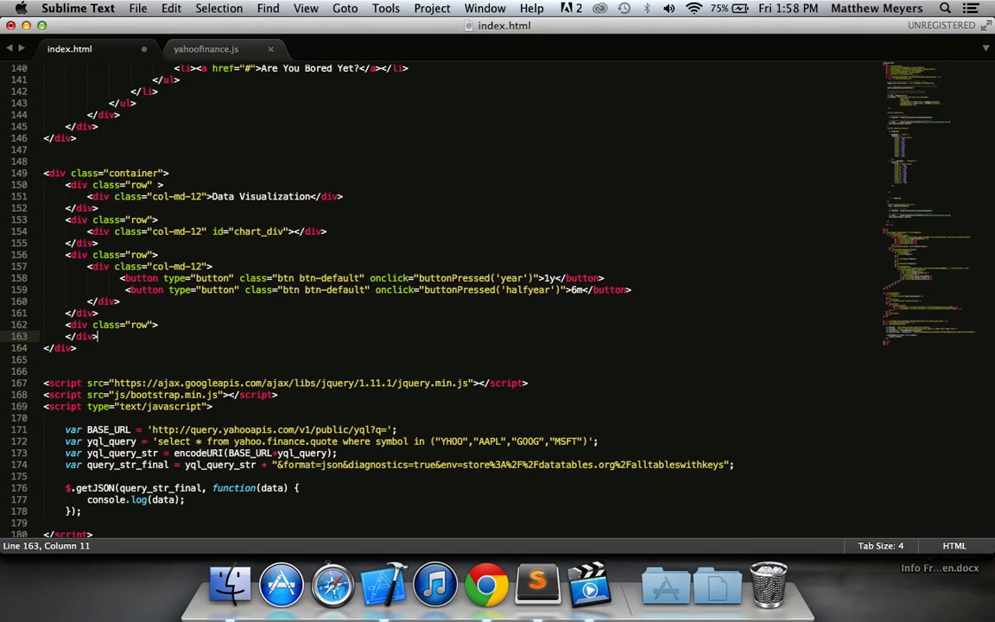
pyautogui.click(161, 329)
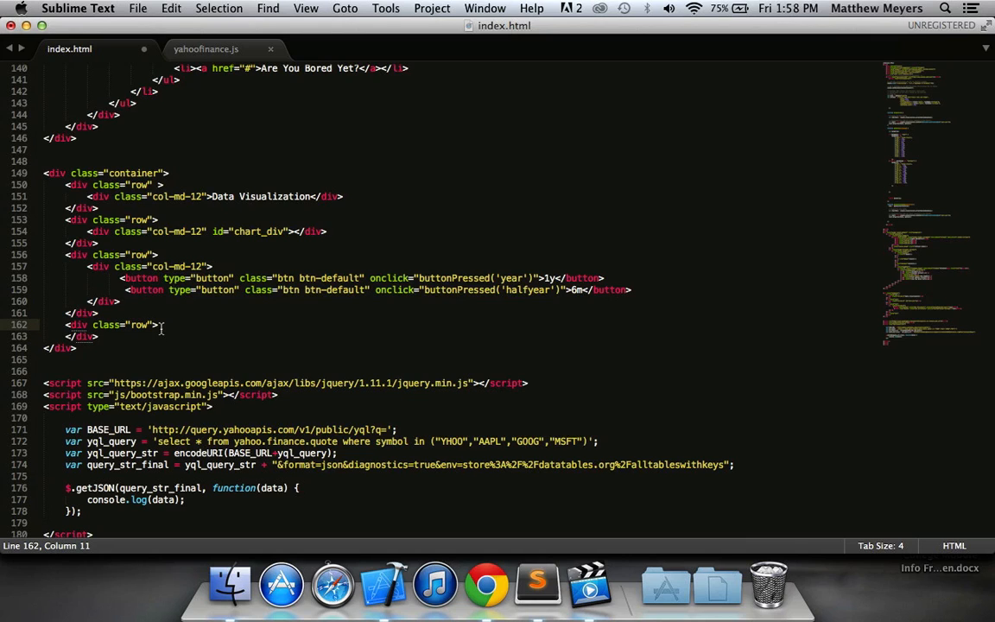
# Step: Inside the row add a col-md-12 column holding an empty <p id="change"> paragraph
pyautogui.write('<di')
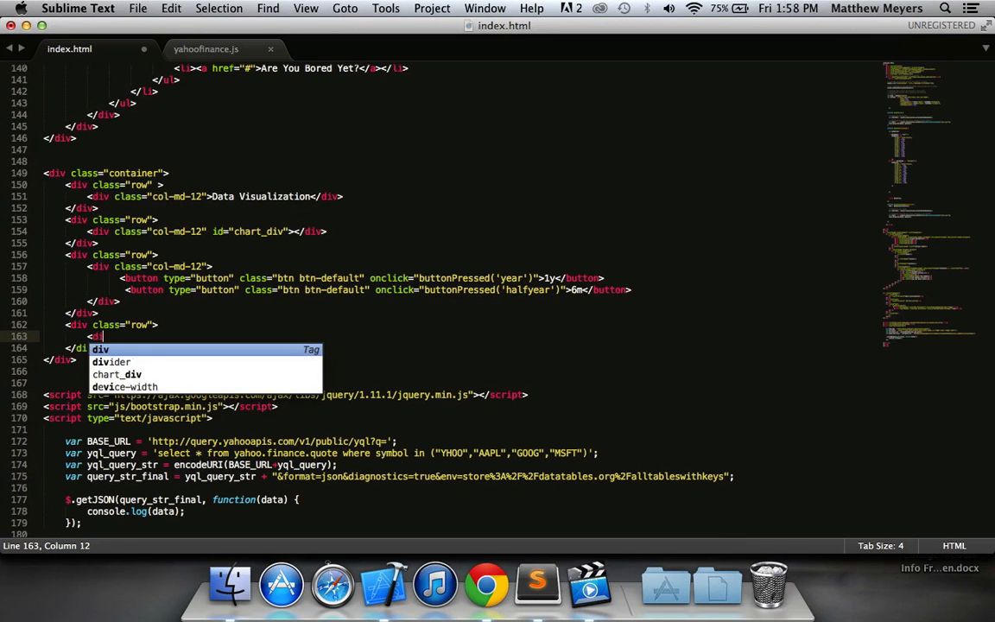
pyautogui.write('class="col-md-12">')
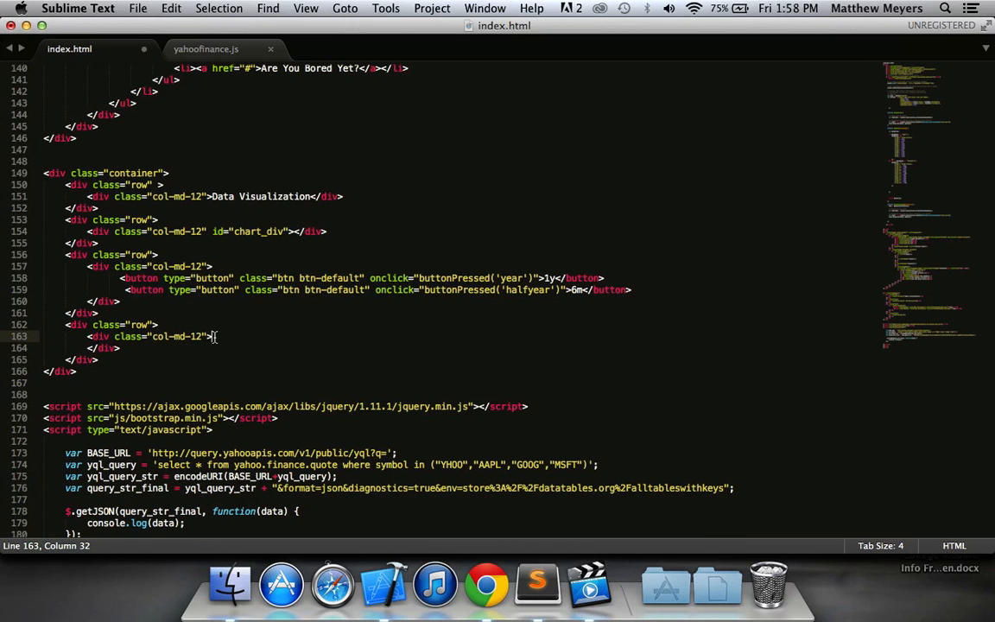
pyautogui.write('p')
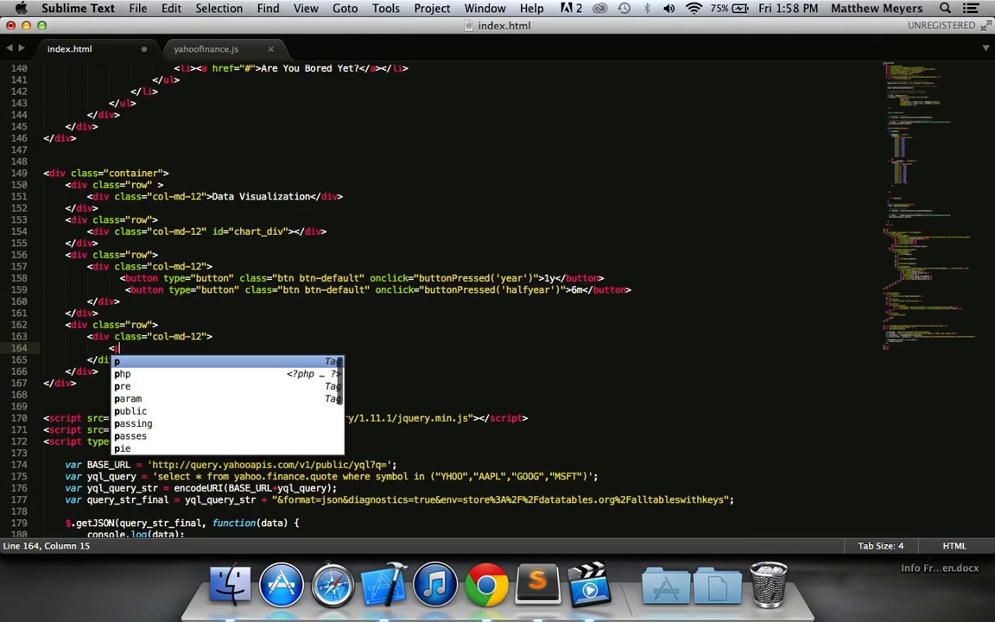
pyautogui.write('p id="c"')
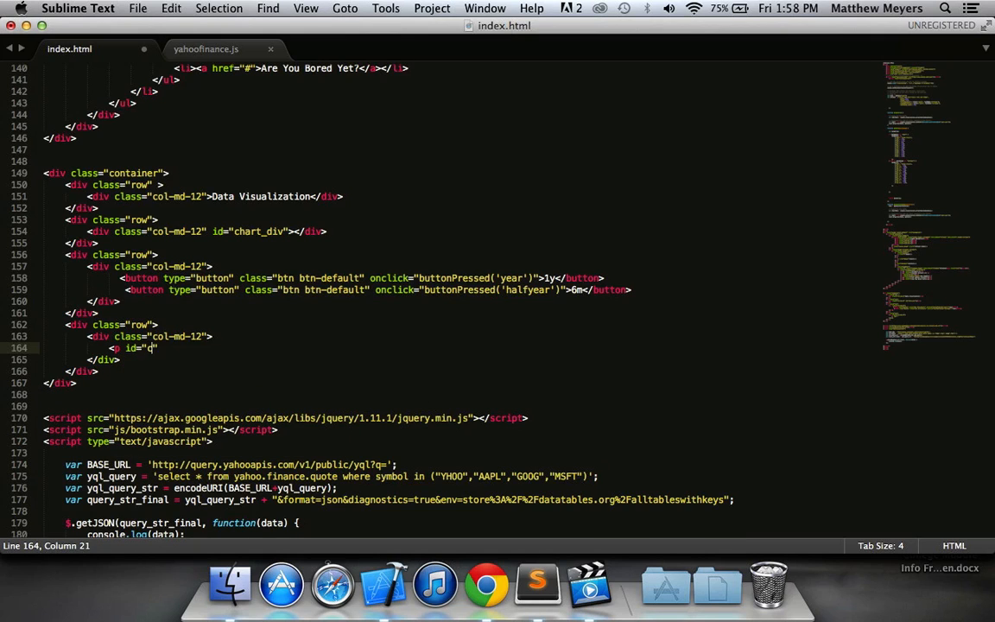
pyautogui.write('hange')
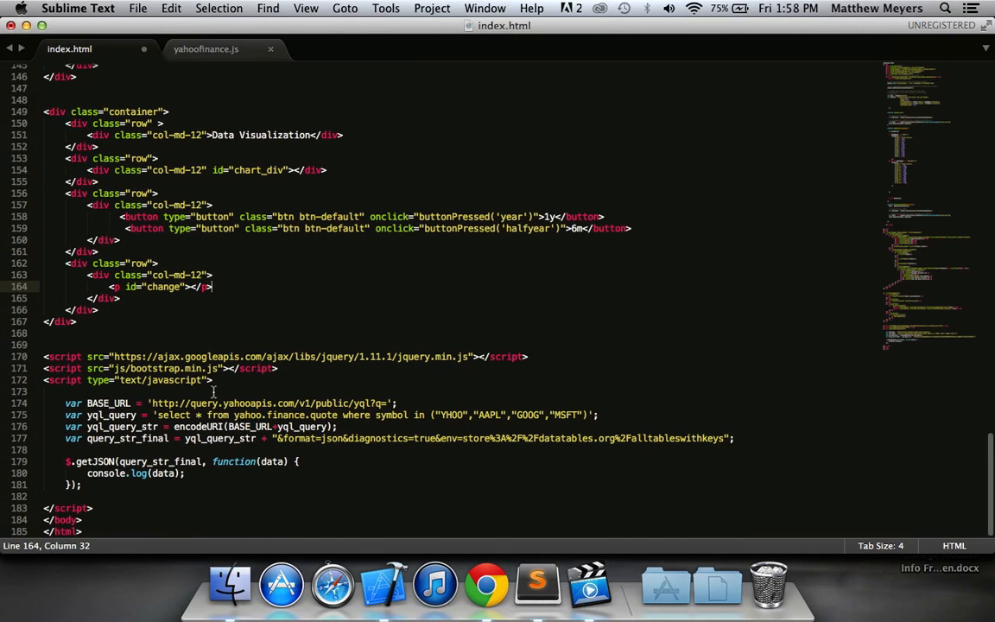
pyautogui.doubleClick(162, 287)
pyautogui.write('var')
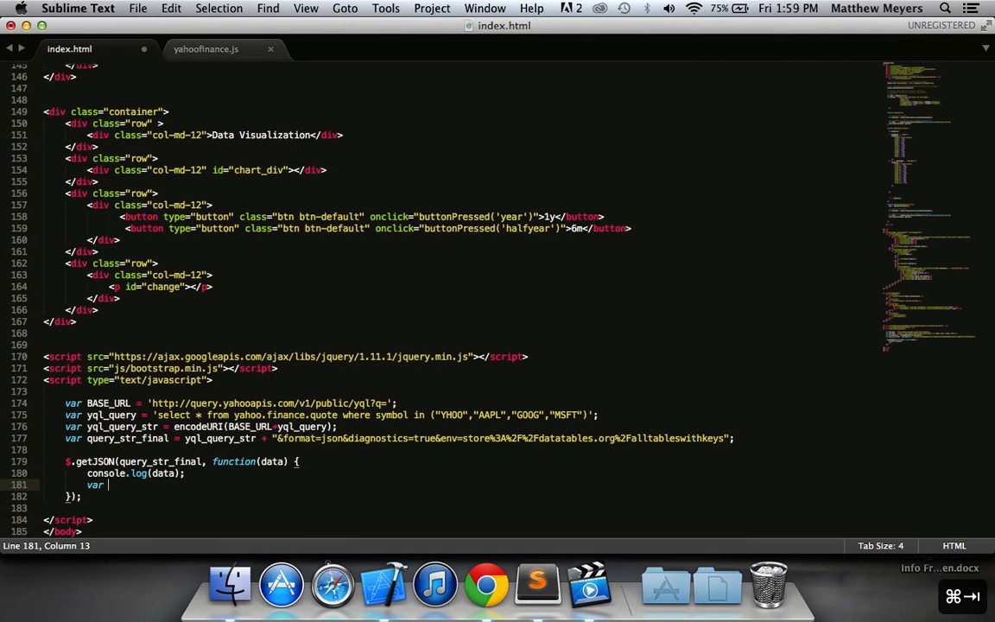
# Step: Set changeValue to data.query.results.quote[0].Change inside the getJSON callback
pyautogui.write('changeValue = data.query')
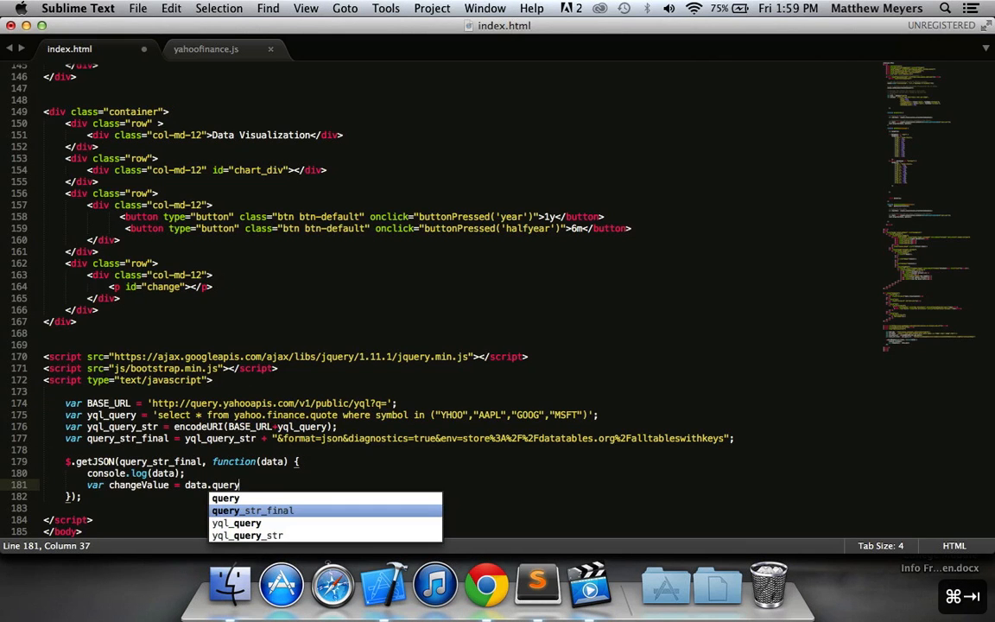
pyautogui.click(487, 584)
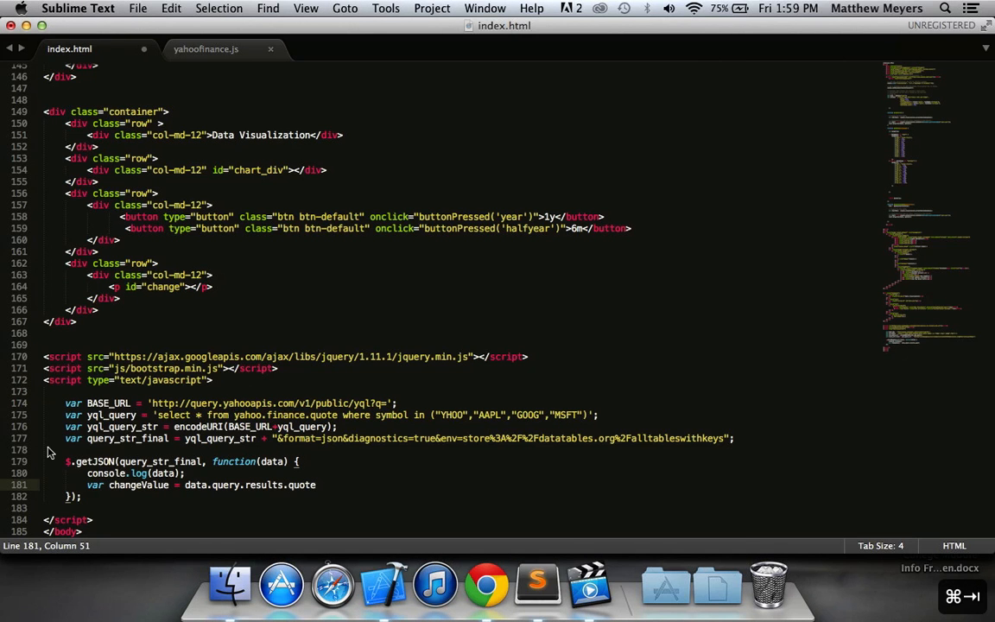
pyautogui.write('[0]')
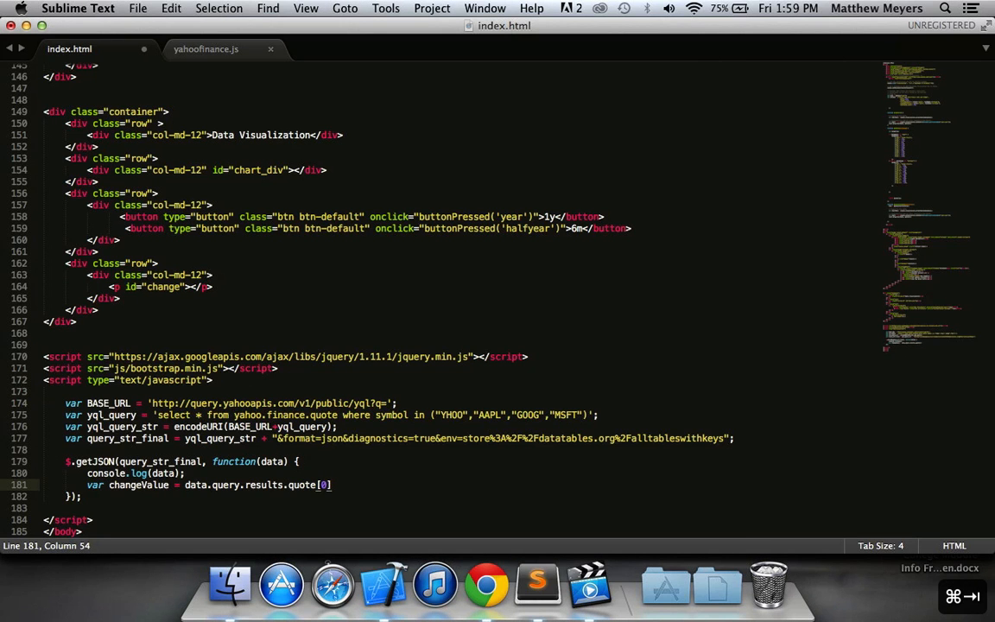
pyautogui.click(487, 584)
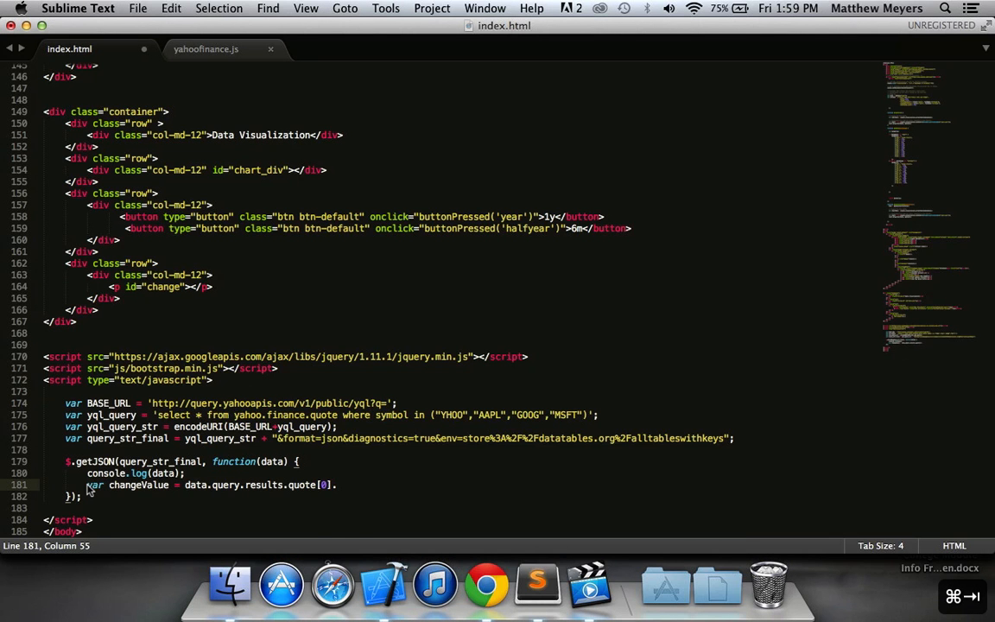
pyautogui.write('.Change;')
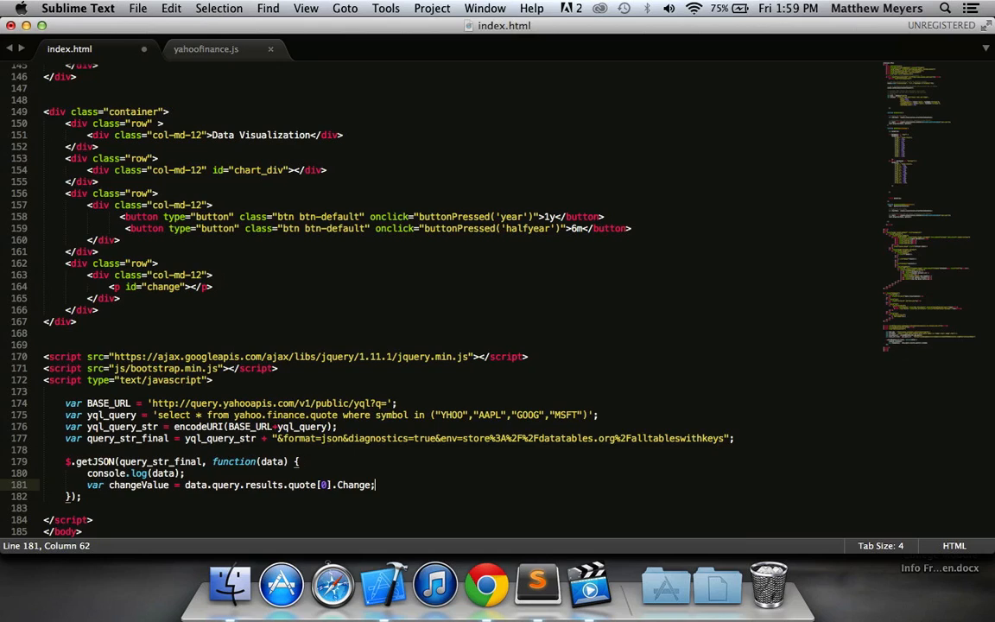
# Step: Write changeValue into document.getElementById("change").innerHTML and save index.html
pyautogui.click(485, 584)
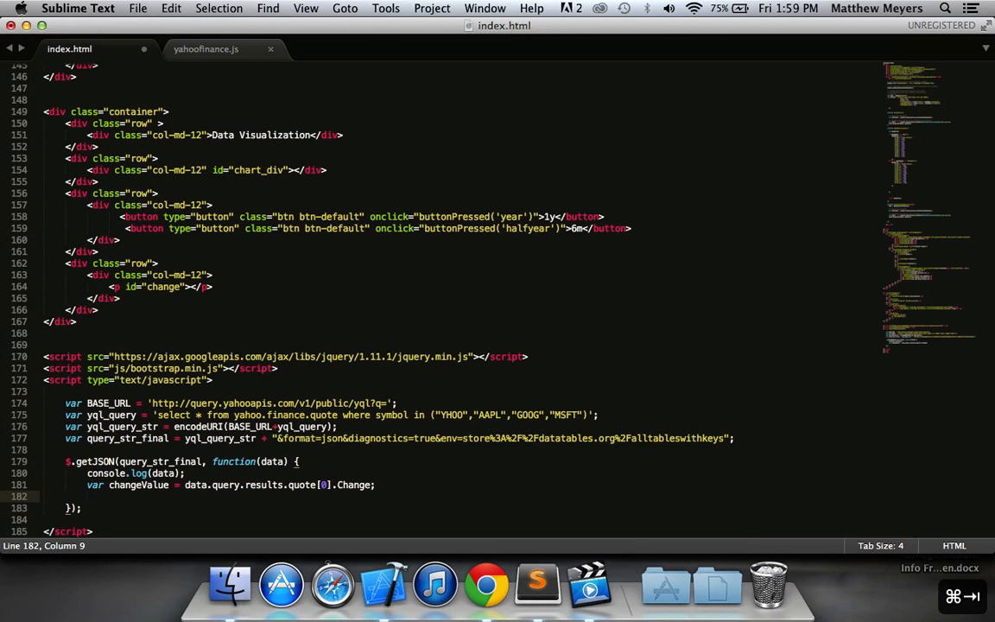
pyautogui.write('document.getElementById("change')
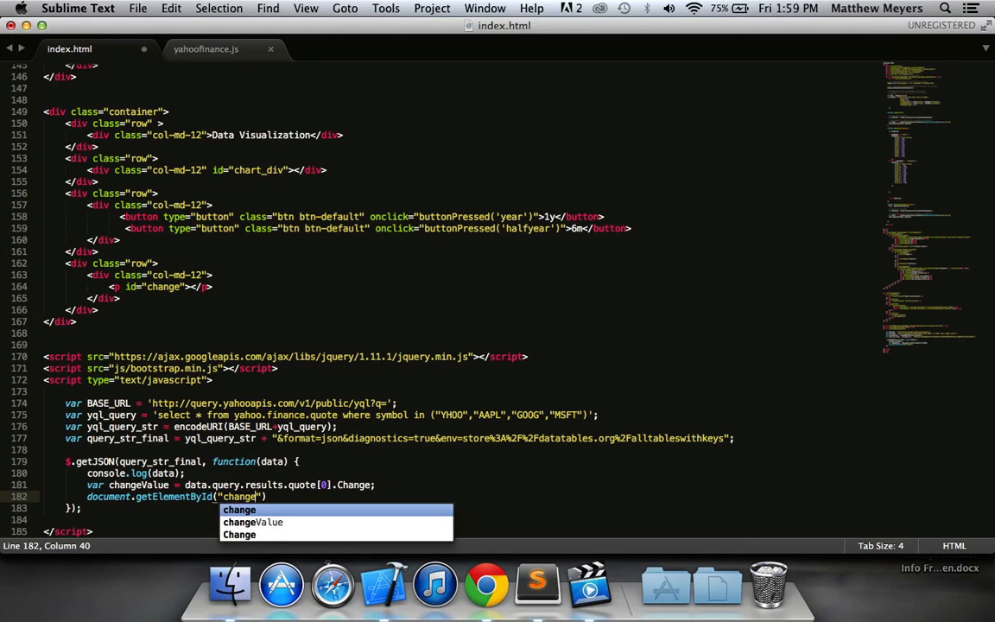
pyautogui.write(').innerHTML =')
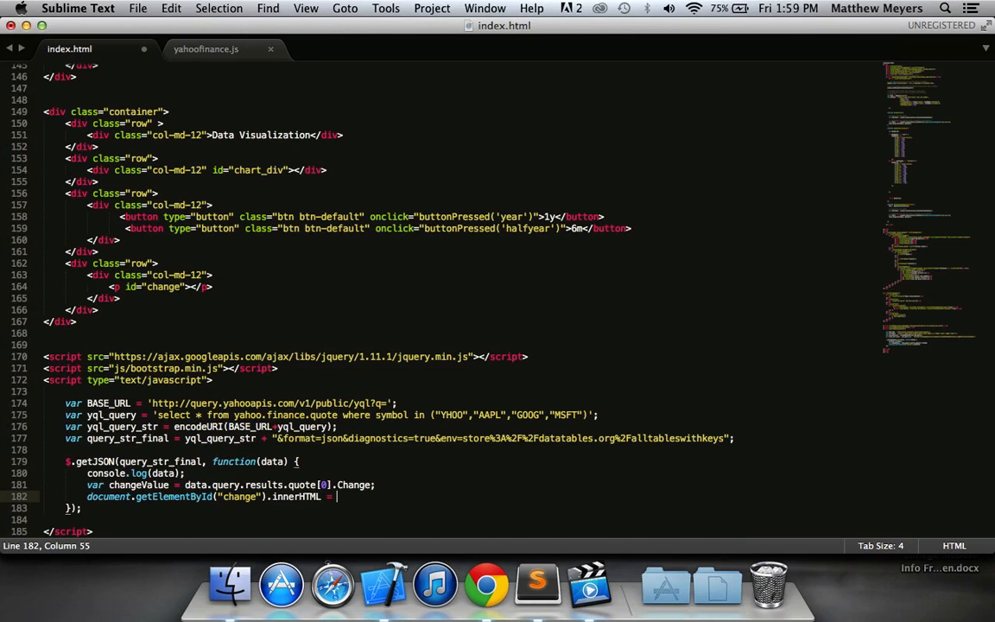
pyautogui.write('changeValue;')
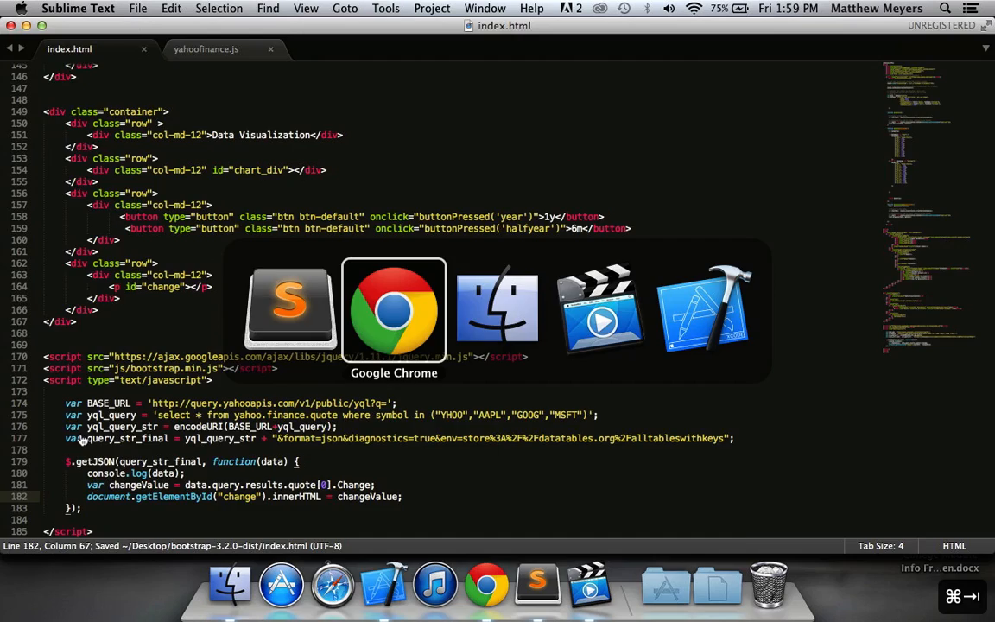
# Step: Prefix the innerHTML with "Change: " so the reloaded page shows 'Change: +1.58'
pyautogui.click(394, 307)
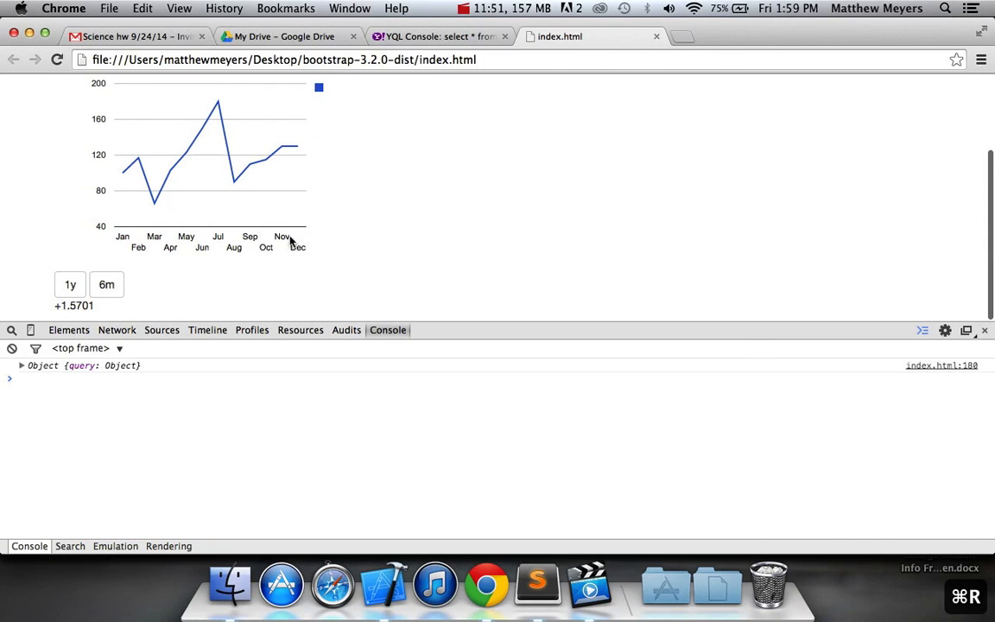
pyautogui.doubleClick(74, 306)
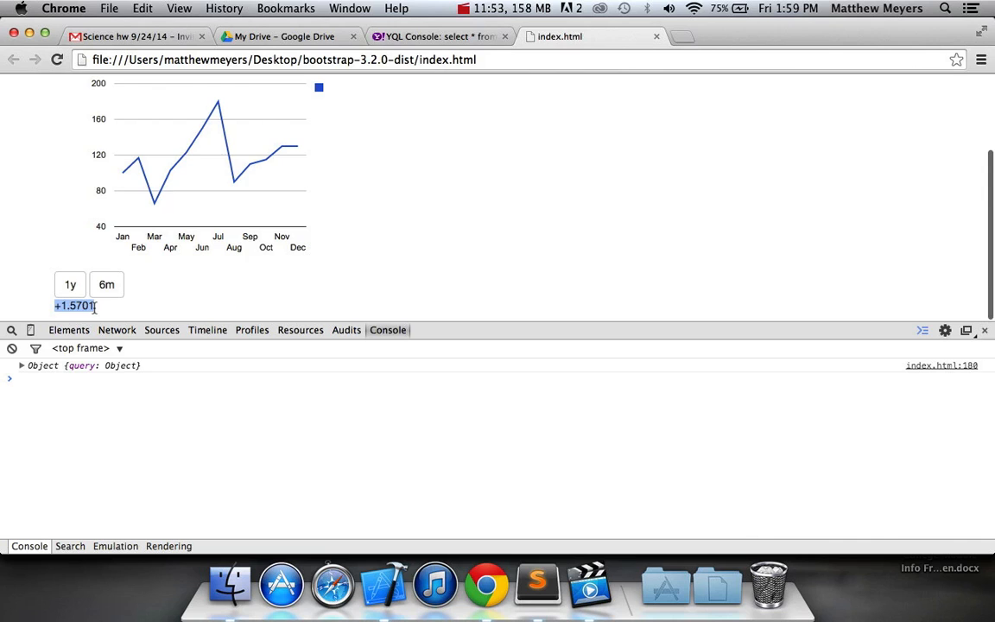
pyautogui.press('cmd+tab')
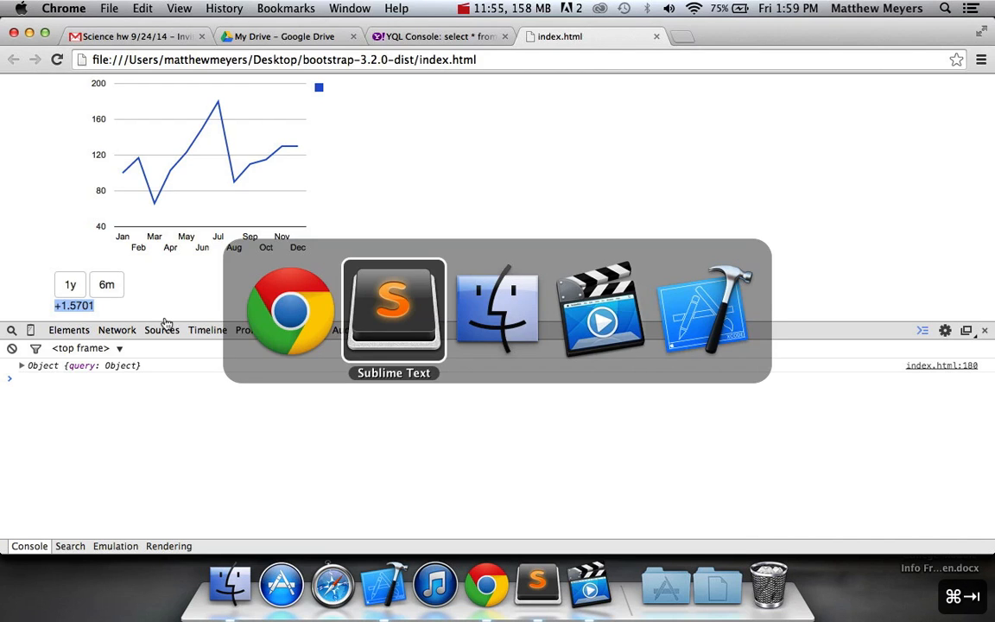
pyautogui.click(393, 309)
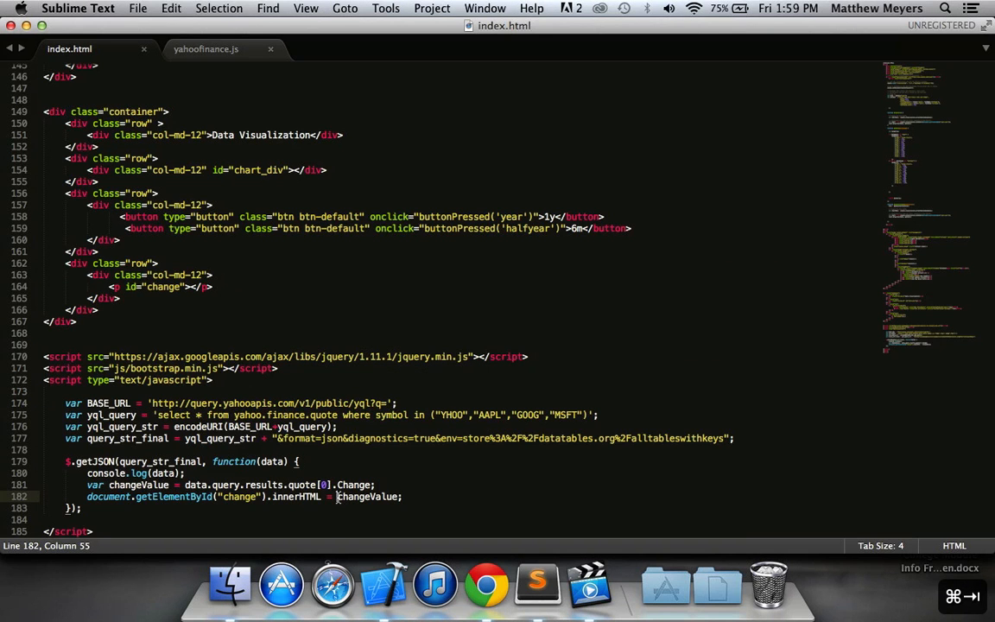
pyautogui.write('"Change: "')
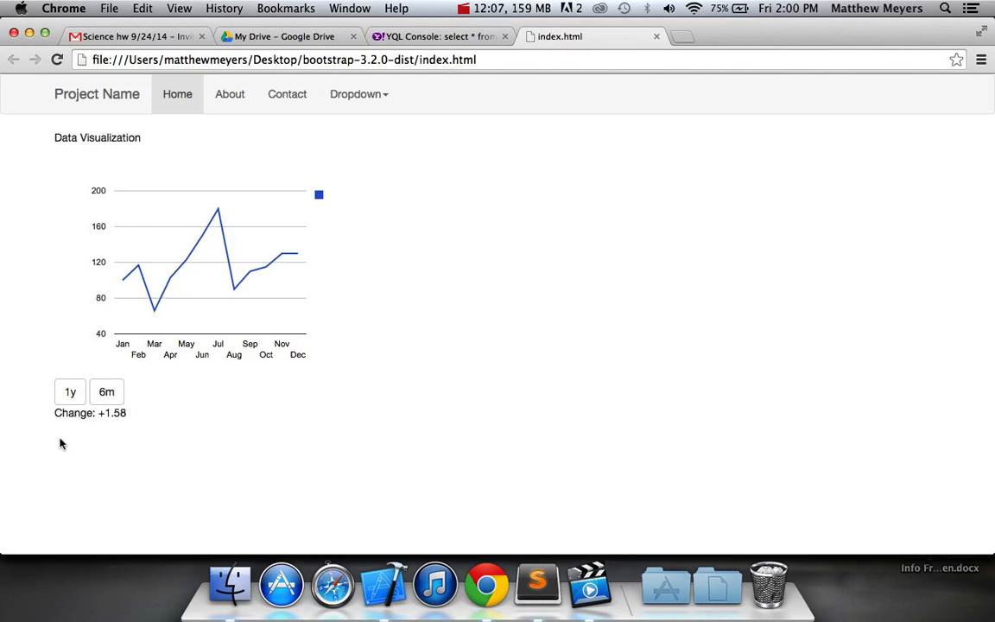
pyautogui.moveTo(55, 412); pyautogui.dragTo(126, 413)
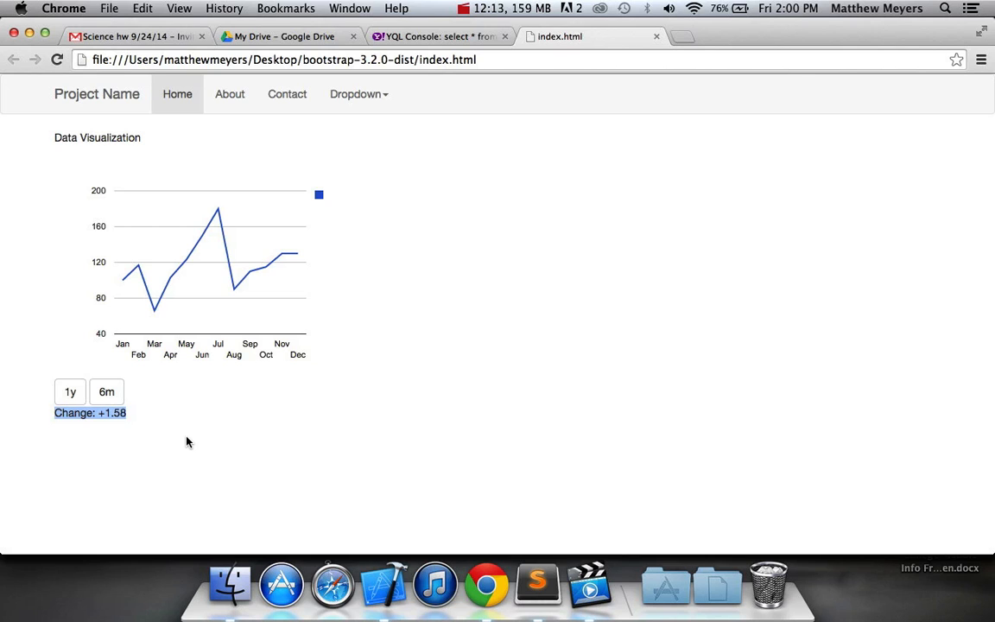
pyautogui.click(539, 584)
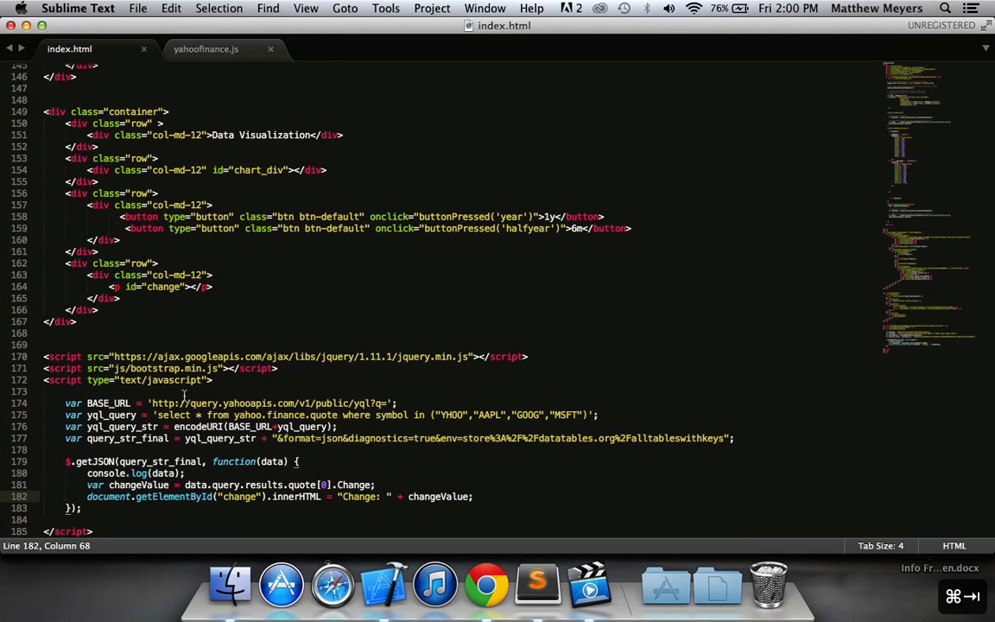
# Step: Select the data.query.results.quote[0] expression and open a line after console.log(data)
pyautogui.click(114, 414)
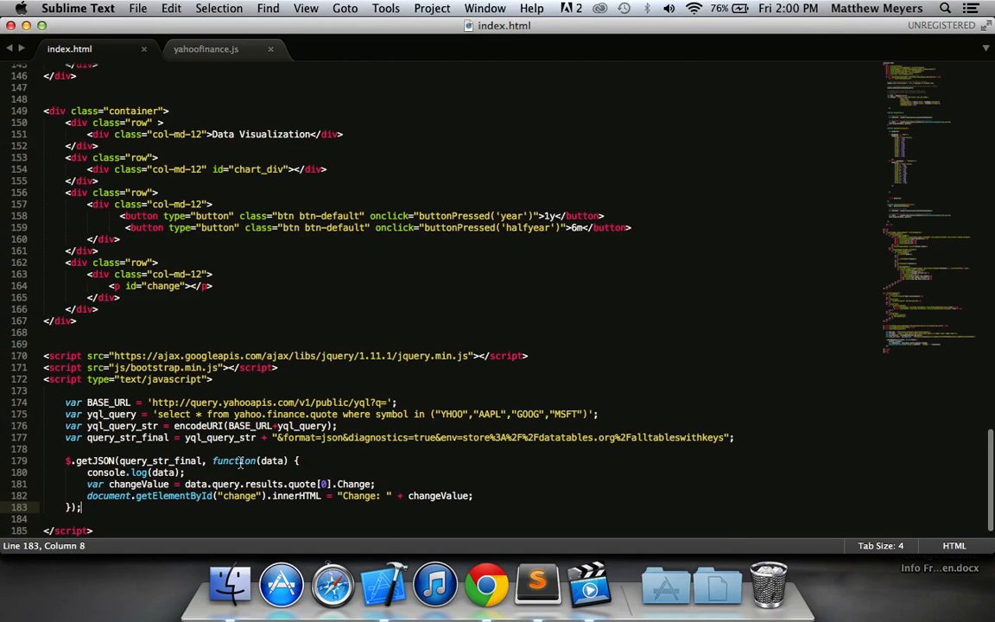
pyautogui.scroll(-3)
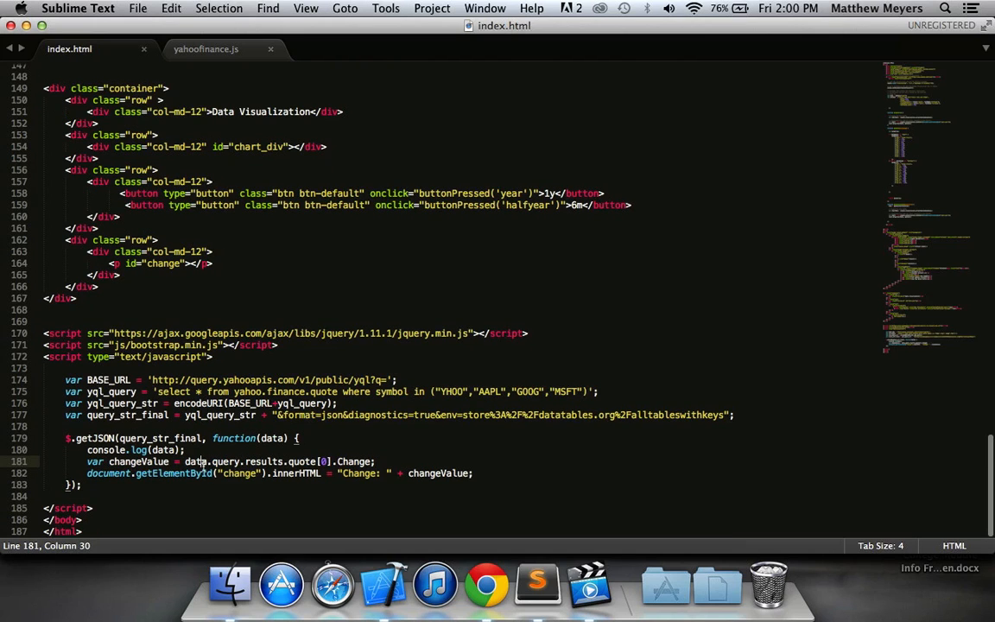
pyautogui.moveTo(185, 459); pyautogui.dragTo(321, 459)
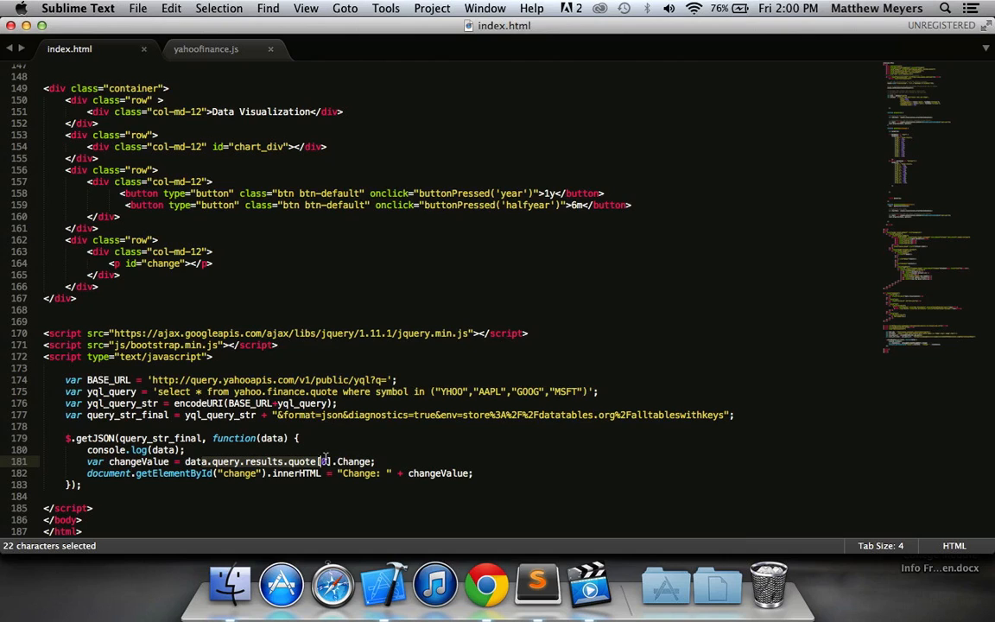
pyautogui.write('[0]')
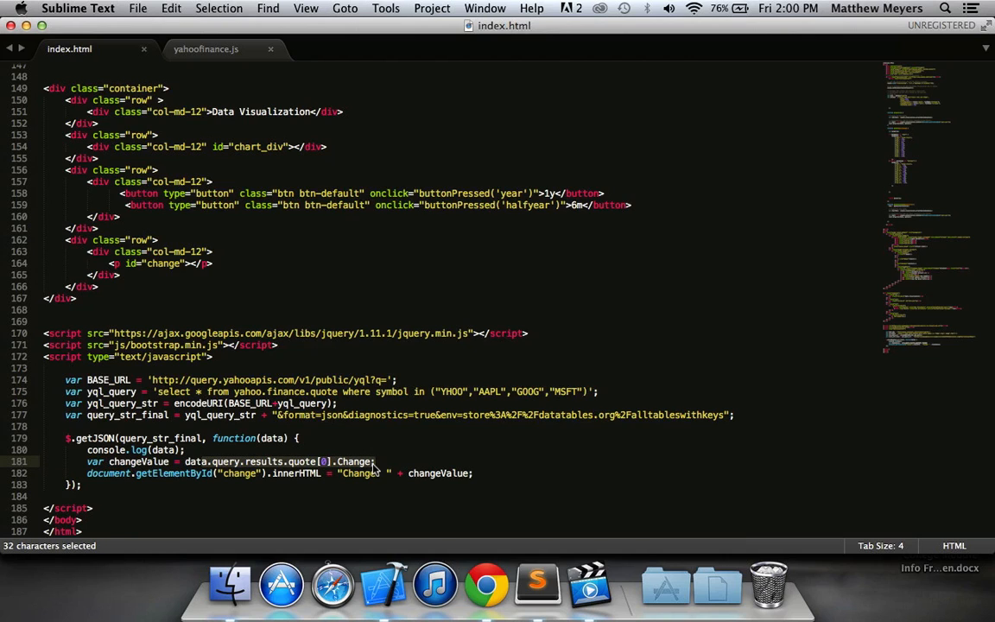
pyautogui.click(328, 461)
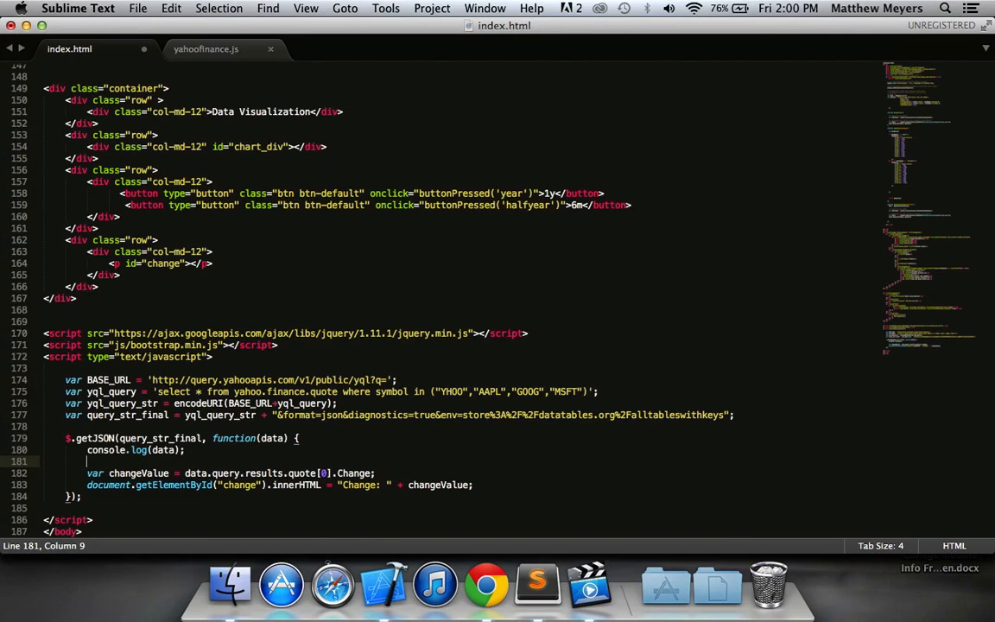
# Step: Declare var quoteObject = data.query.results.quote[0] and read changeValue from quoteObject.Change
pyautogui.write('var')
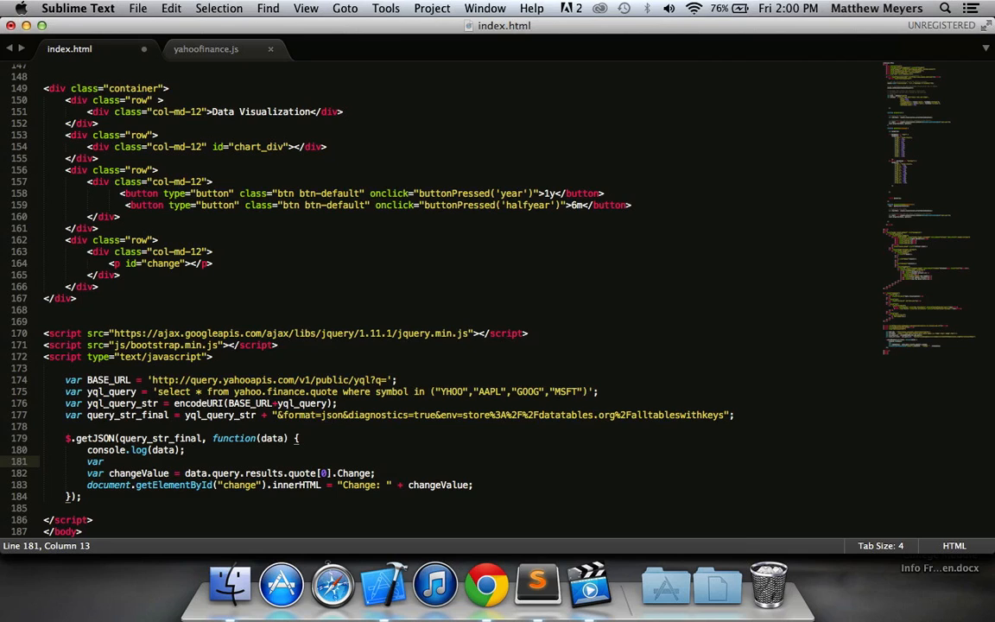
pyautogui.write('quoted')
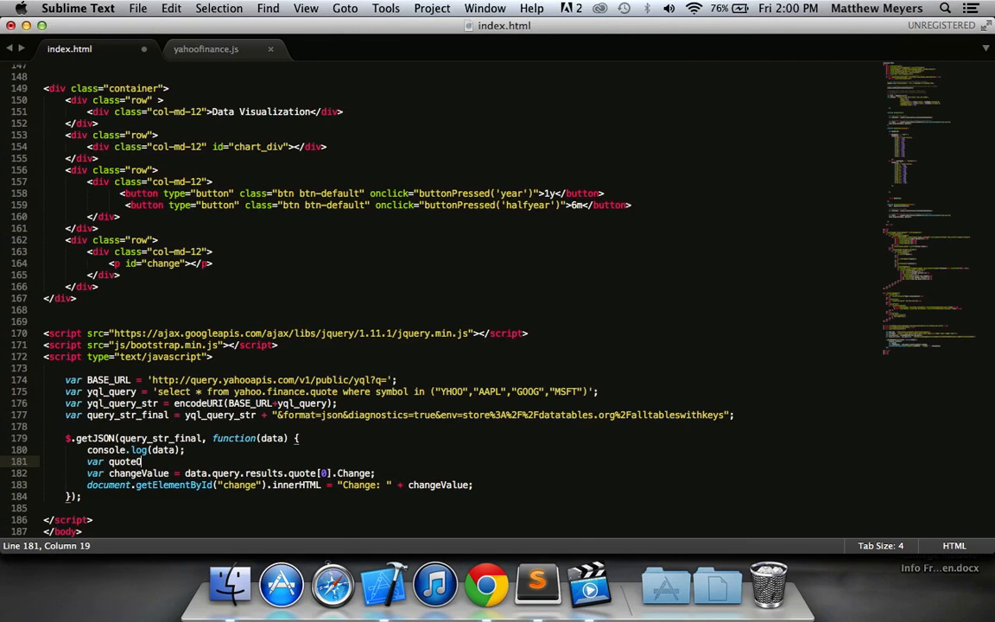
pyautogui.write('Object = data.')
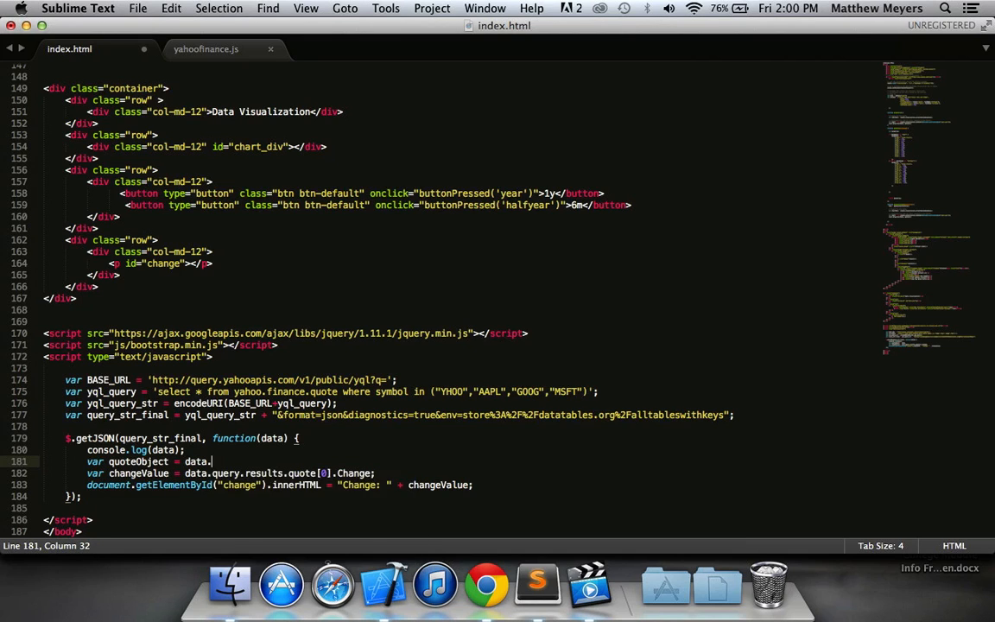
pyautogui.write('query.results')
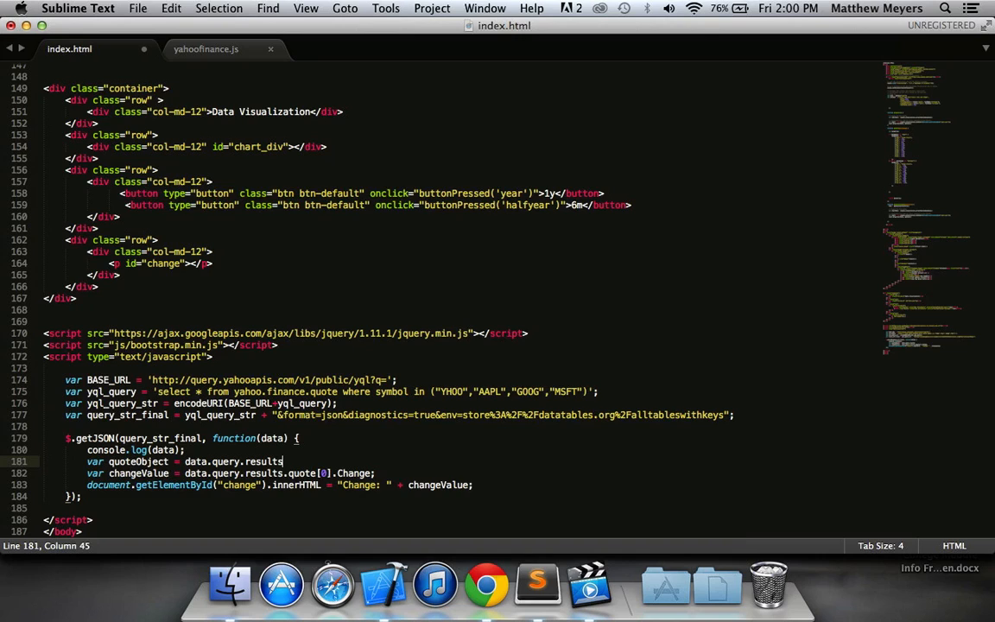
pyautogui.write('.quote[0];')
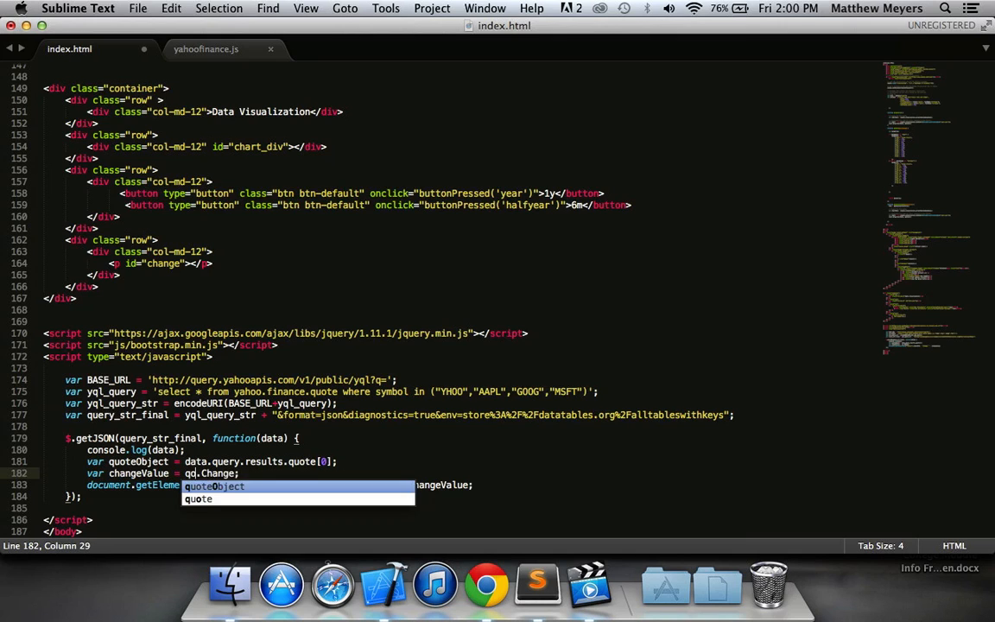
pyautogui.write('uoteObject')
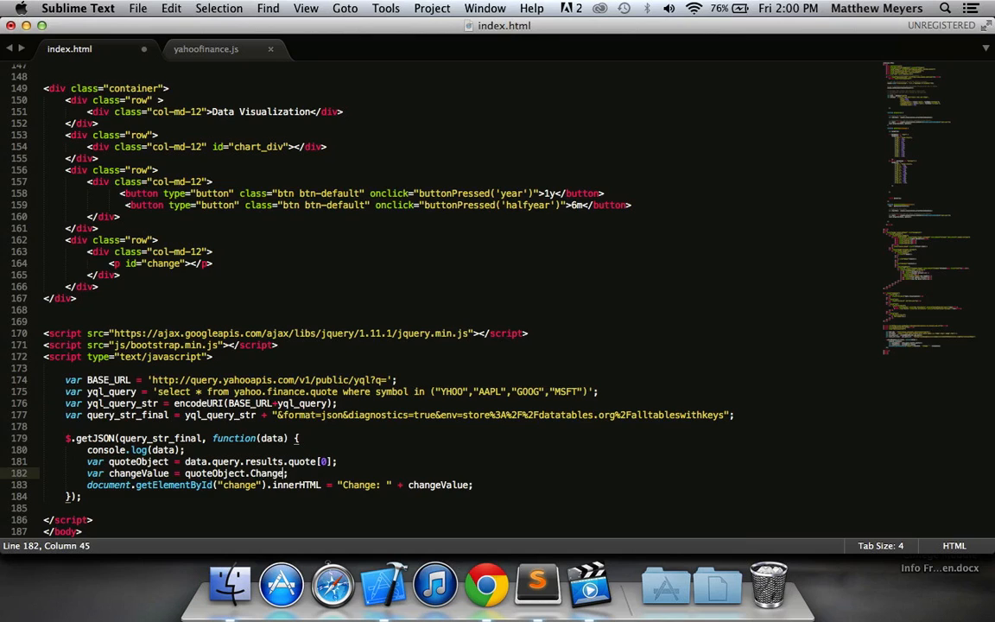
pyautogui.click(487, 584)
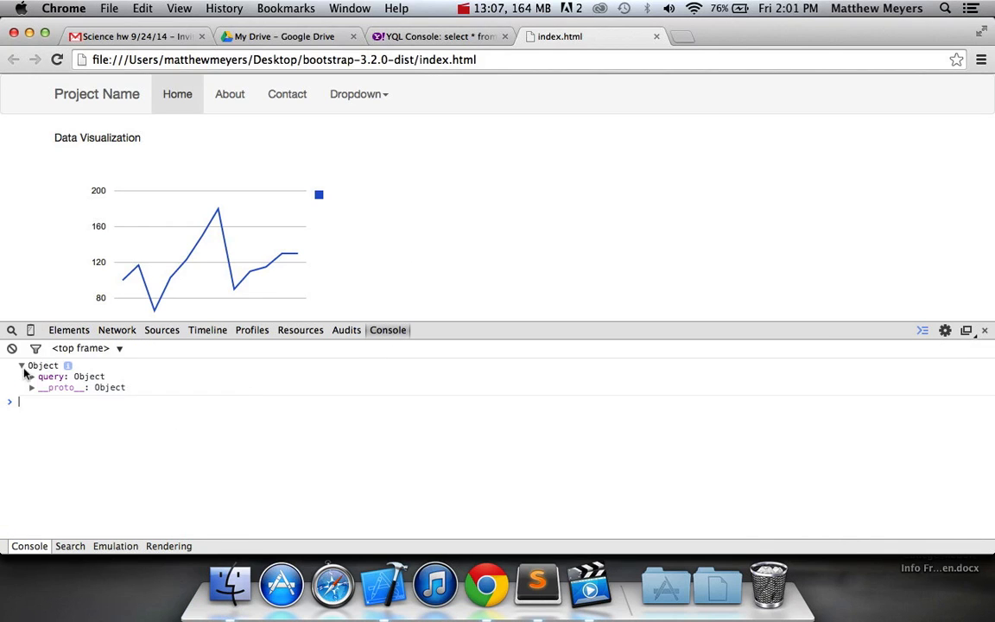
# Step: Expand the logged Object in the console to the first quote's fields, then return to the editor
pyautogui.click(31, 376)
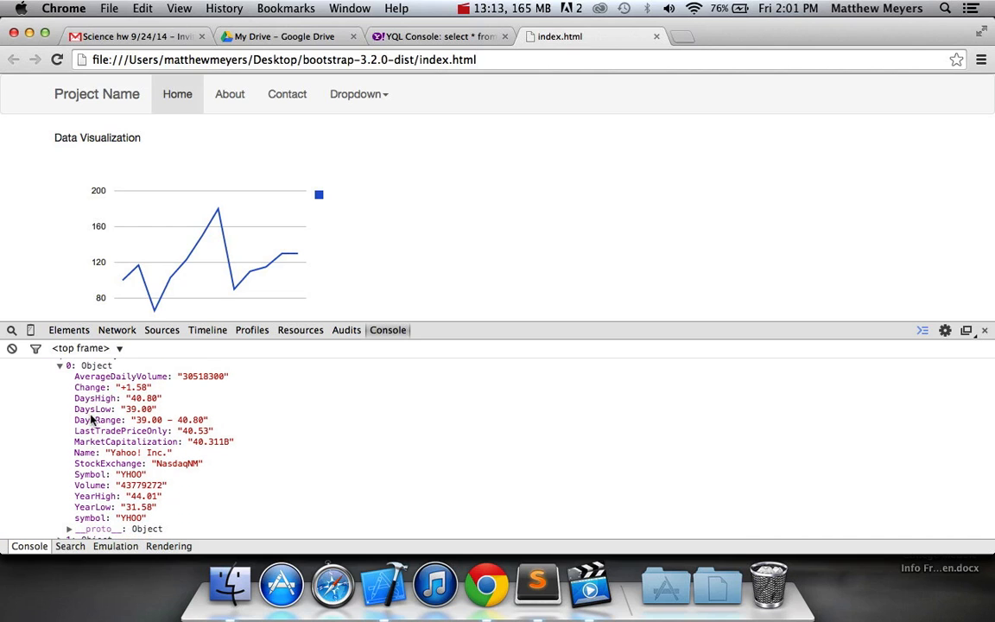
pyautogui.scroll(-3)
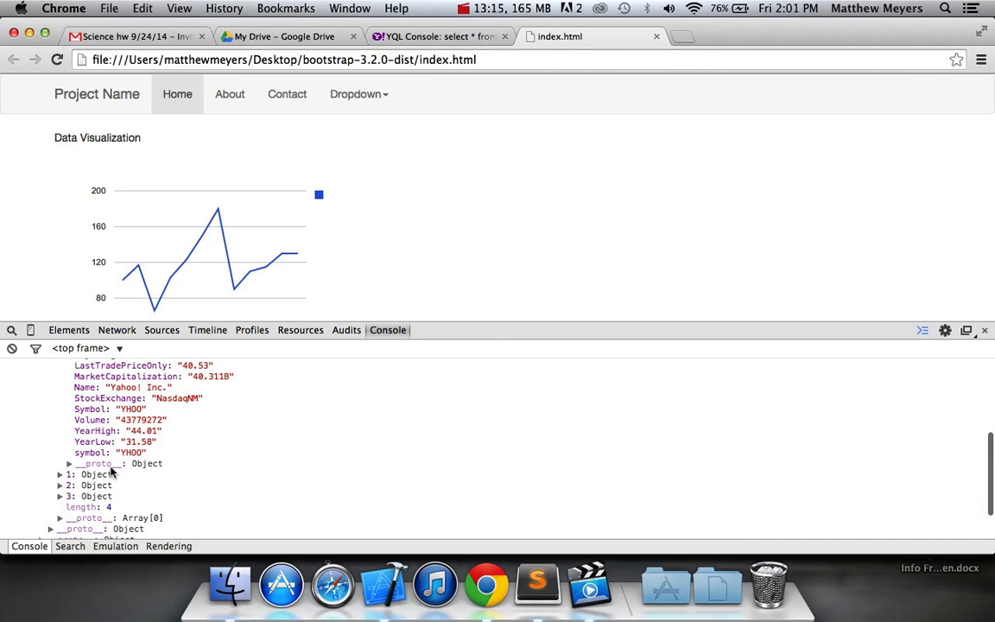
pyautogui.click(535, 585)
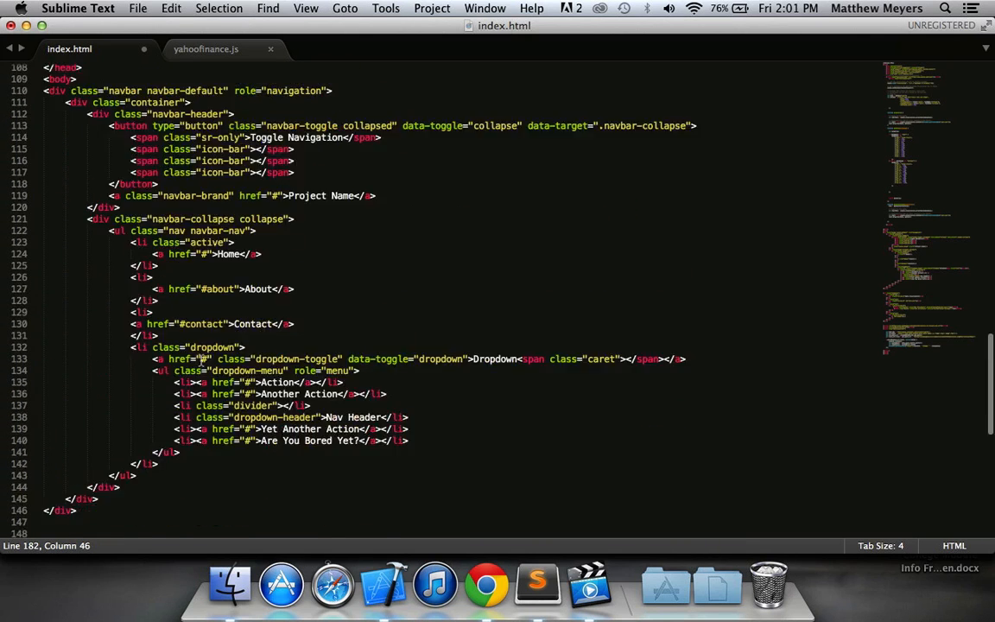
pyautogui.scroll(-3)
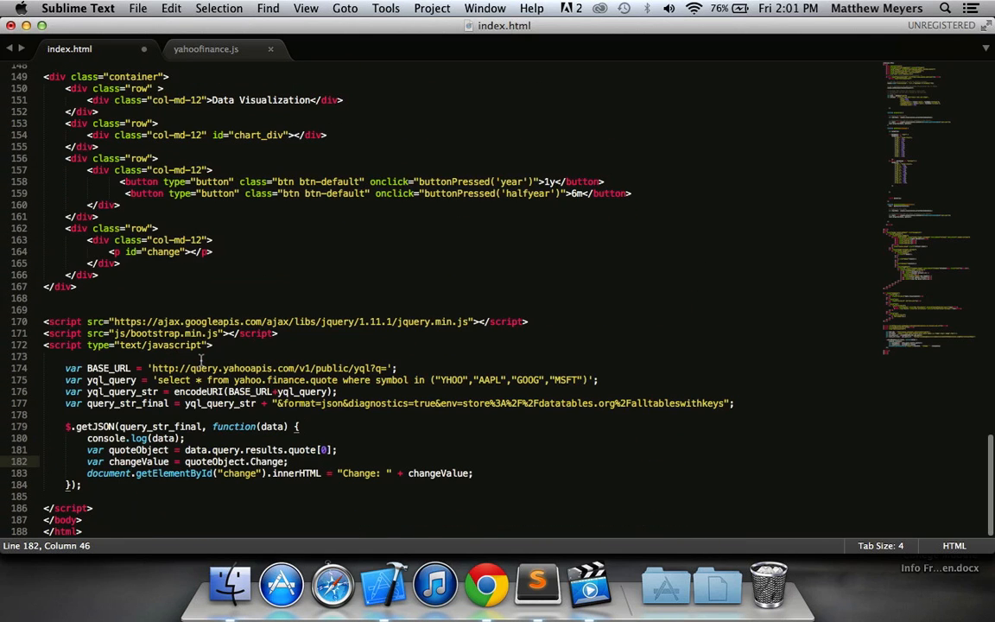